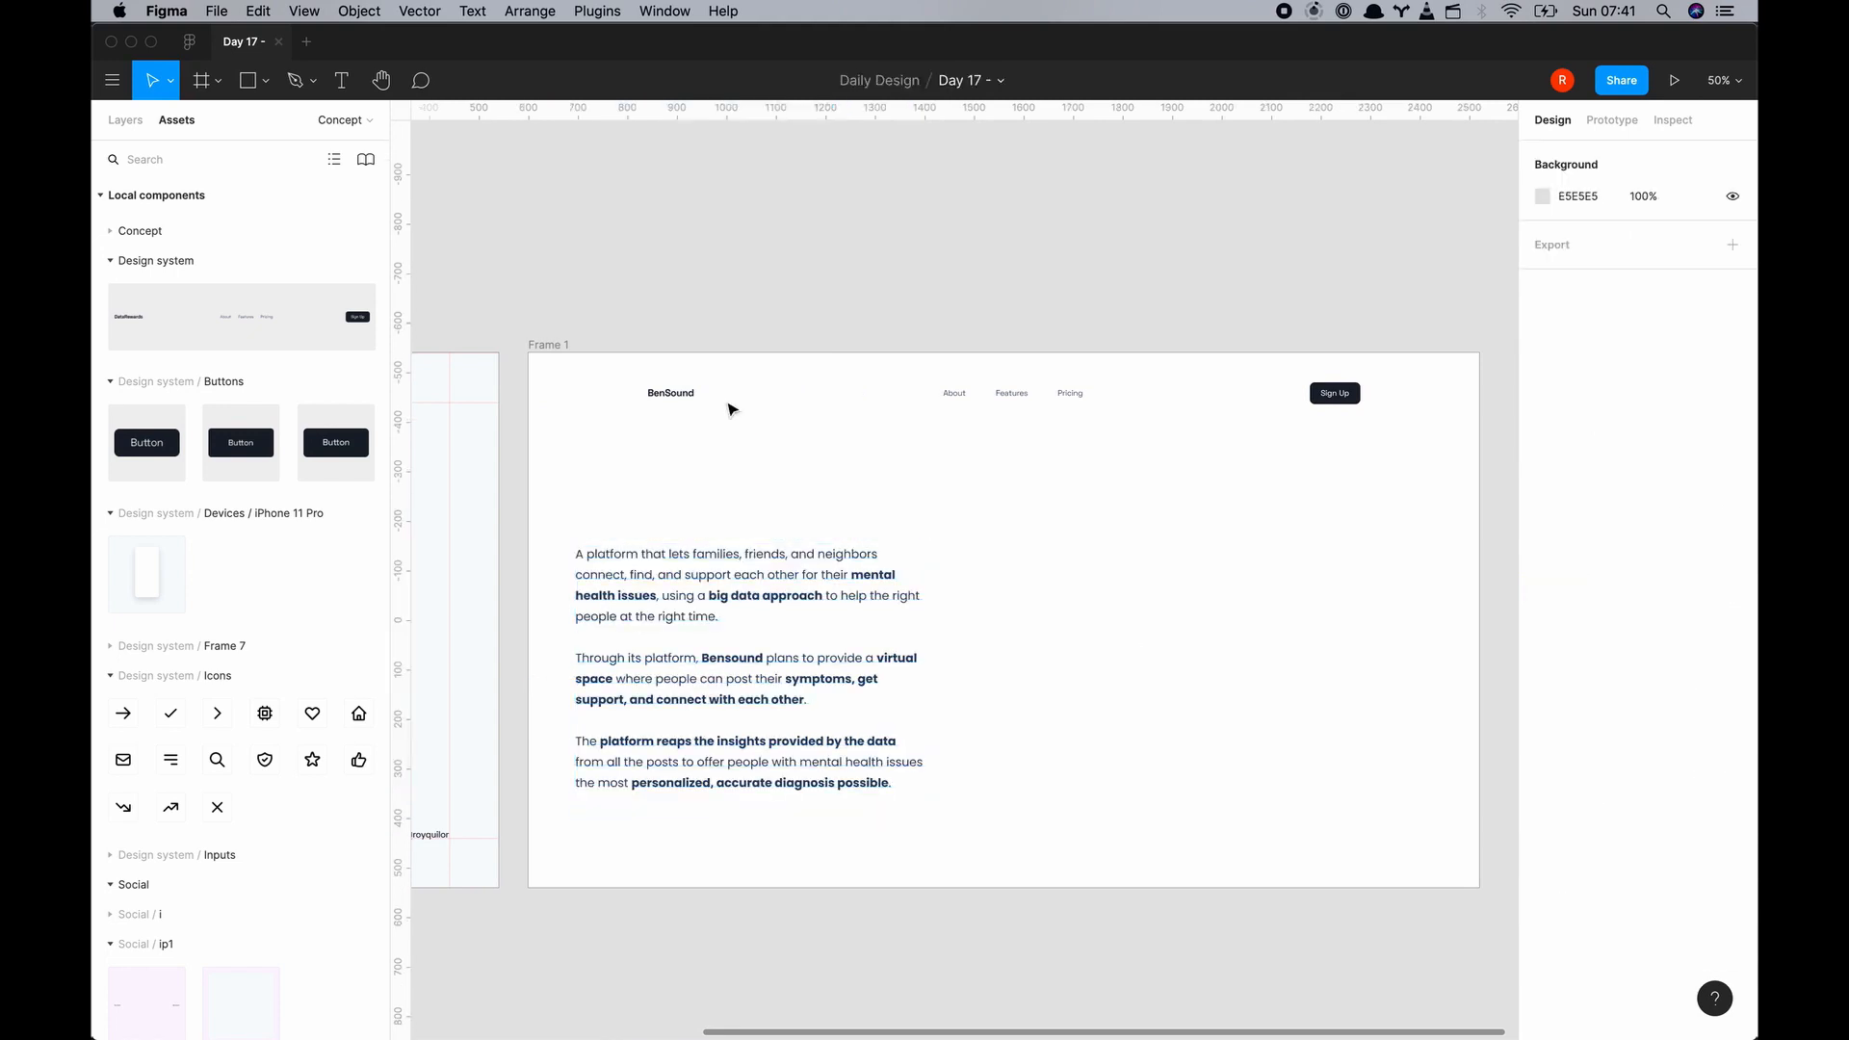
Create a new text layer above the BenSound paragraph in Frame 1
click(955, 392)
text(Co)
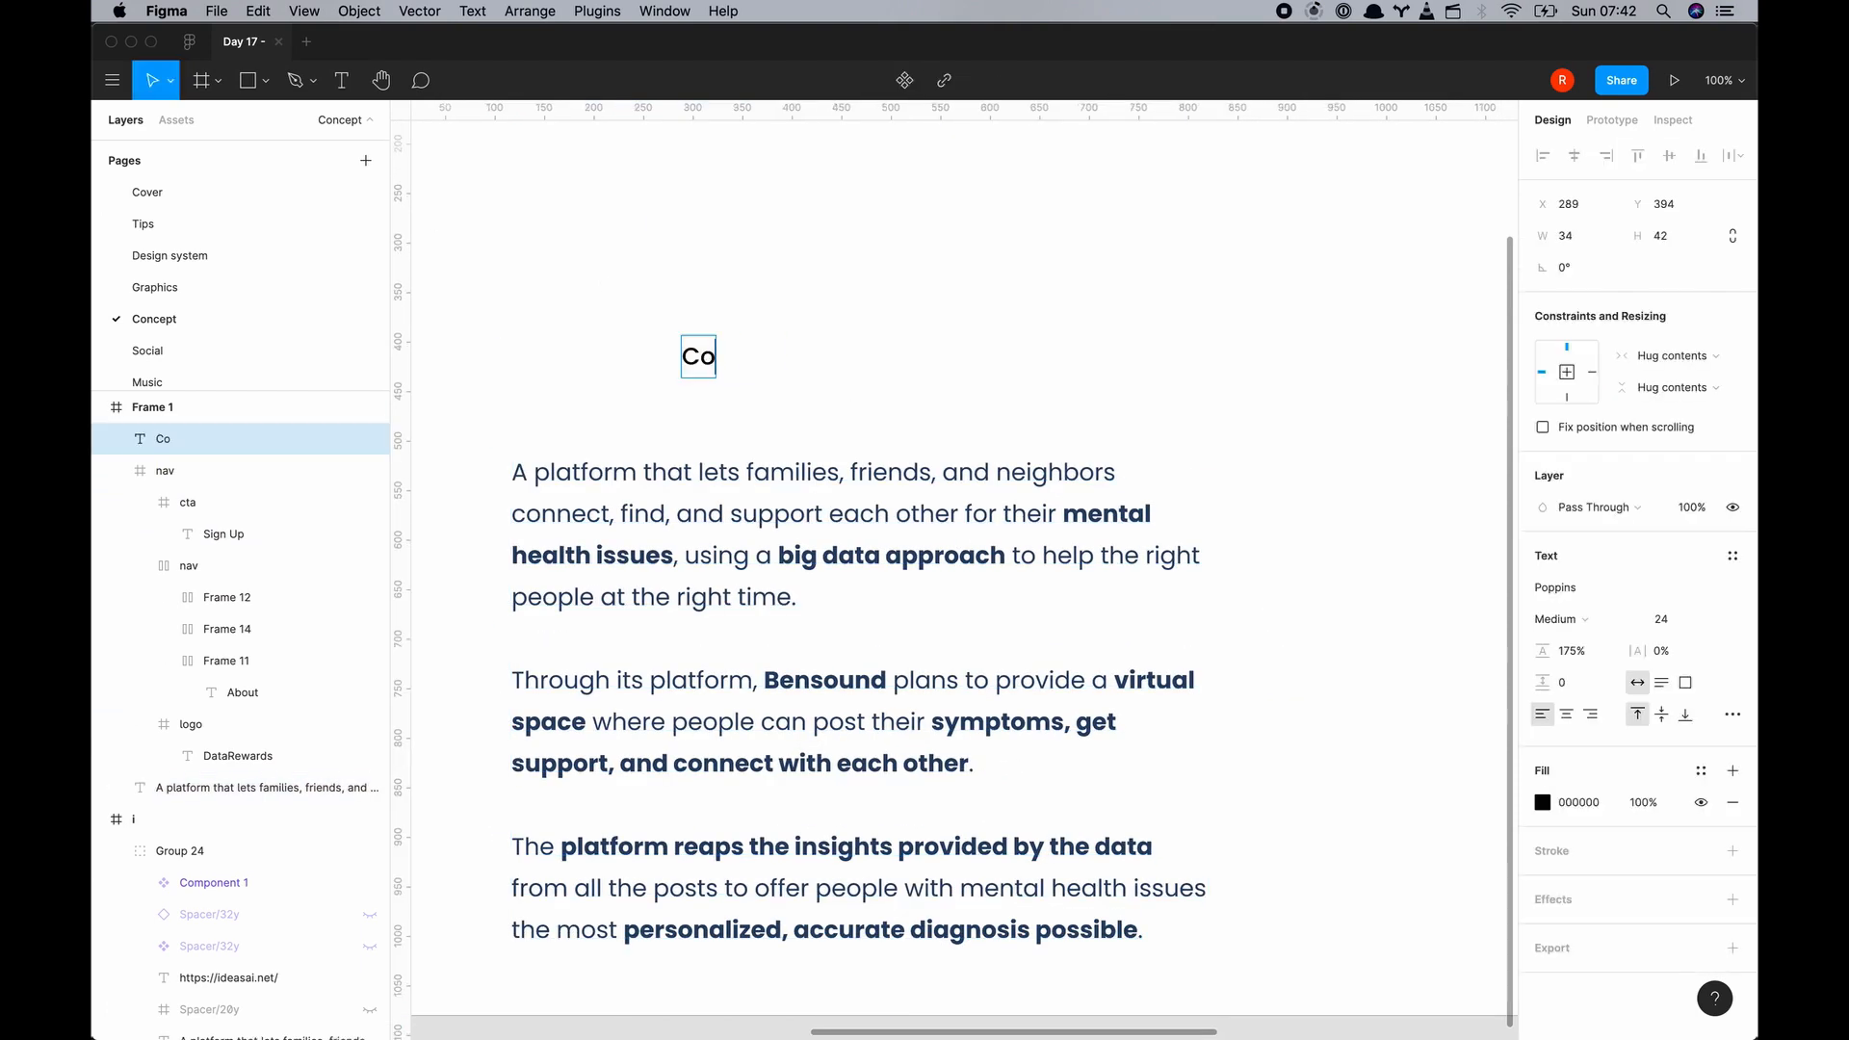
Type headline lines on friends and families, the platform, and 'personalized, accurate diagnosis'
text(Friends, Families and neibo)
text(mental health issues)
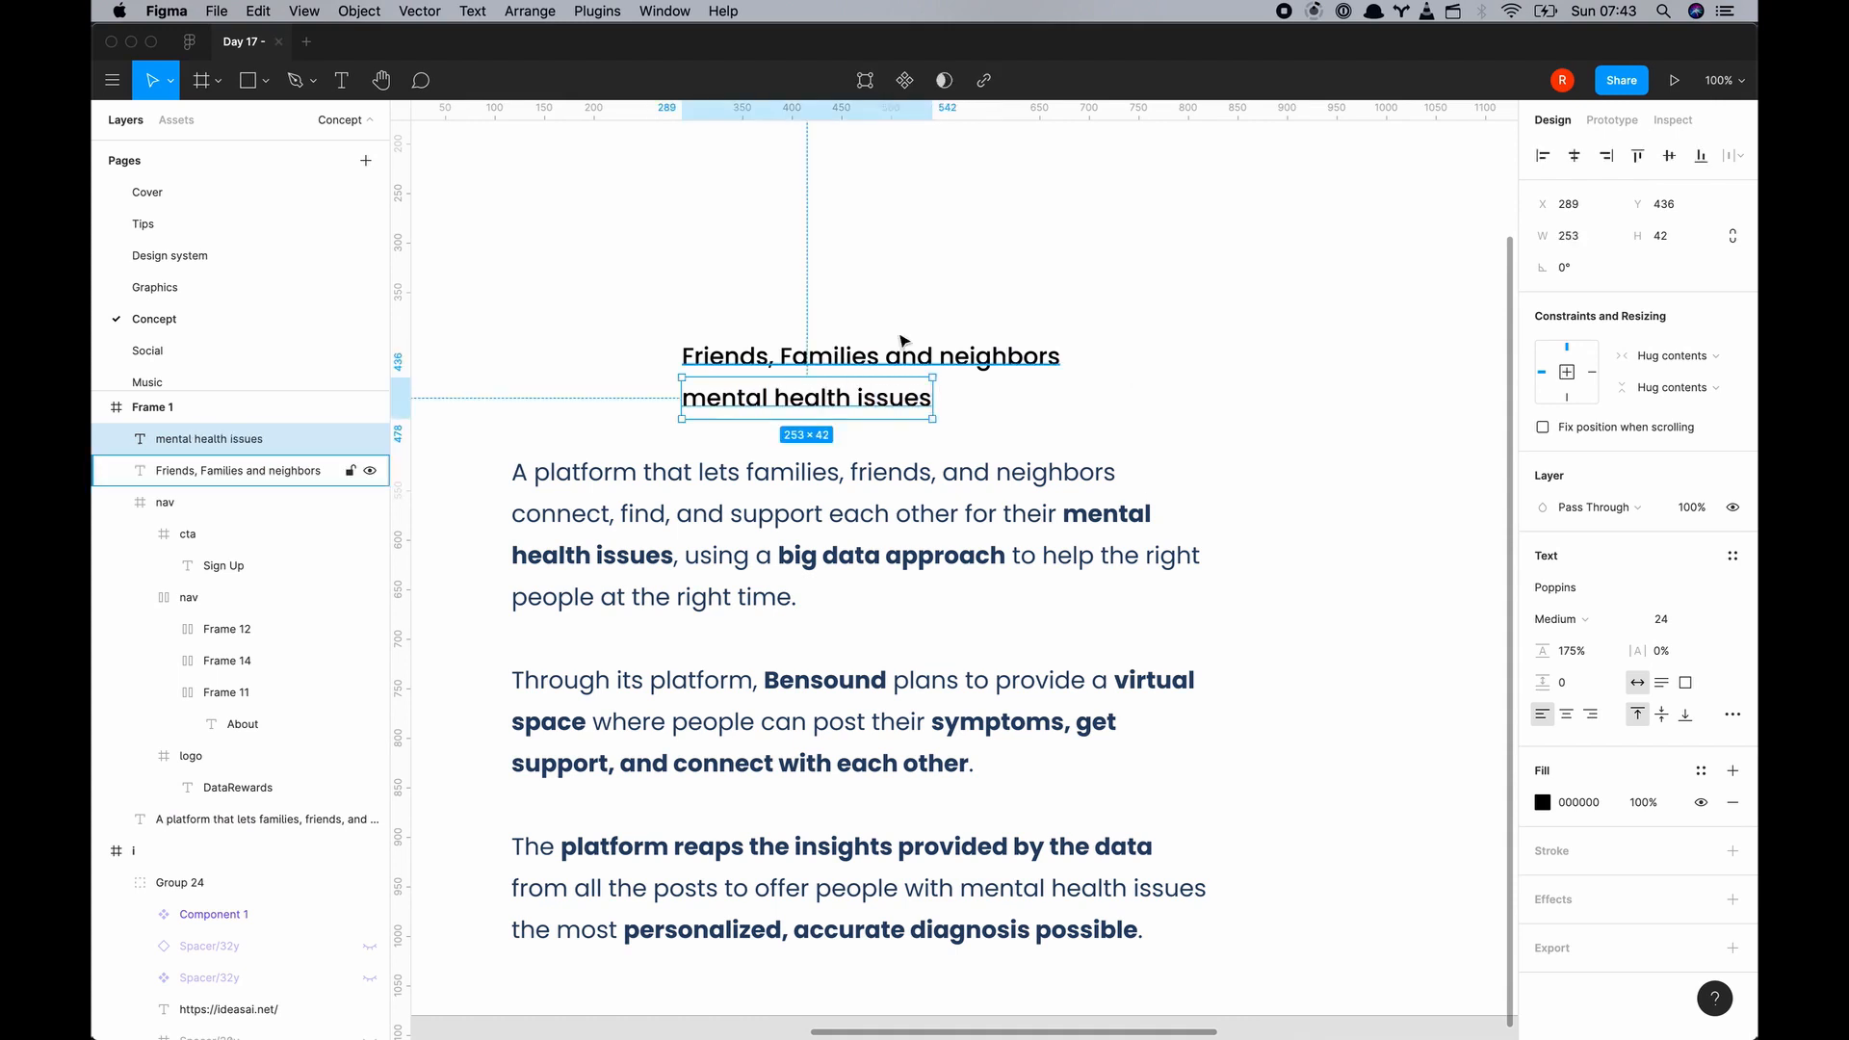
text(Platform reaps)
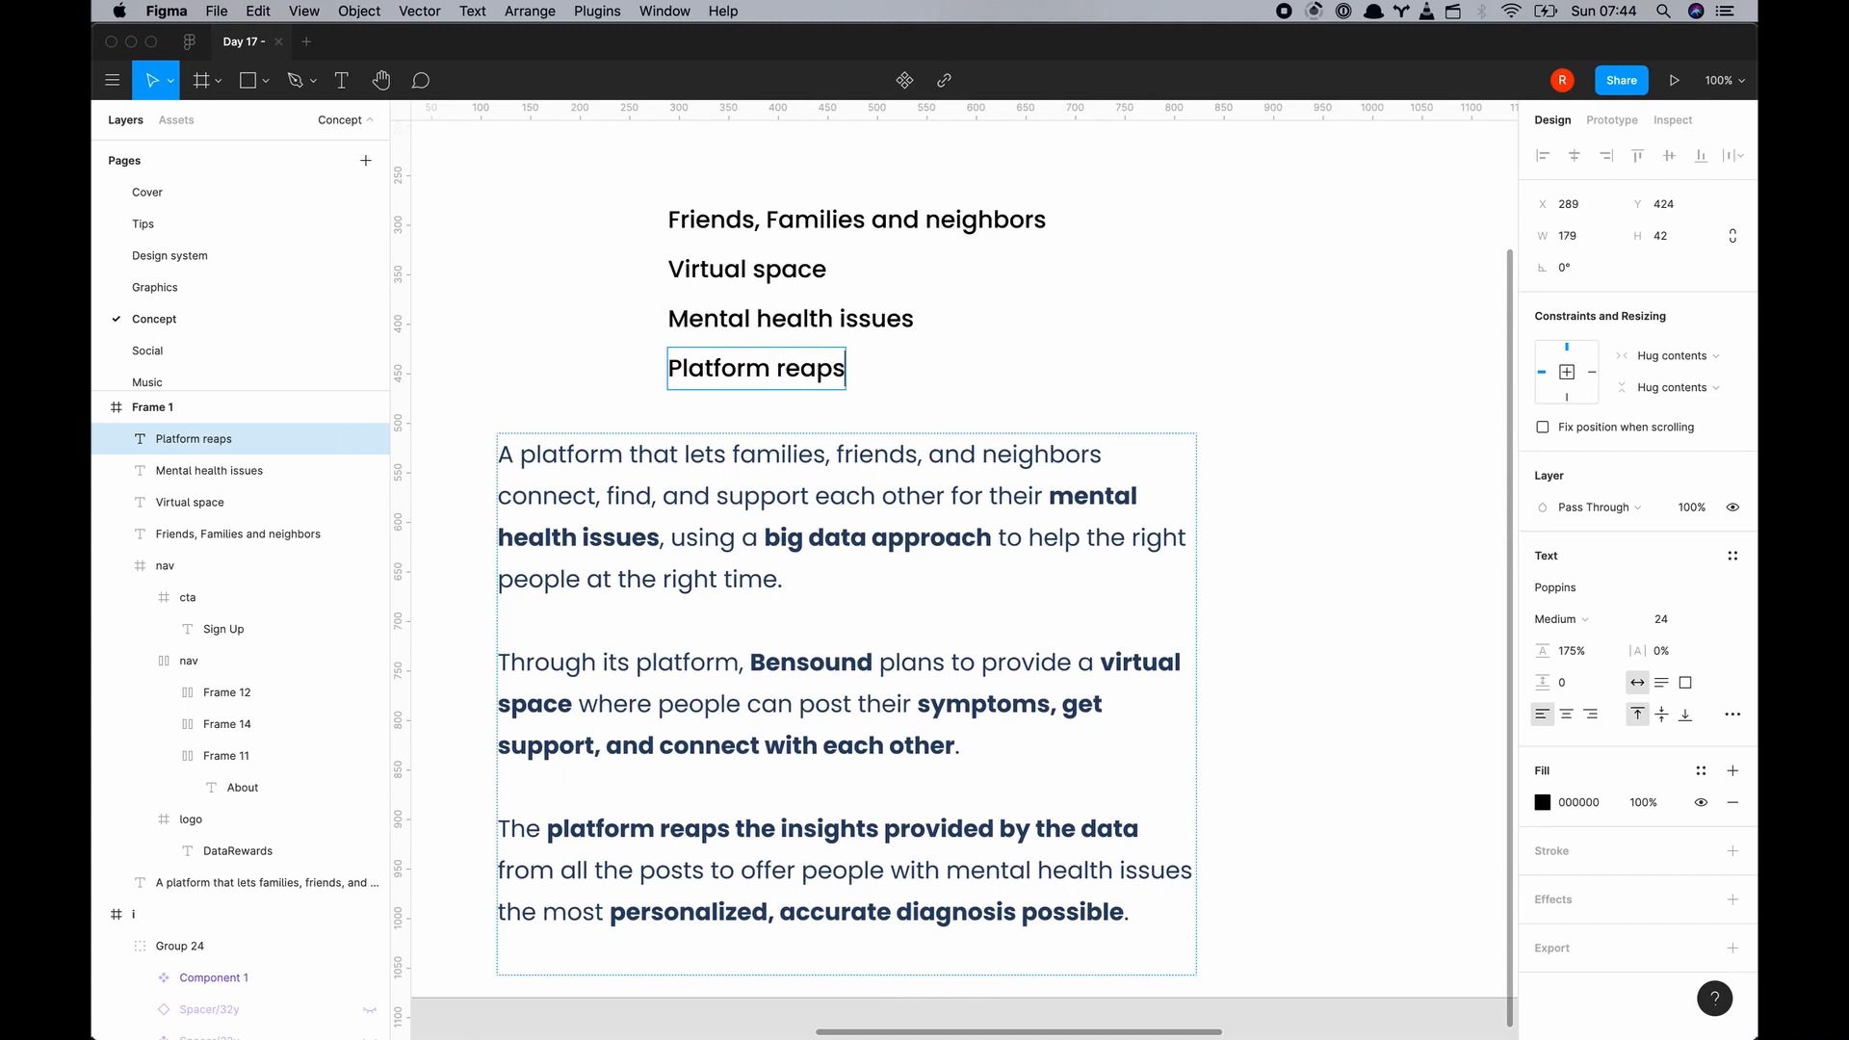
text(the data to offer th)
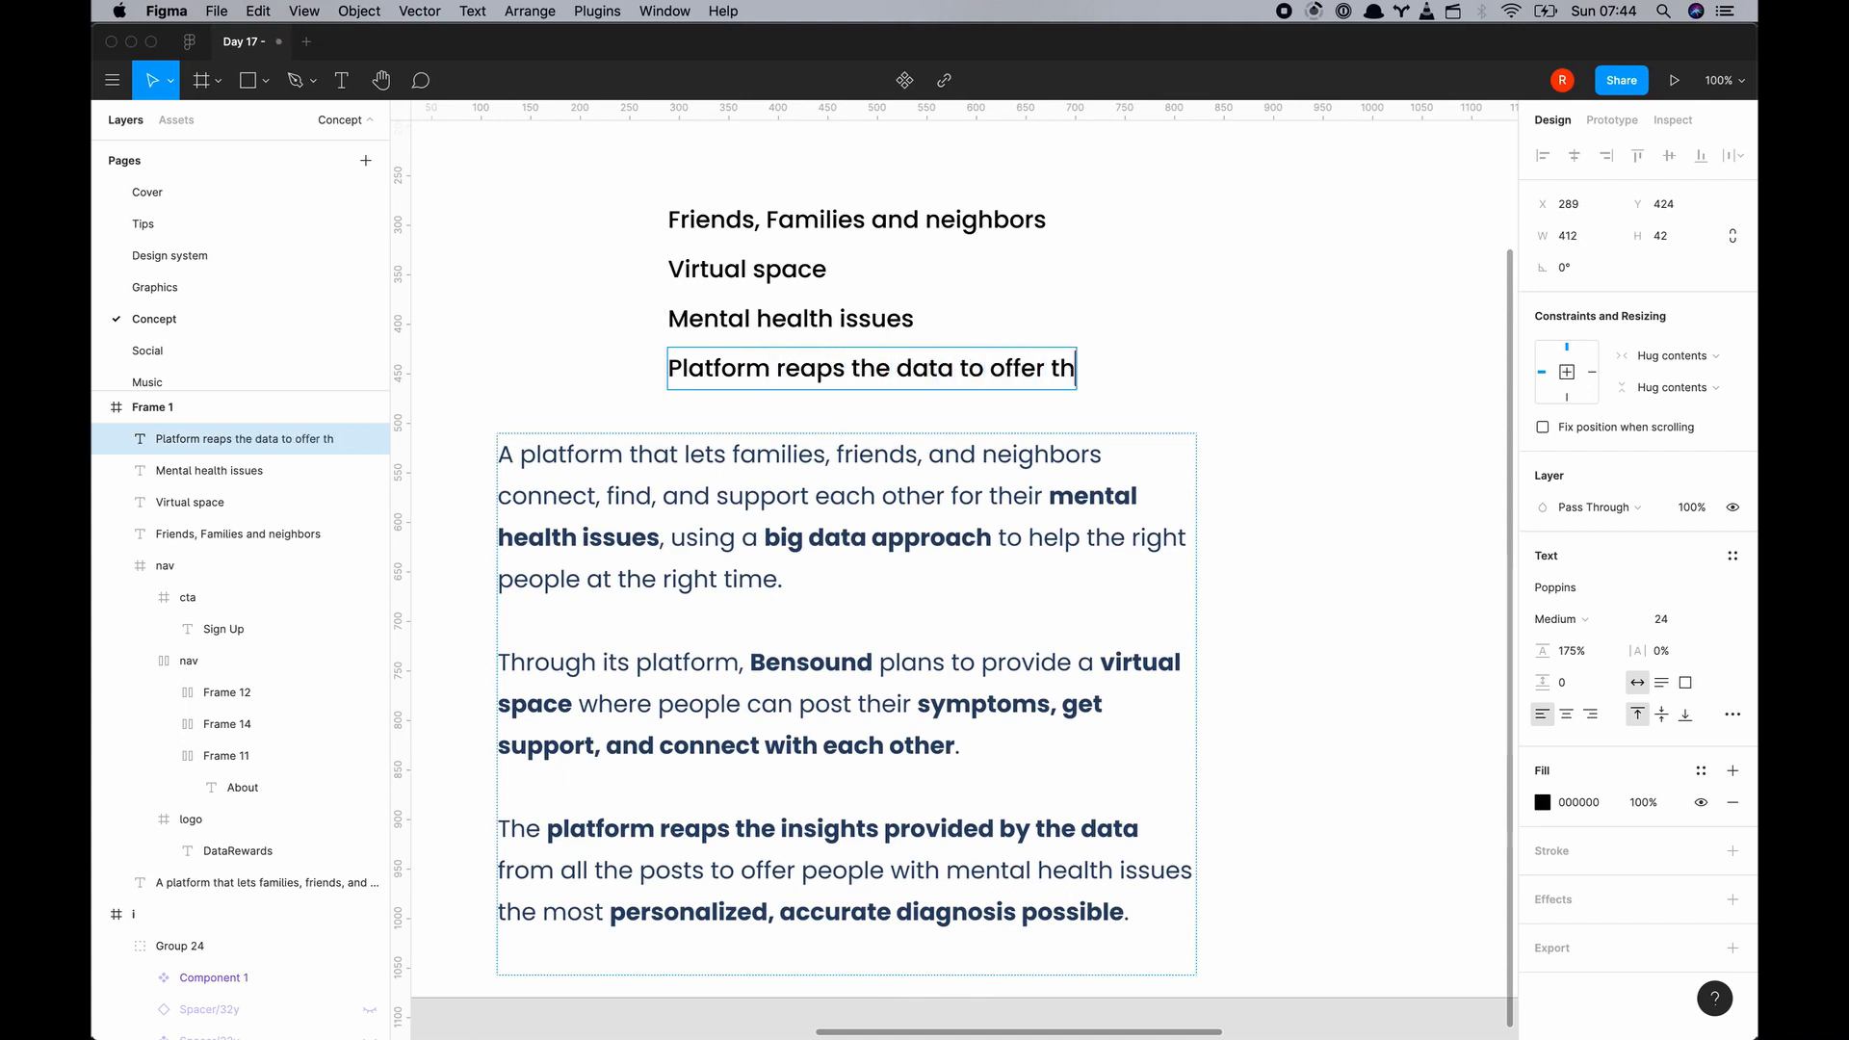
text(personalized, accurate diagnosis)
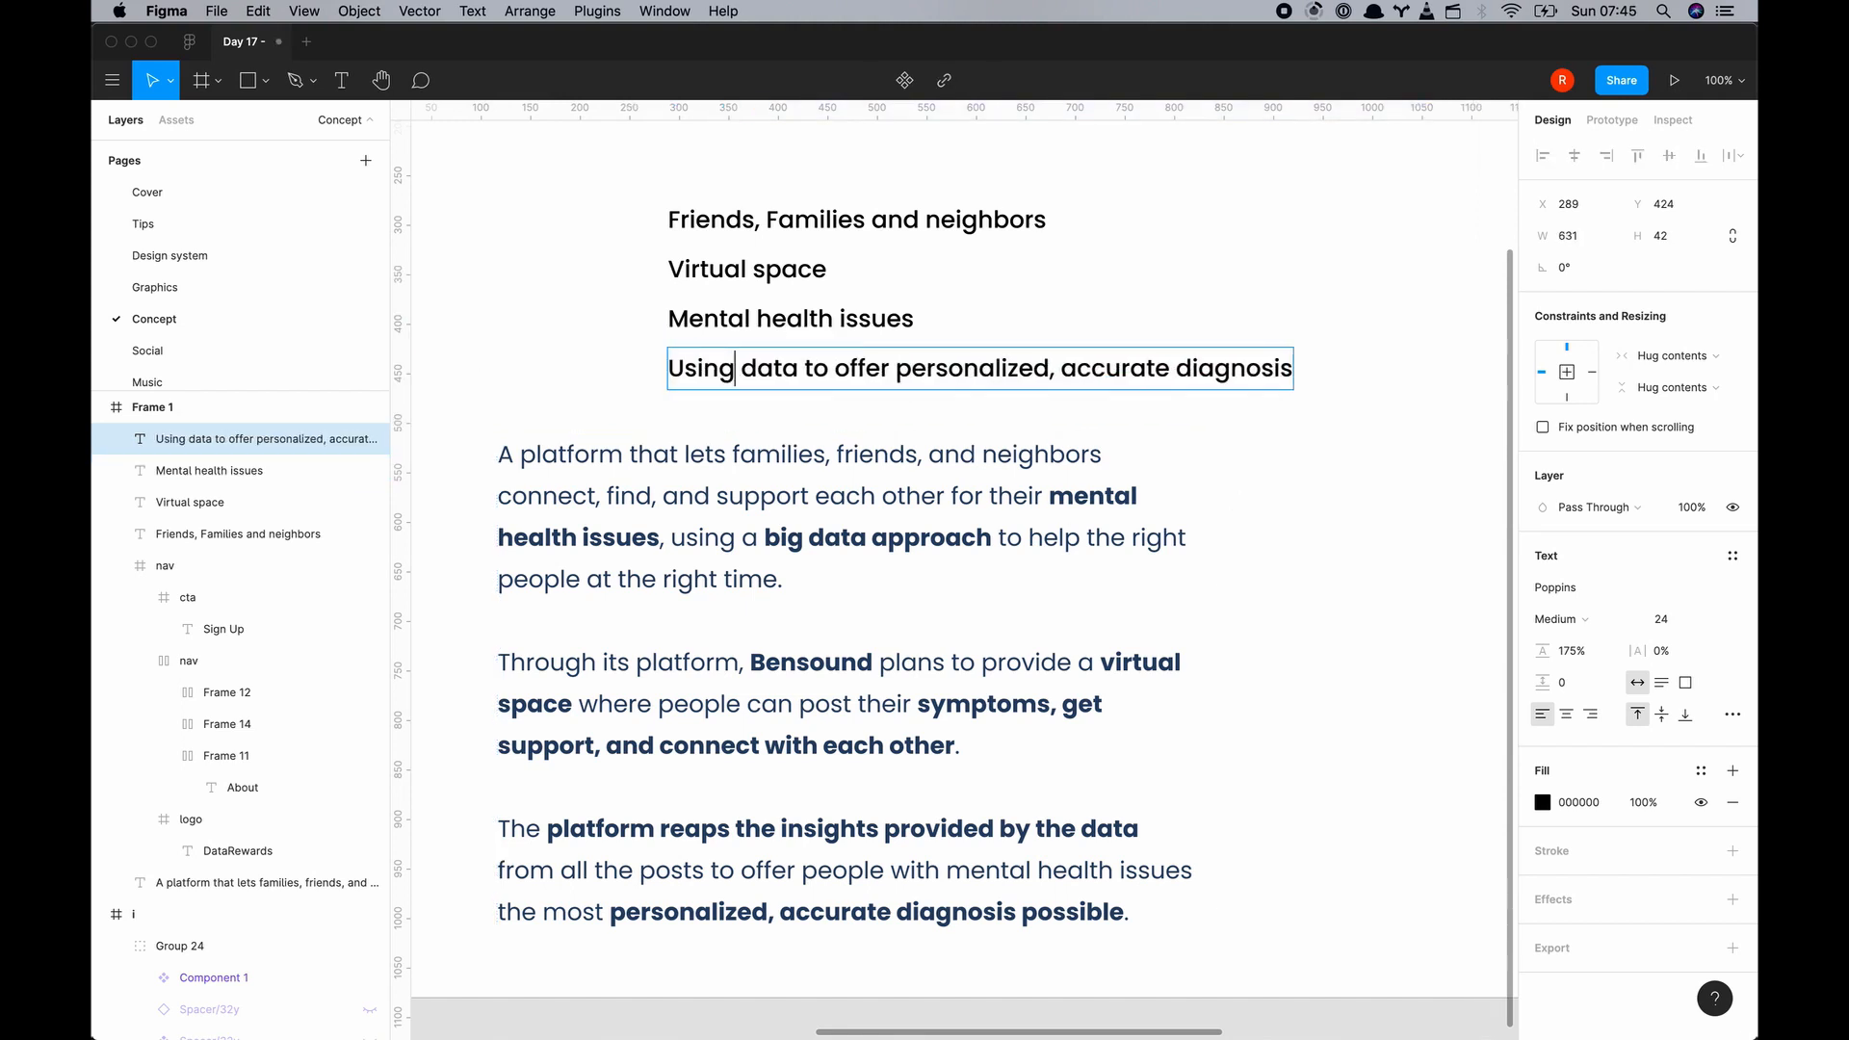
text(your)
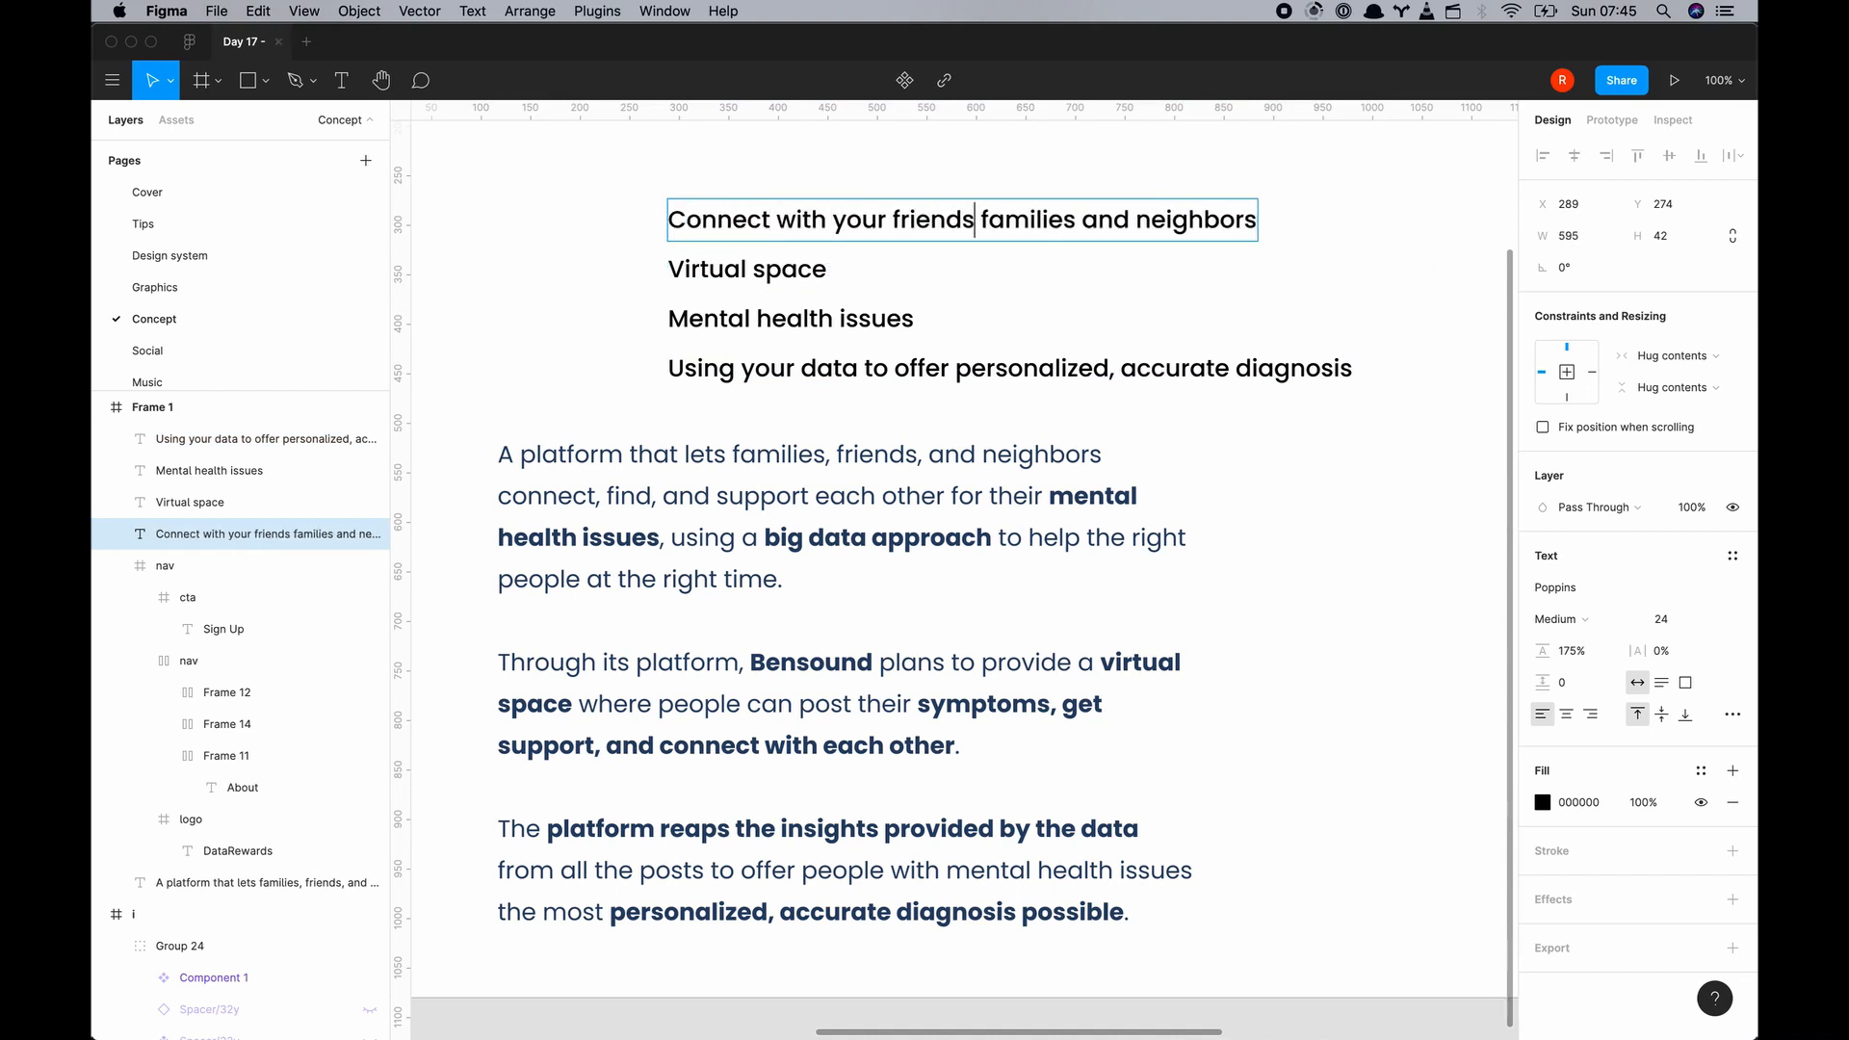
text(,)
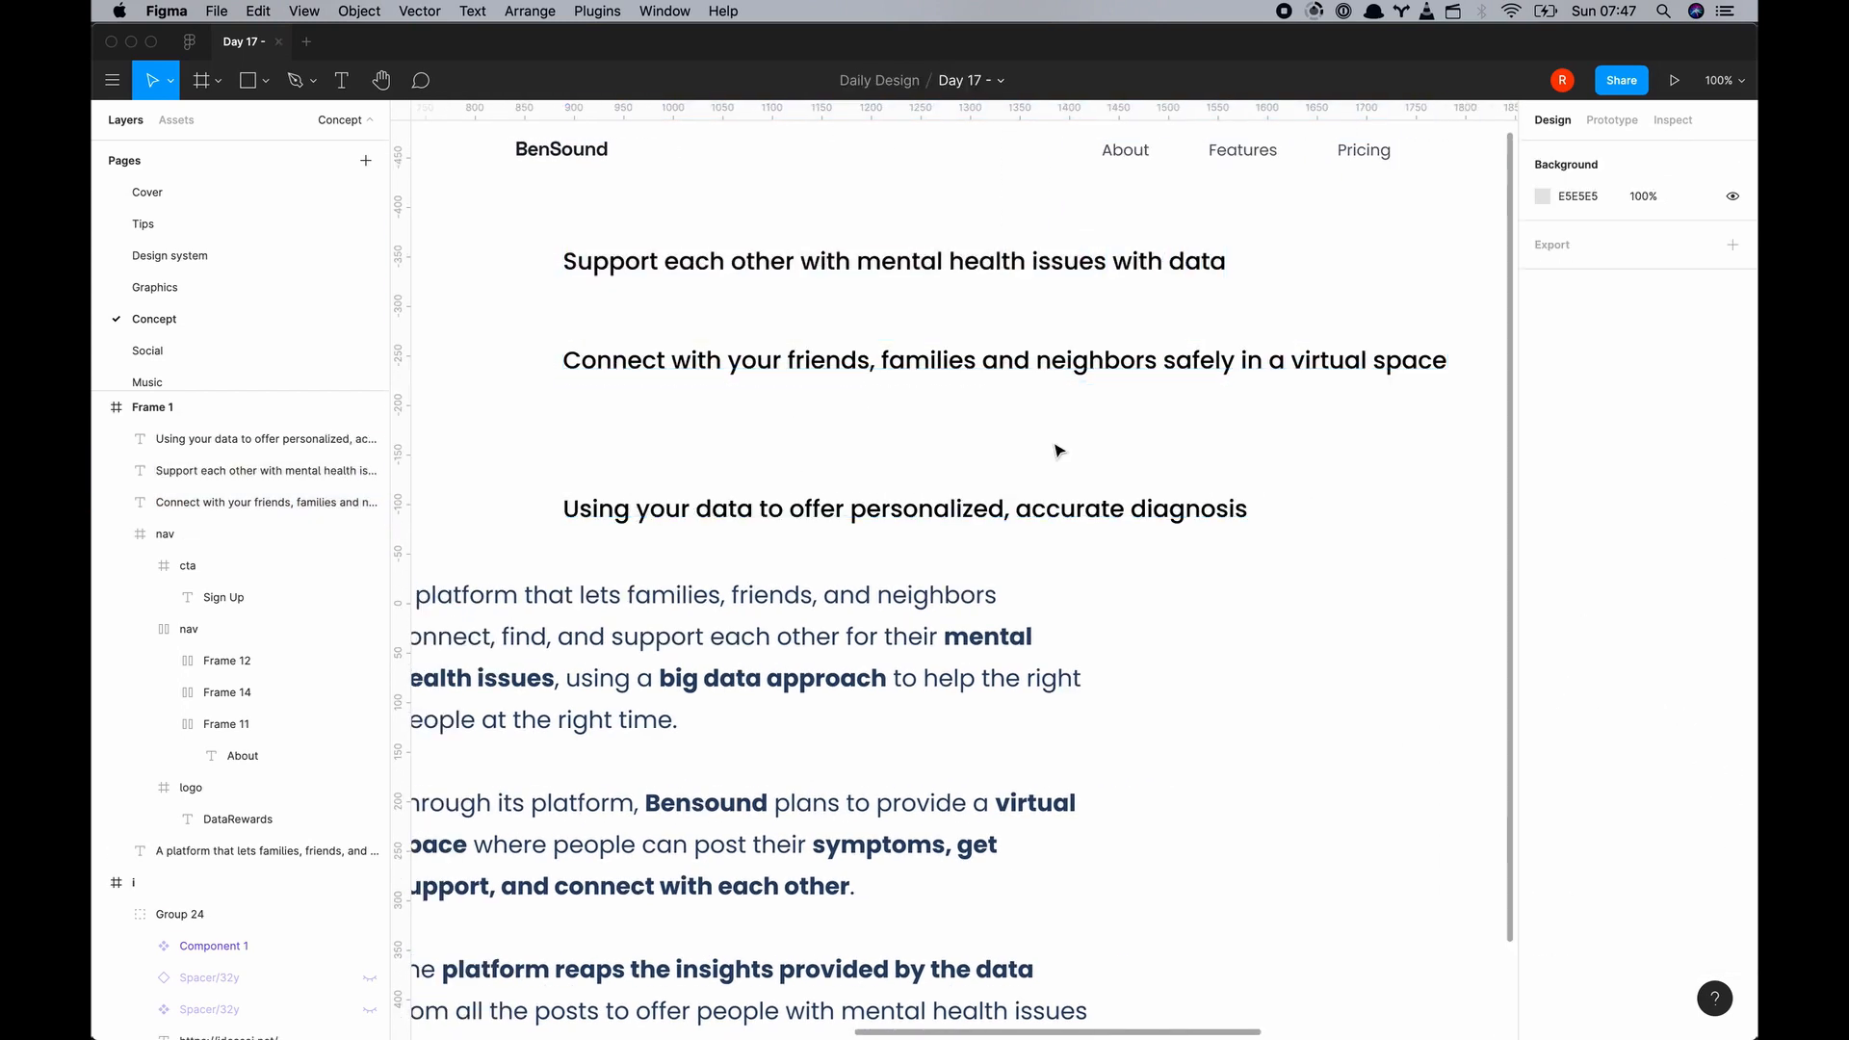
Enlarge the heading to 48px, merge the subtext, and add the email input and Get Started button
click(893, 261)
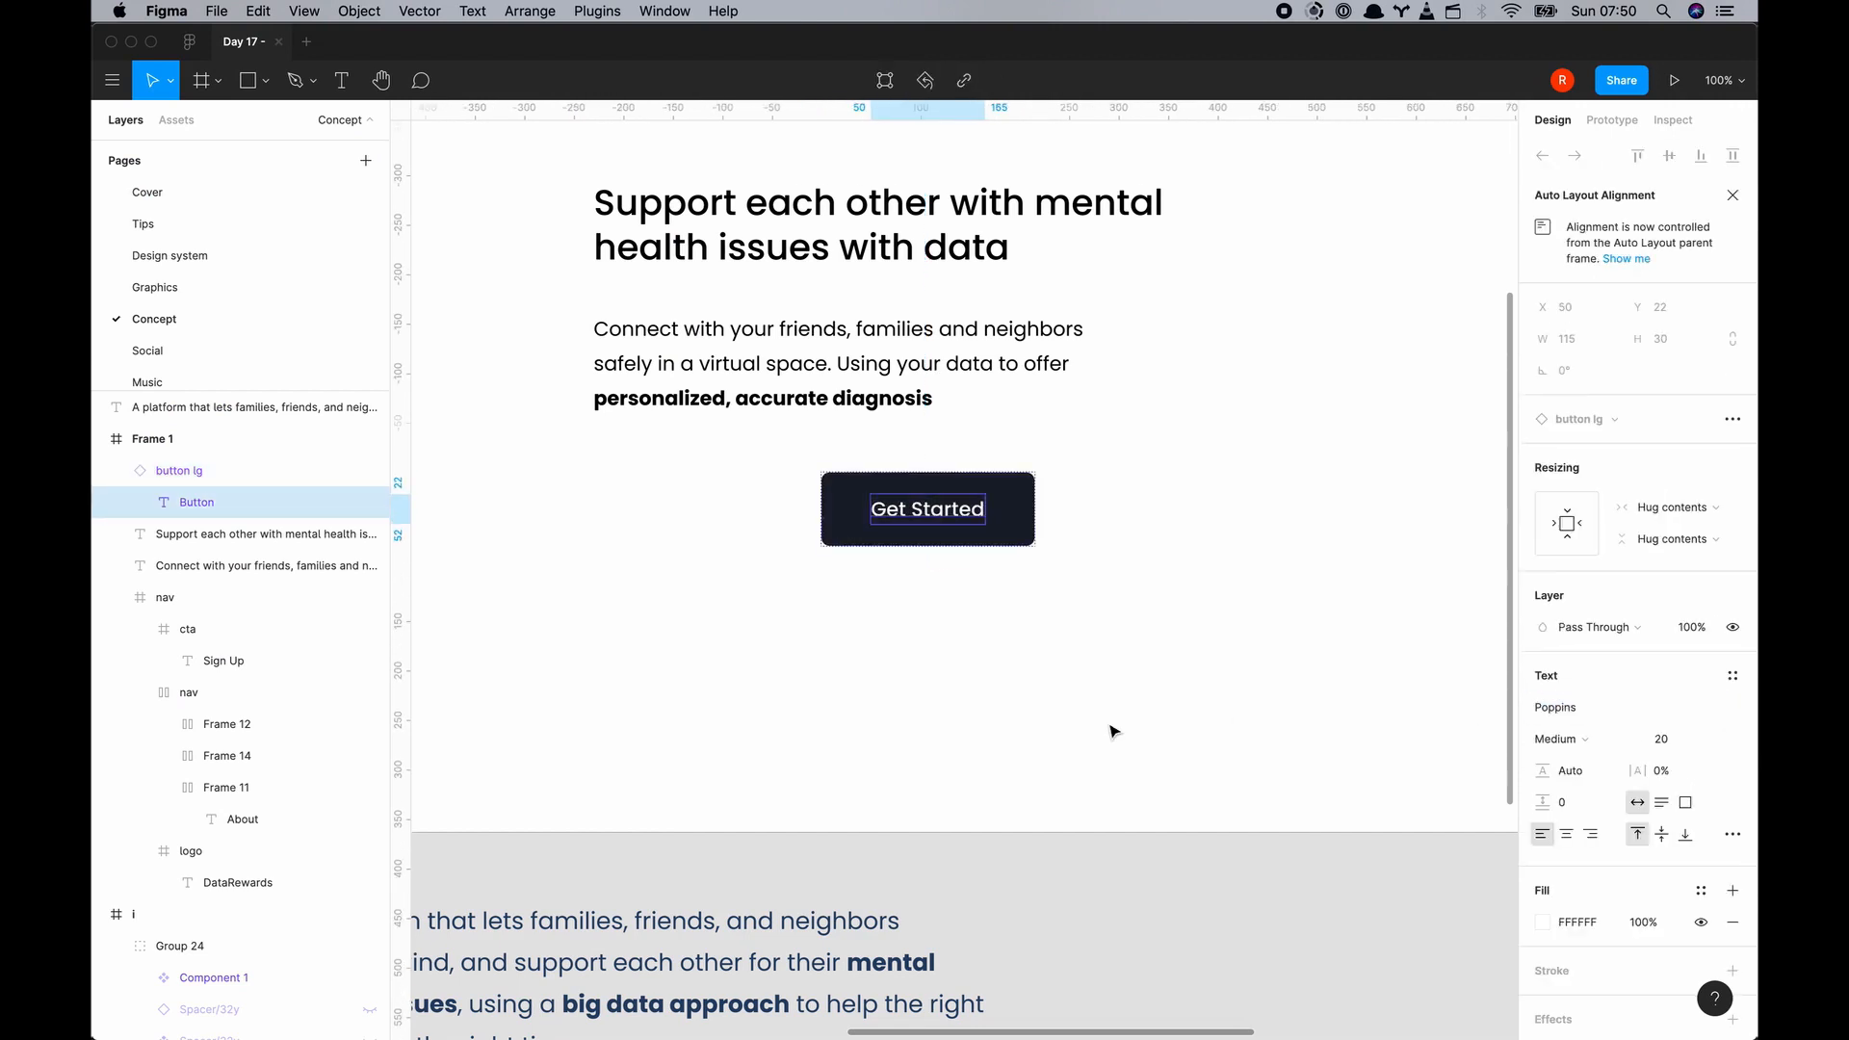
click(177, 119)
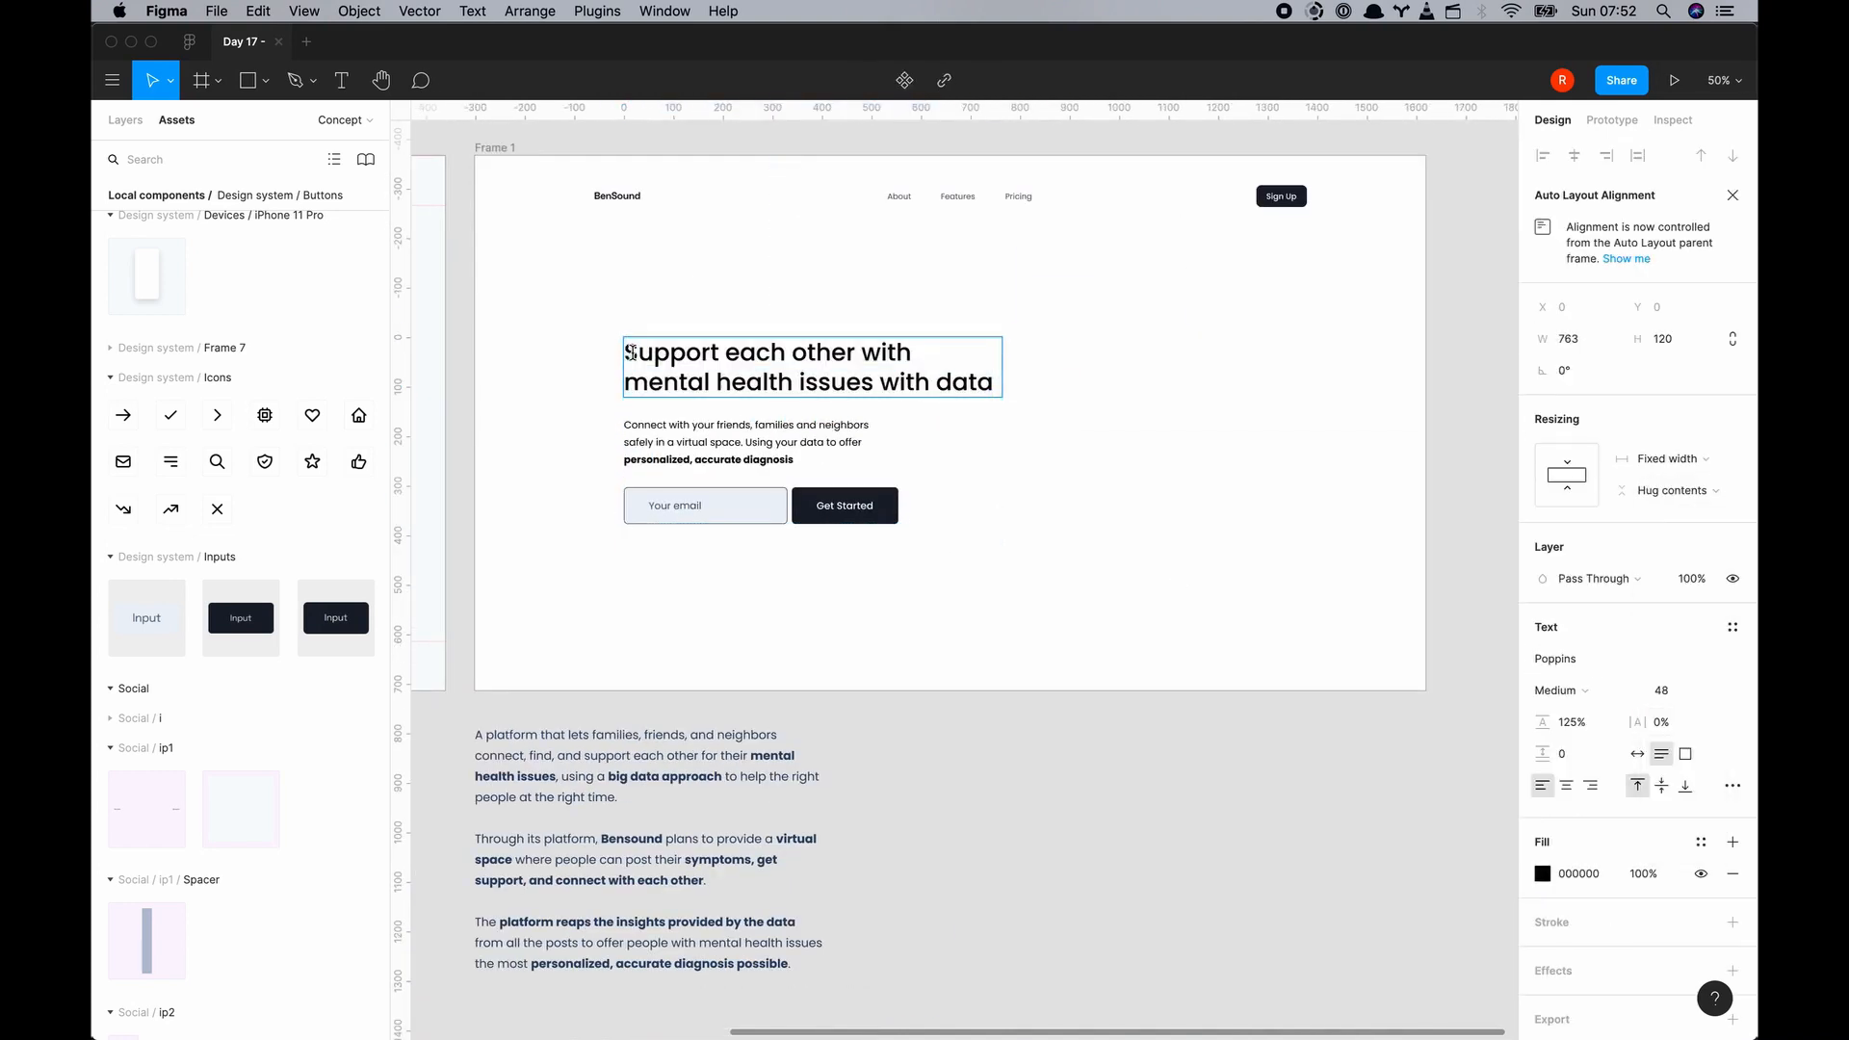
text(Use)
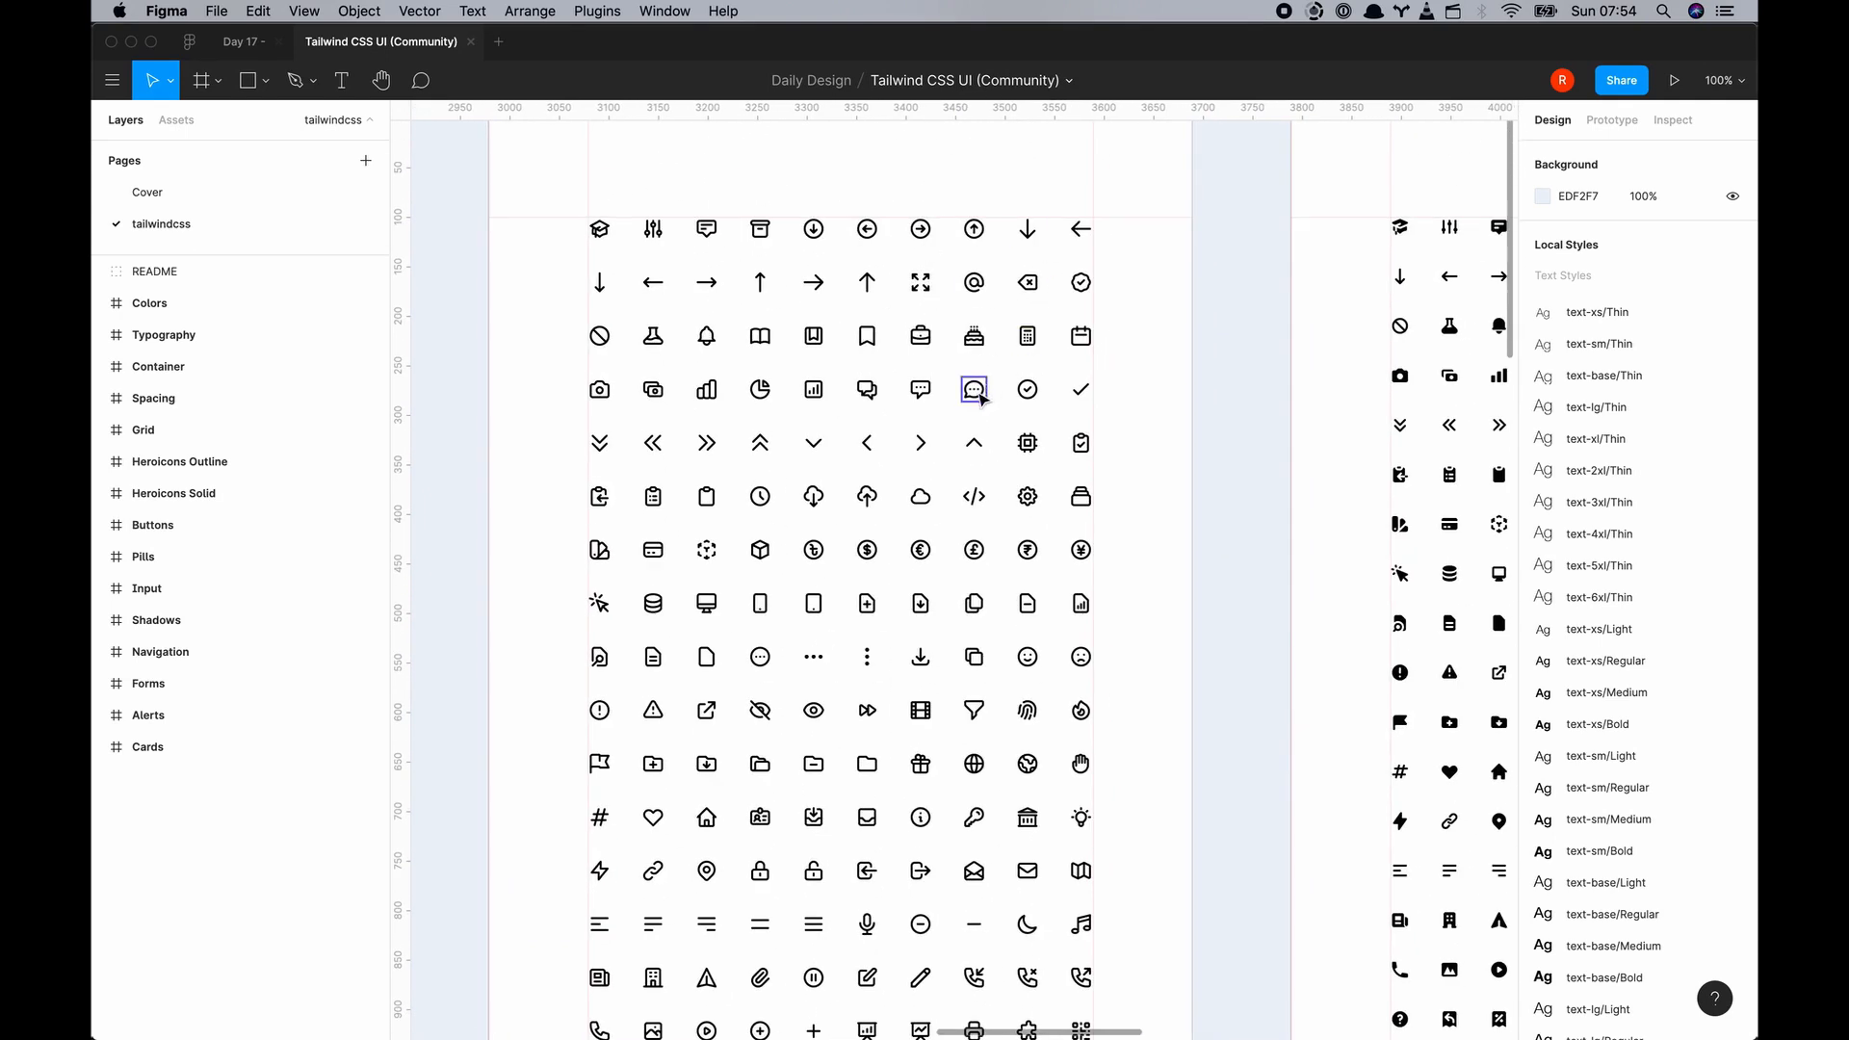
Select the chat bubble and check icons in the Heroicons Outline set
click(974, 389)
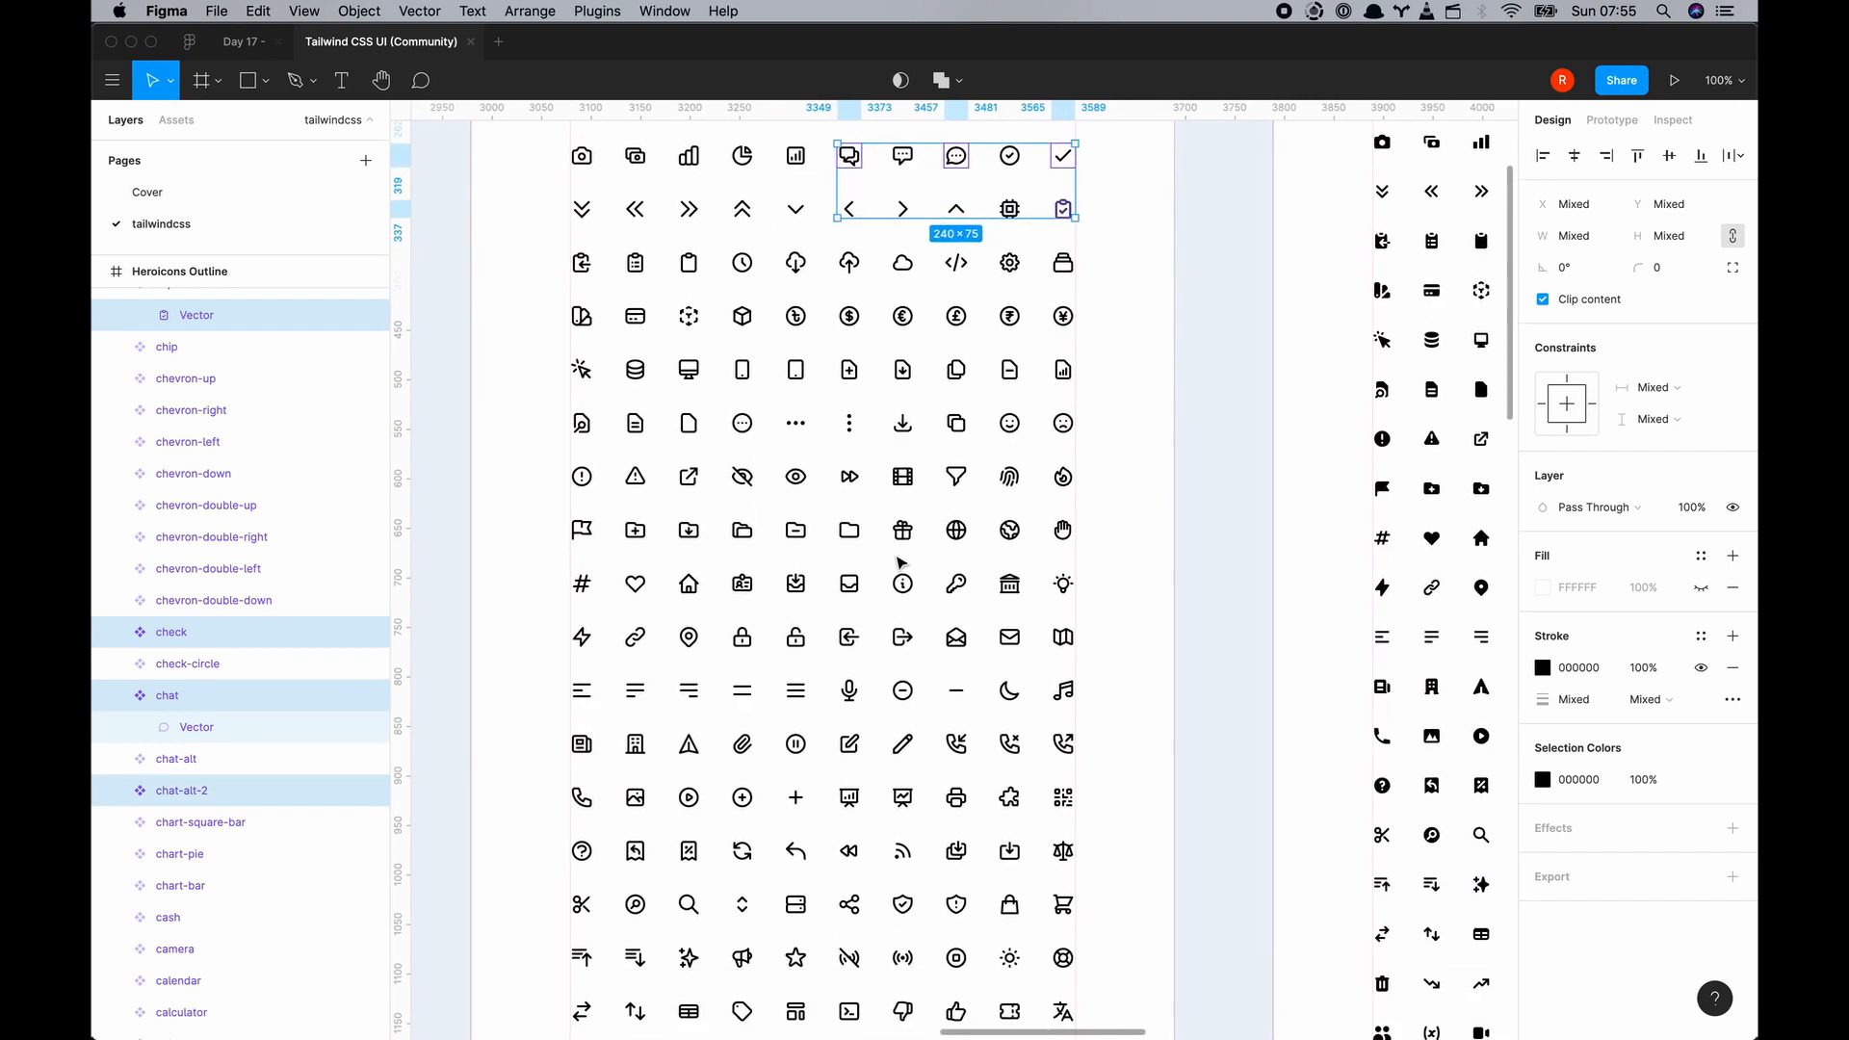
scroll(down, 3)
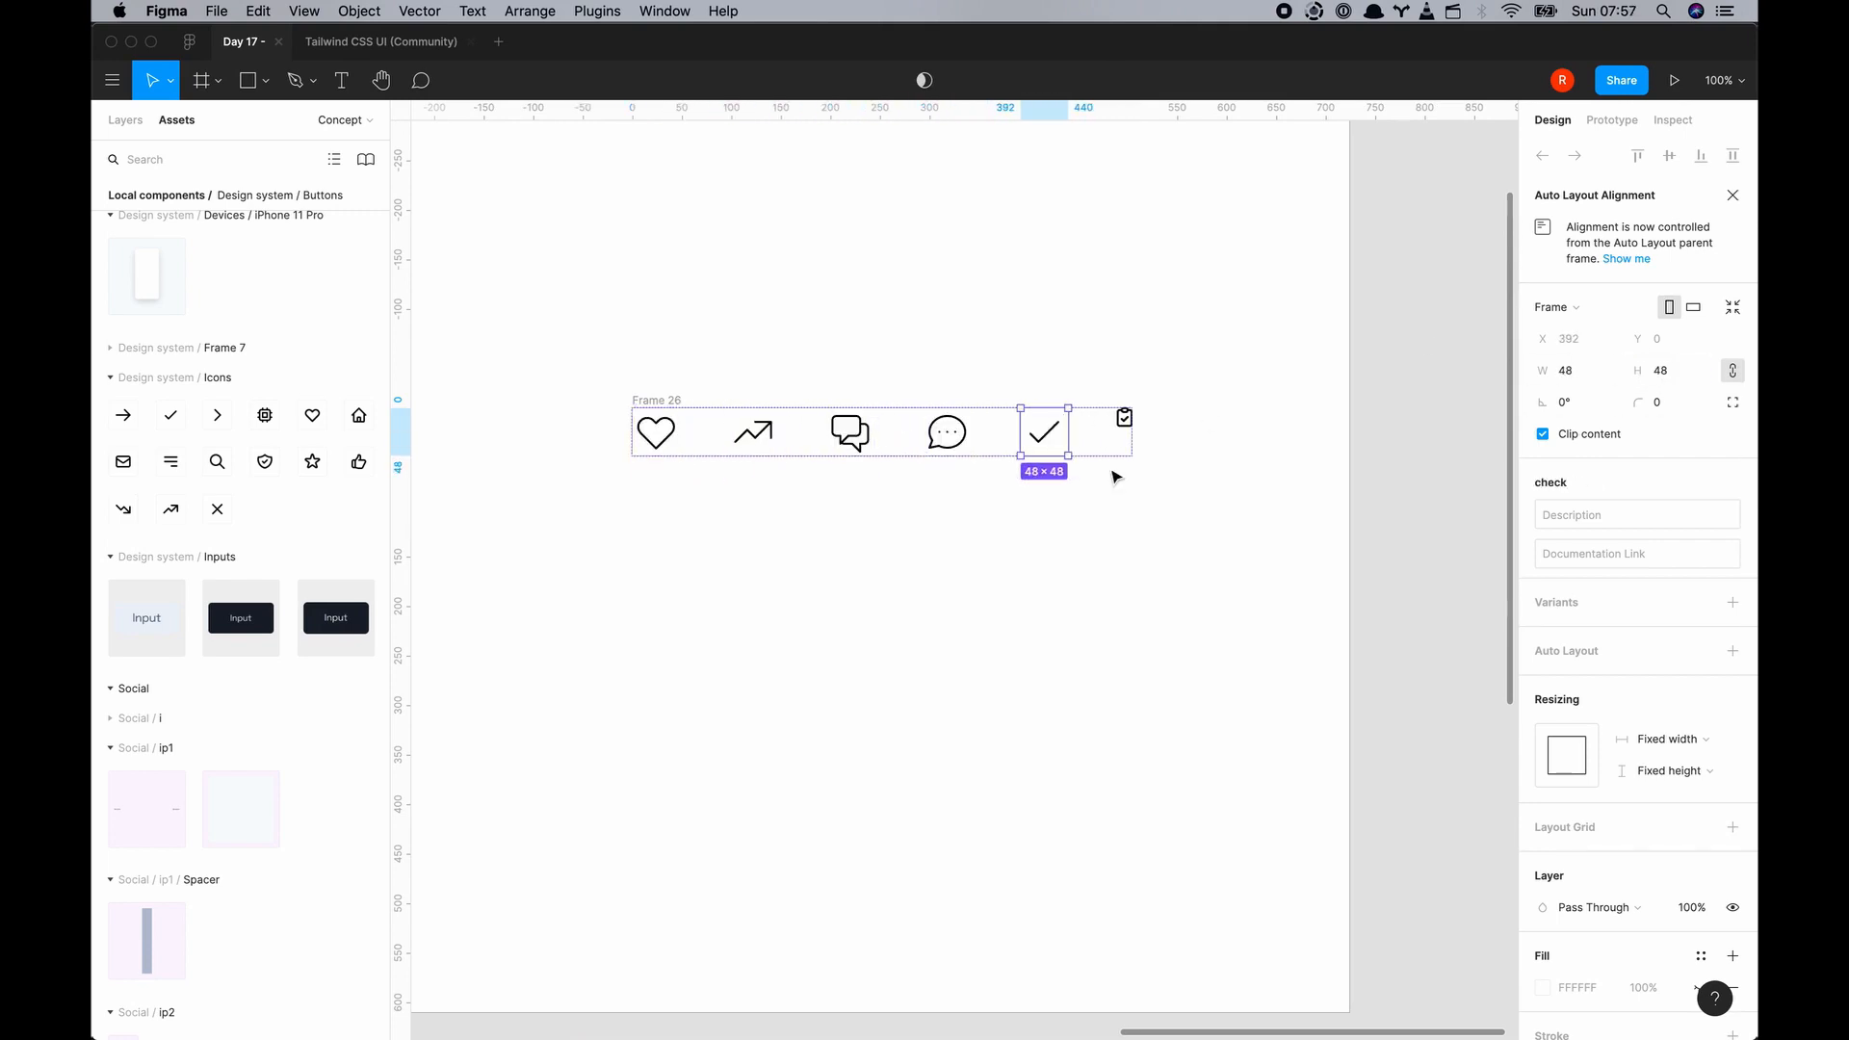
Arrange the heart, trend, chat and check icons in a horizontal row in Frame 26
click(1116, 627)
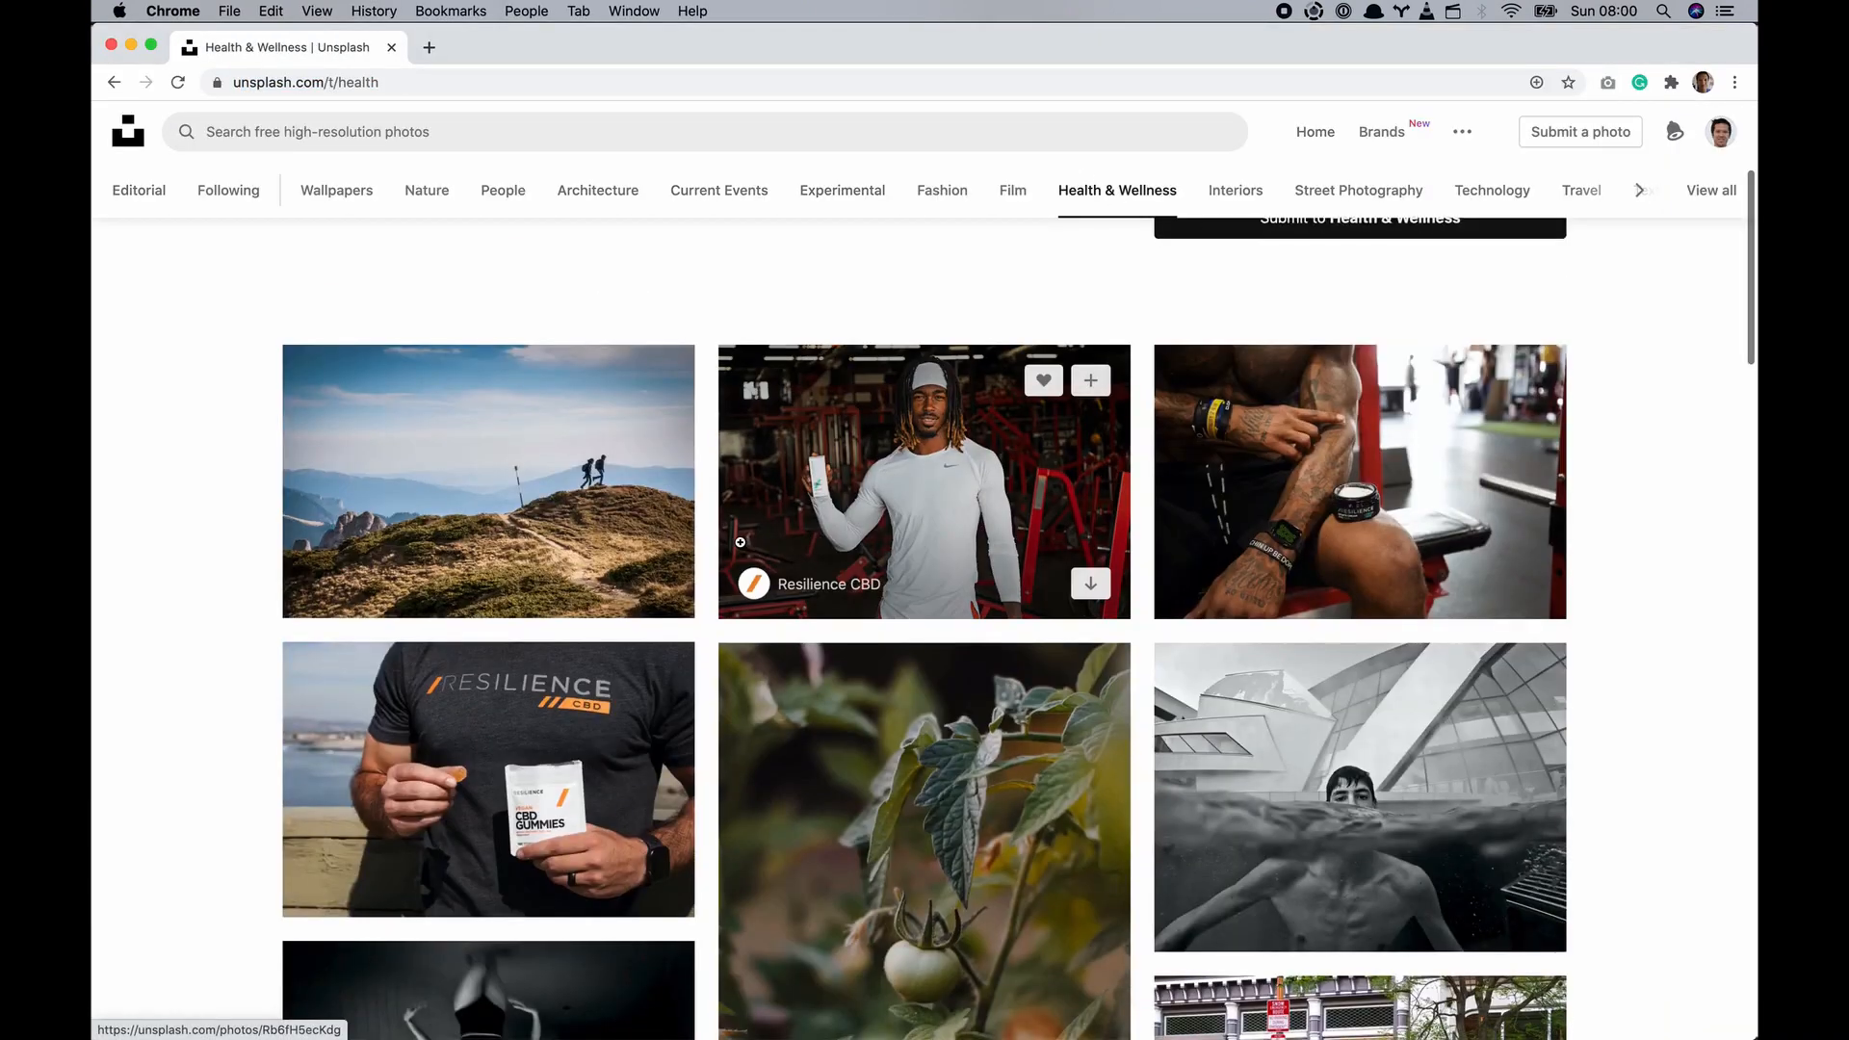
Search Unsplash for 'mental health' and scroll through the photo results
text(mental health)
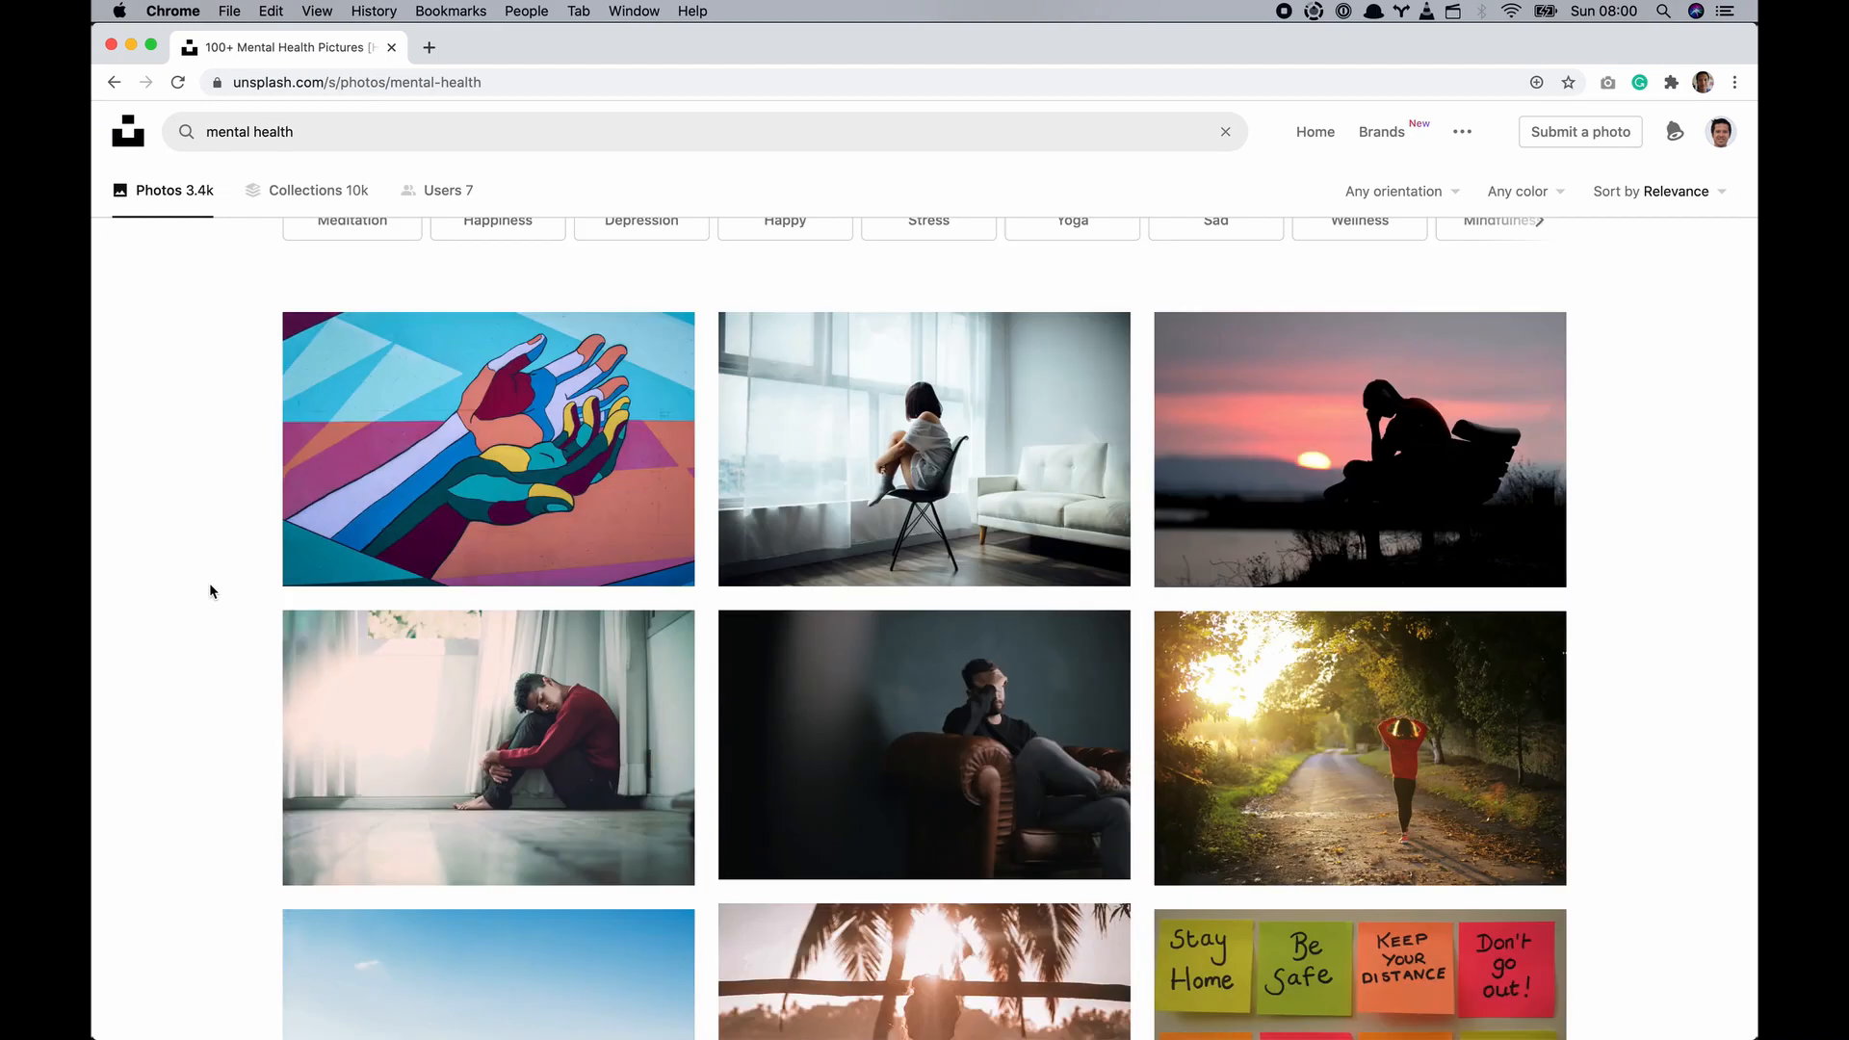
scroll(down, 3)
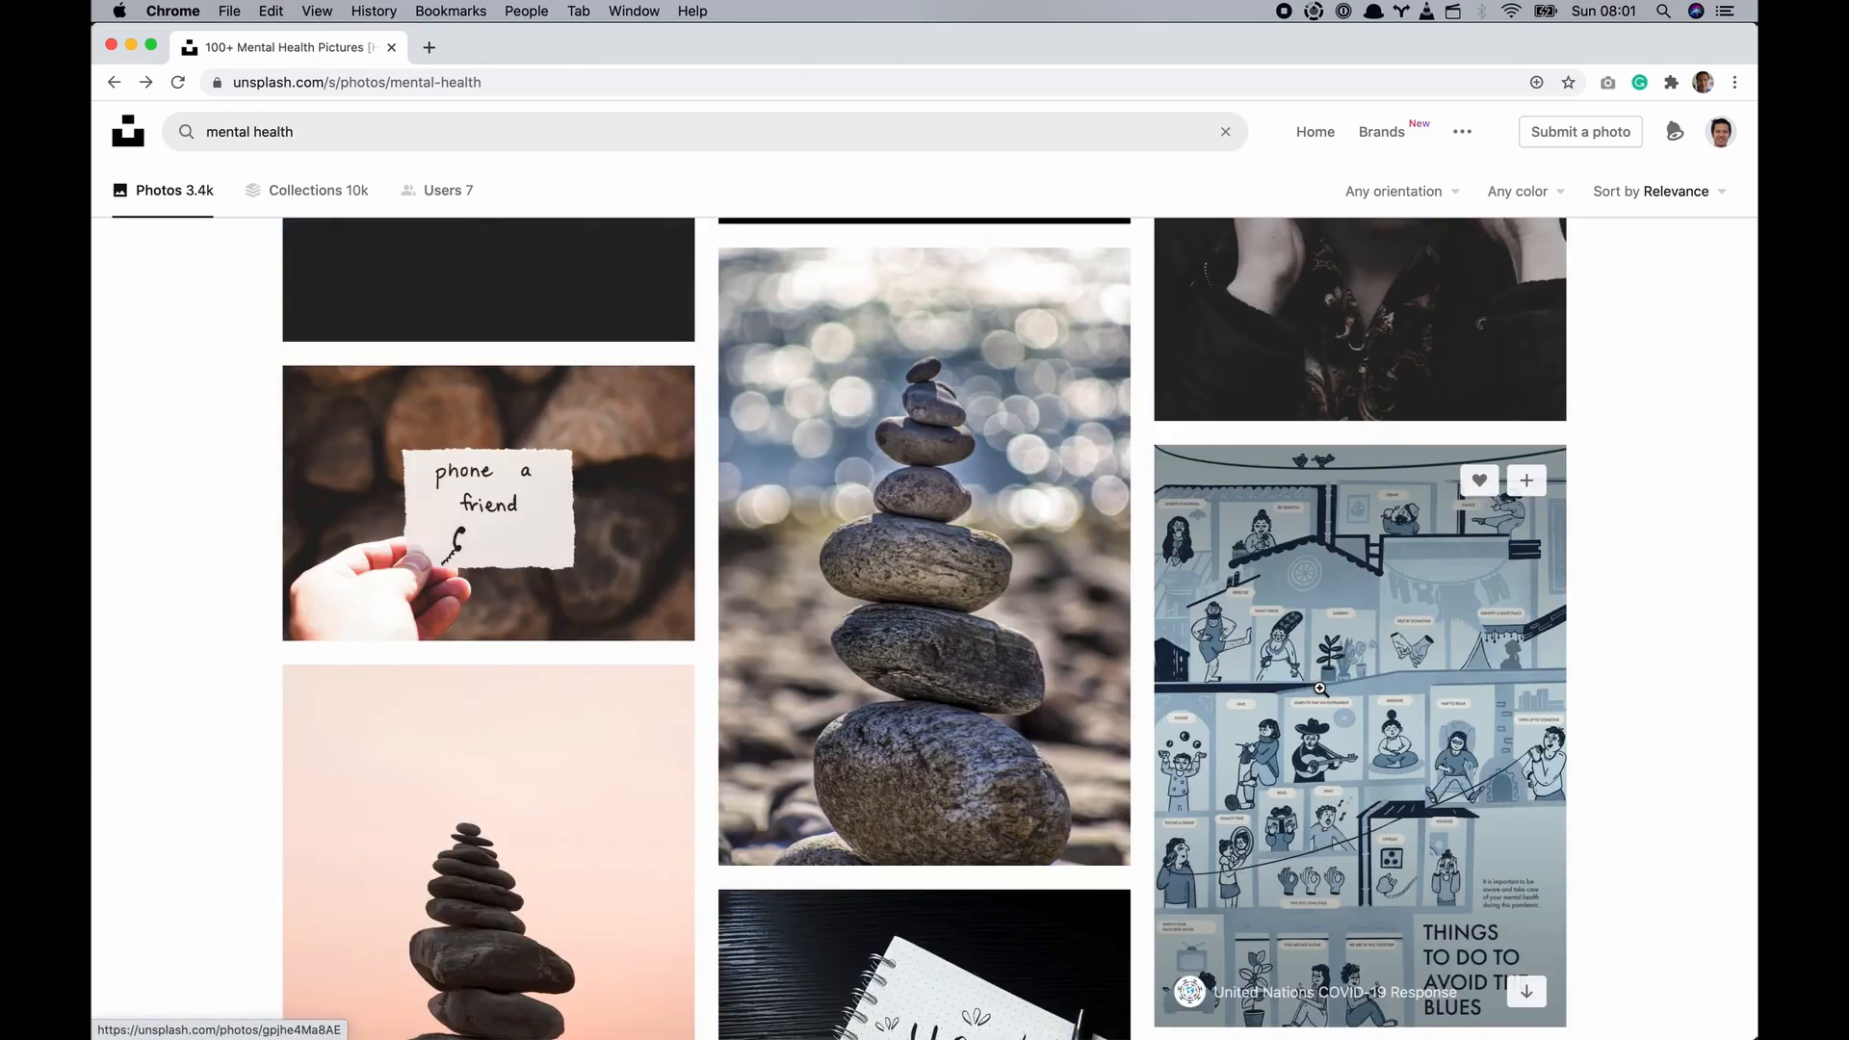
scroll(down, 3)
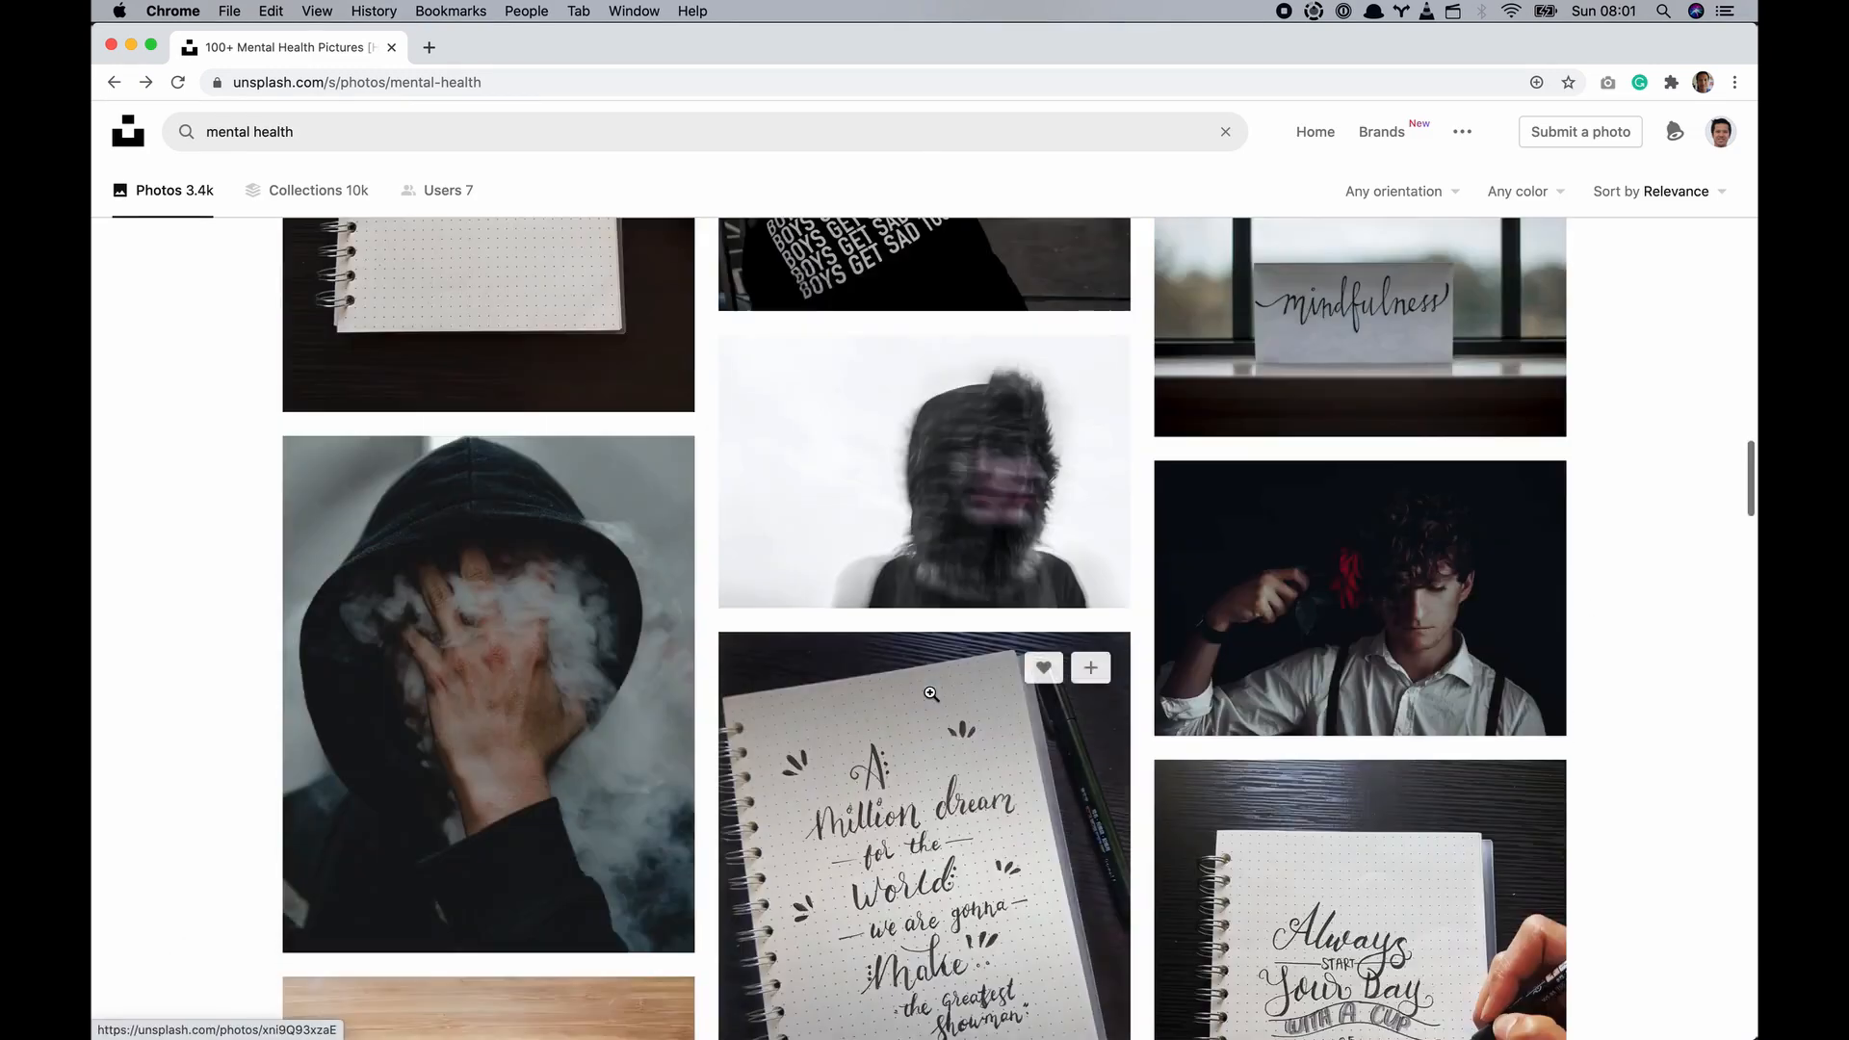
scroll(down, 3)
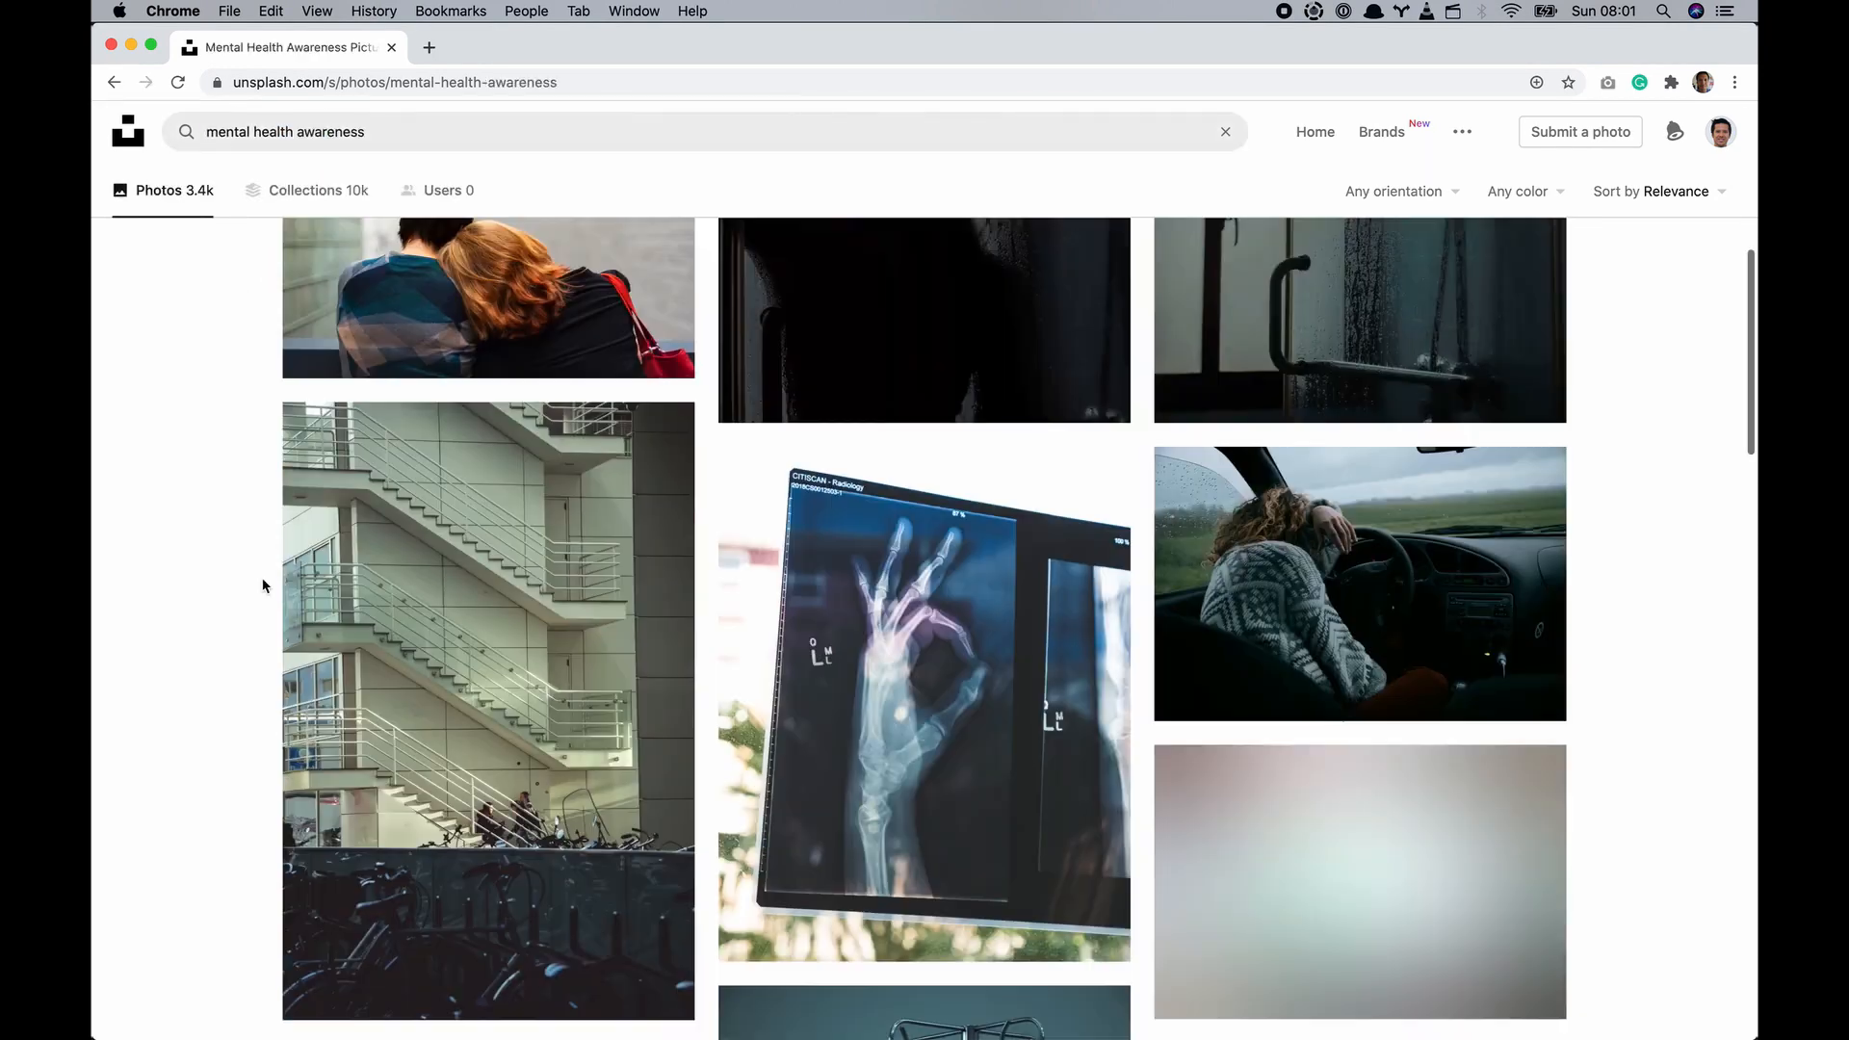
scroll(down, 3)
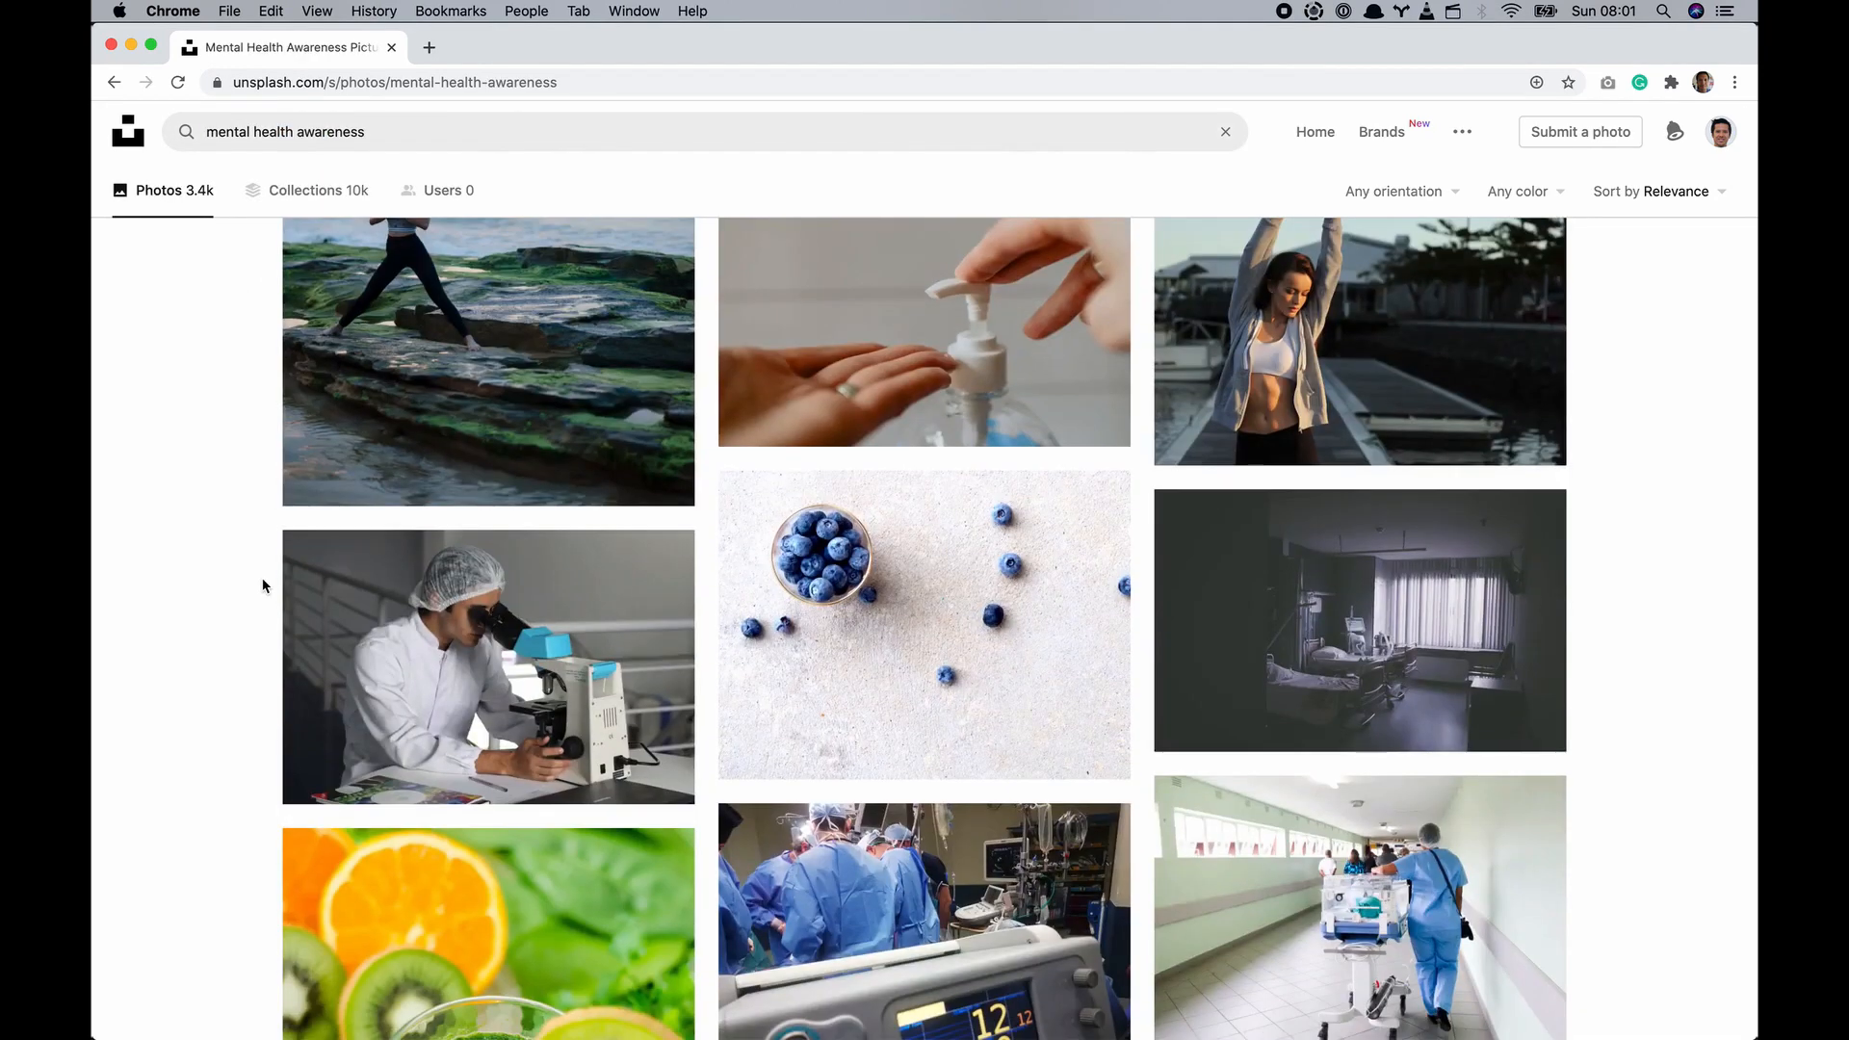
scroll(down, 3)
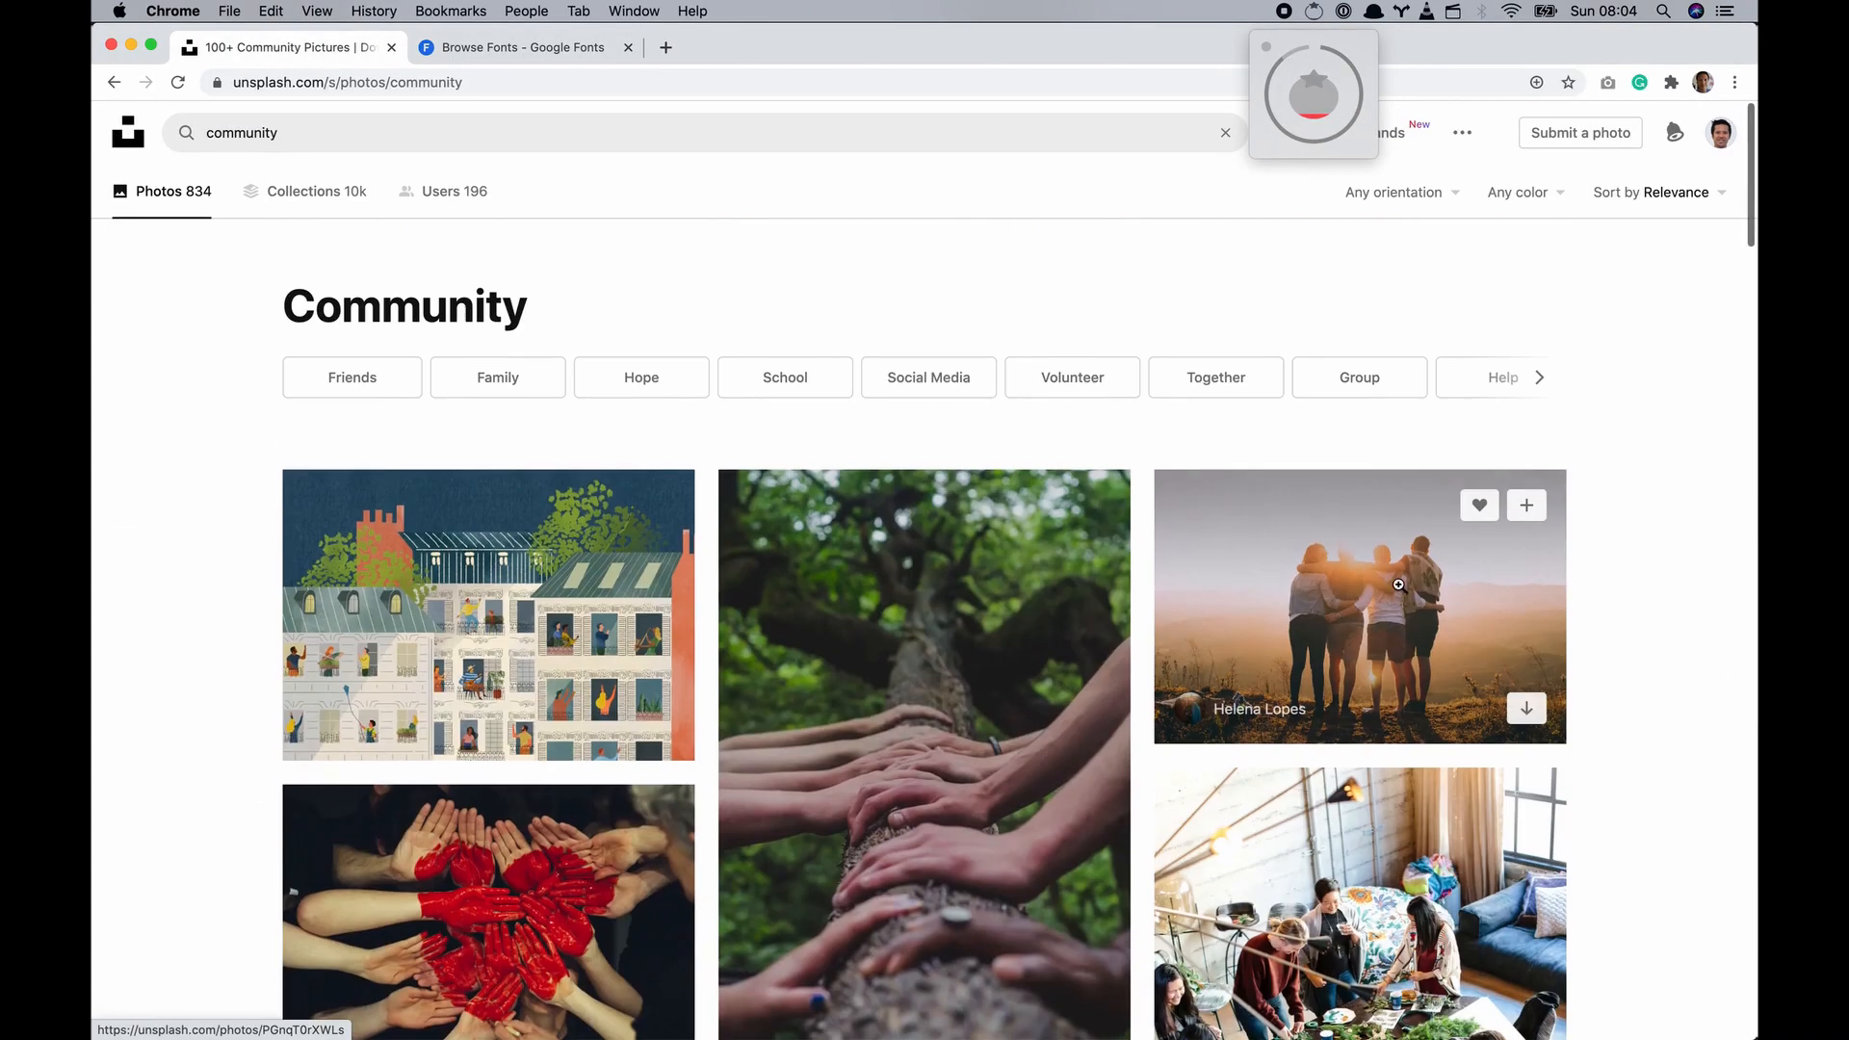
scroll(down, 3)
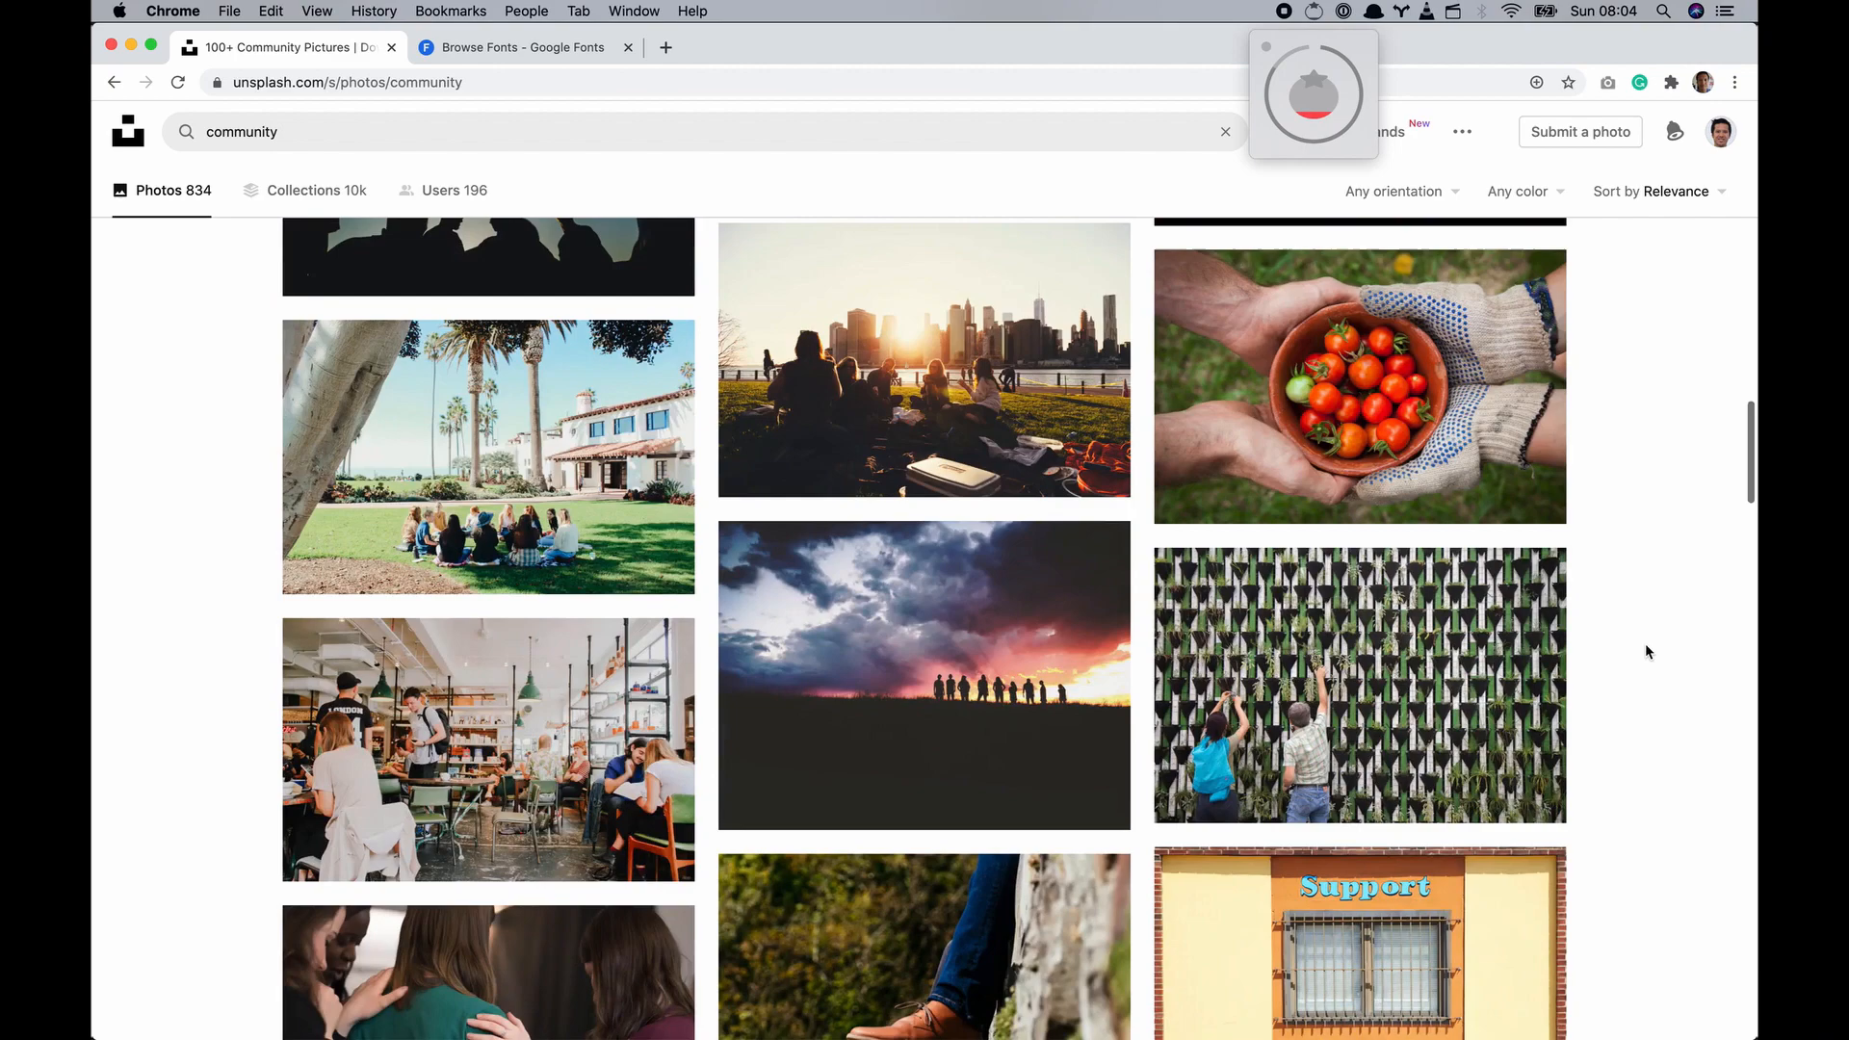
Search Unsplash for 'covid' and browse the photo results
text(covid)
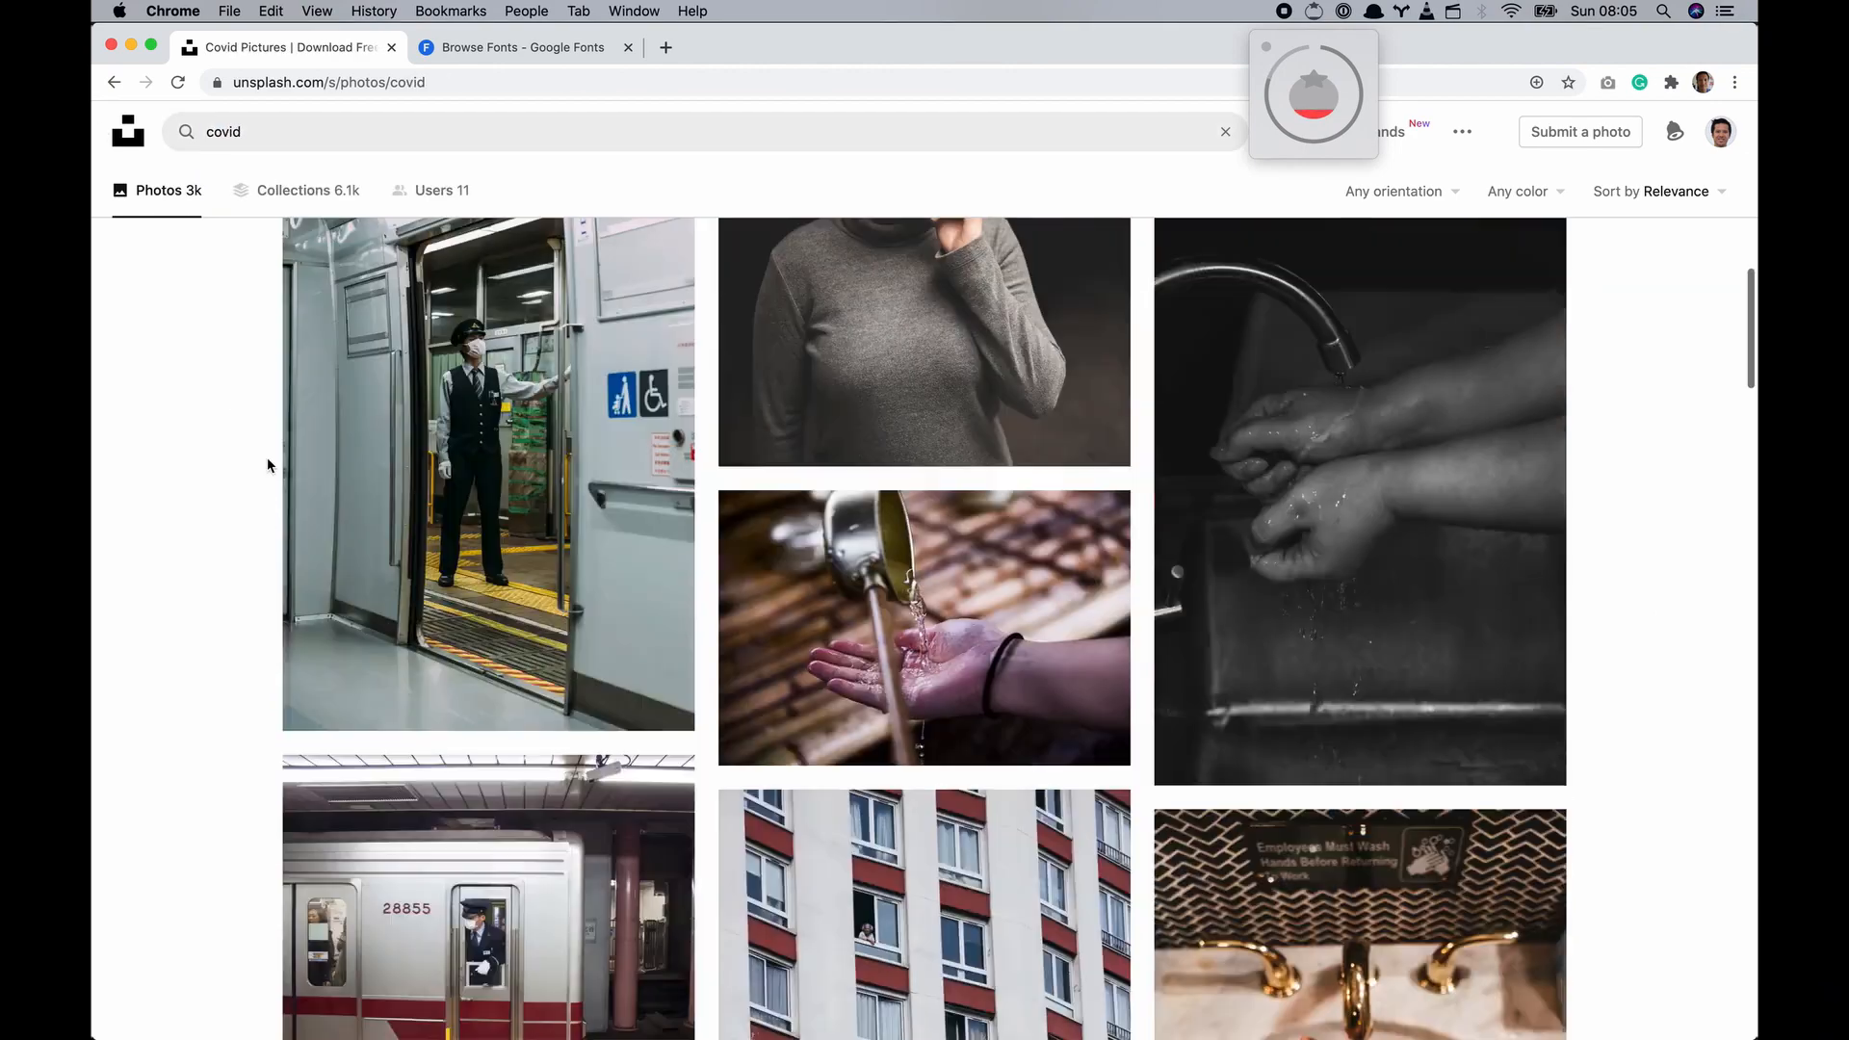
scroll(down, 3)
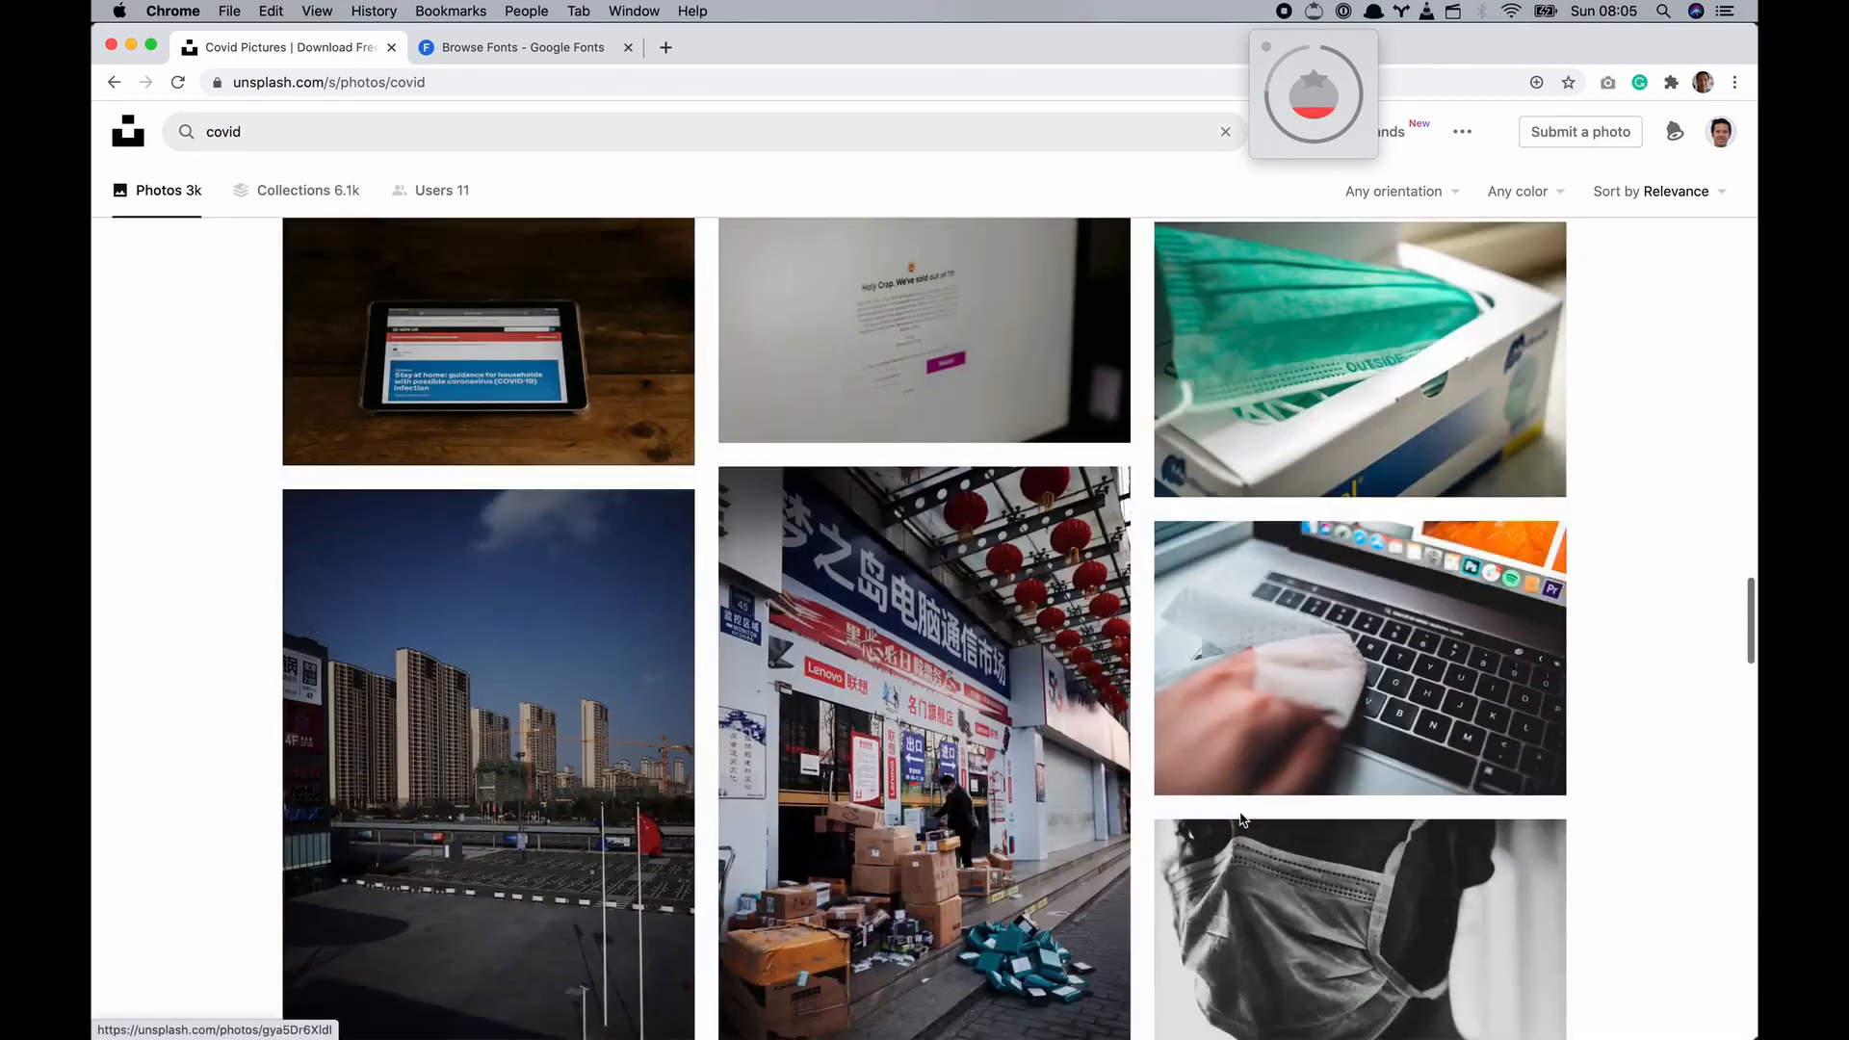
scroll(down, 3)
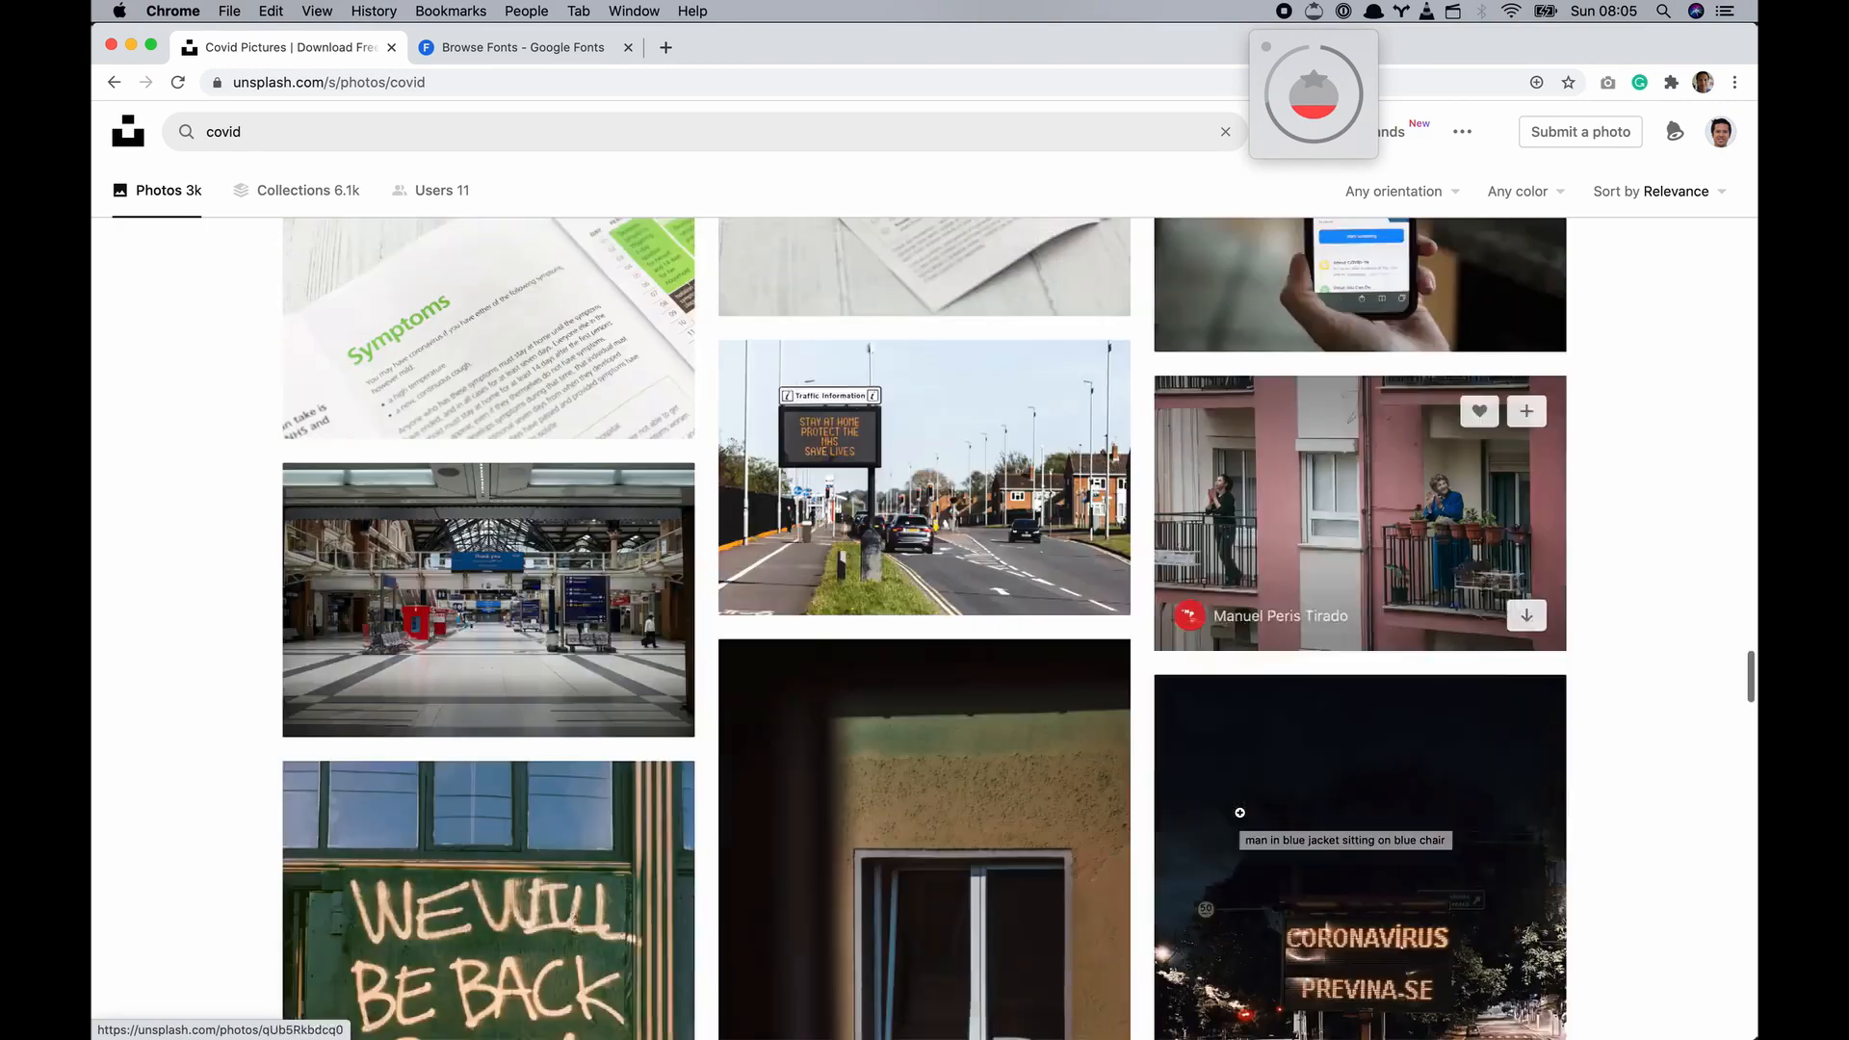
scroll(down, 3)
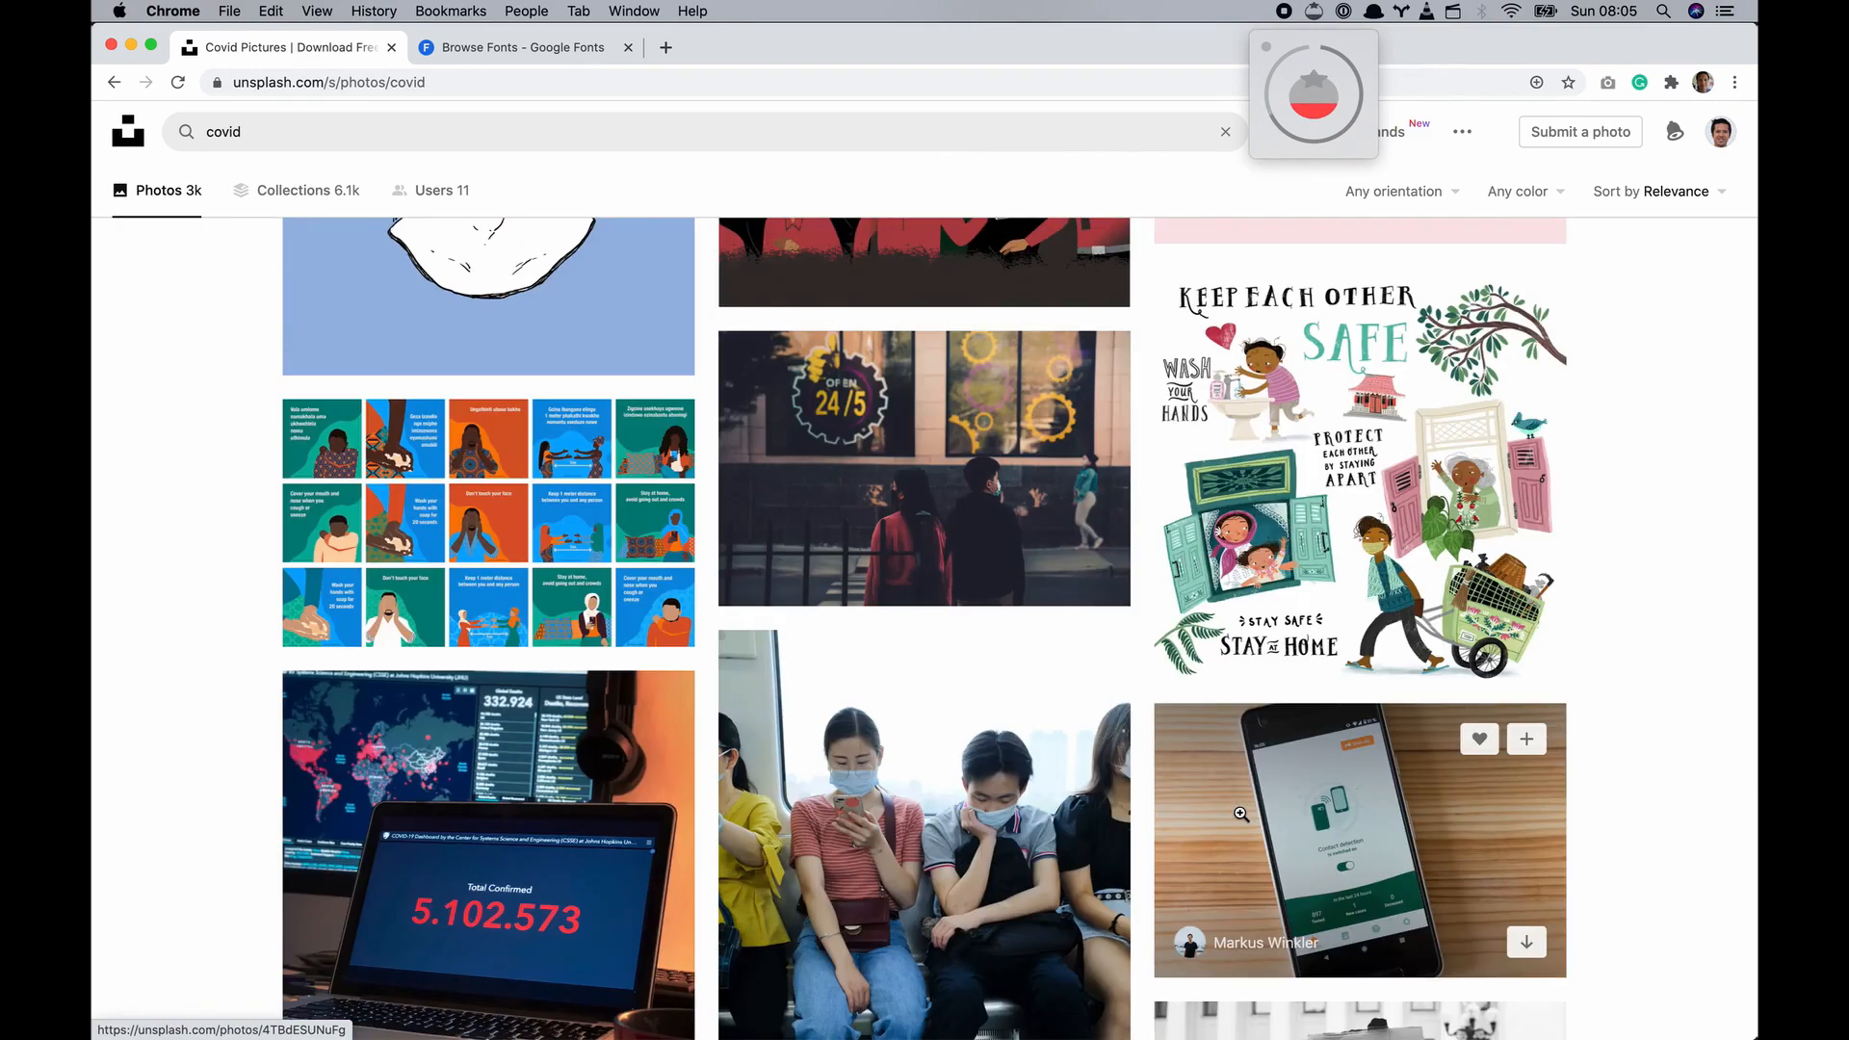
scroll(down, 3)
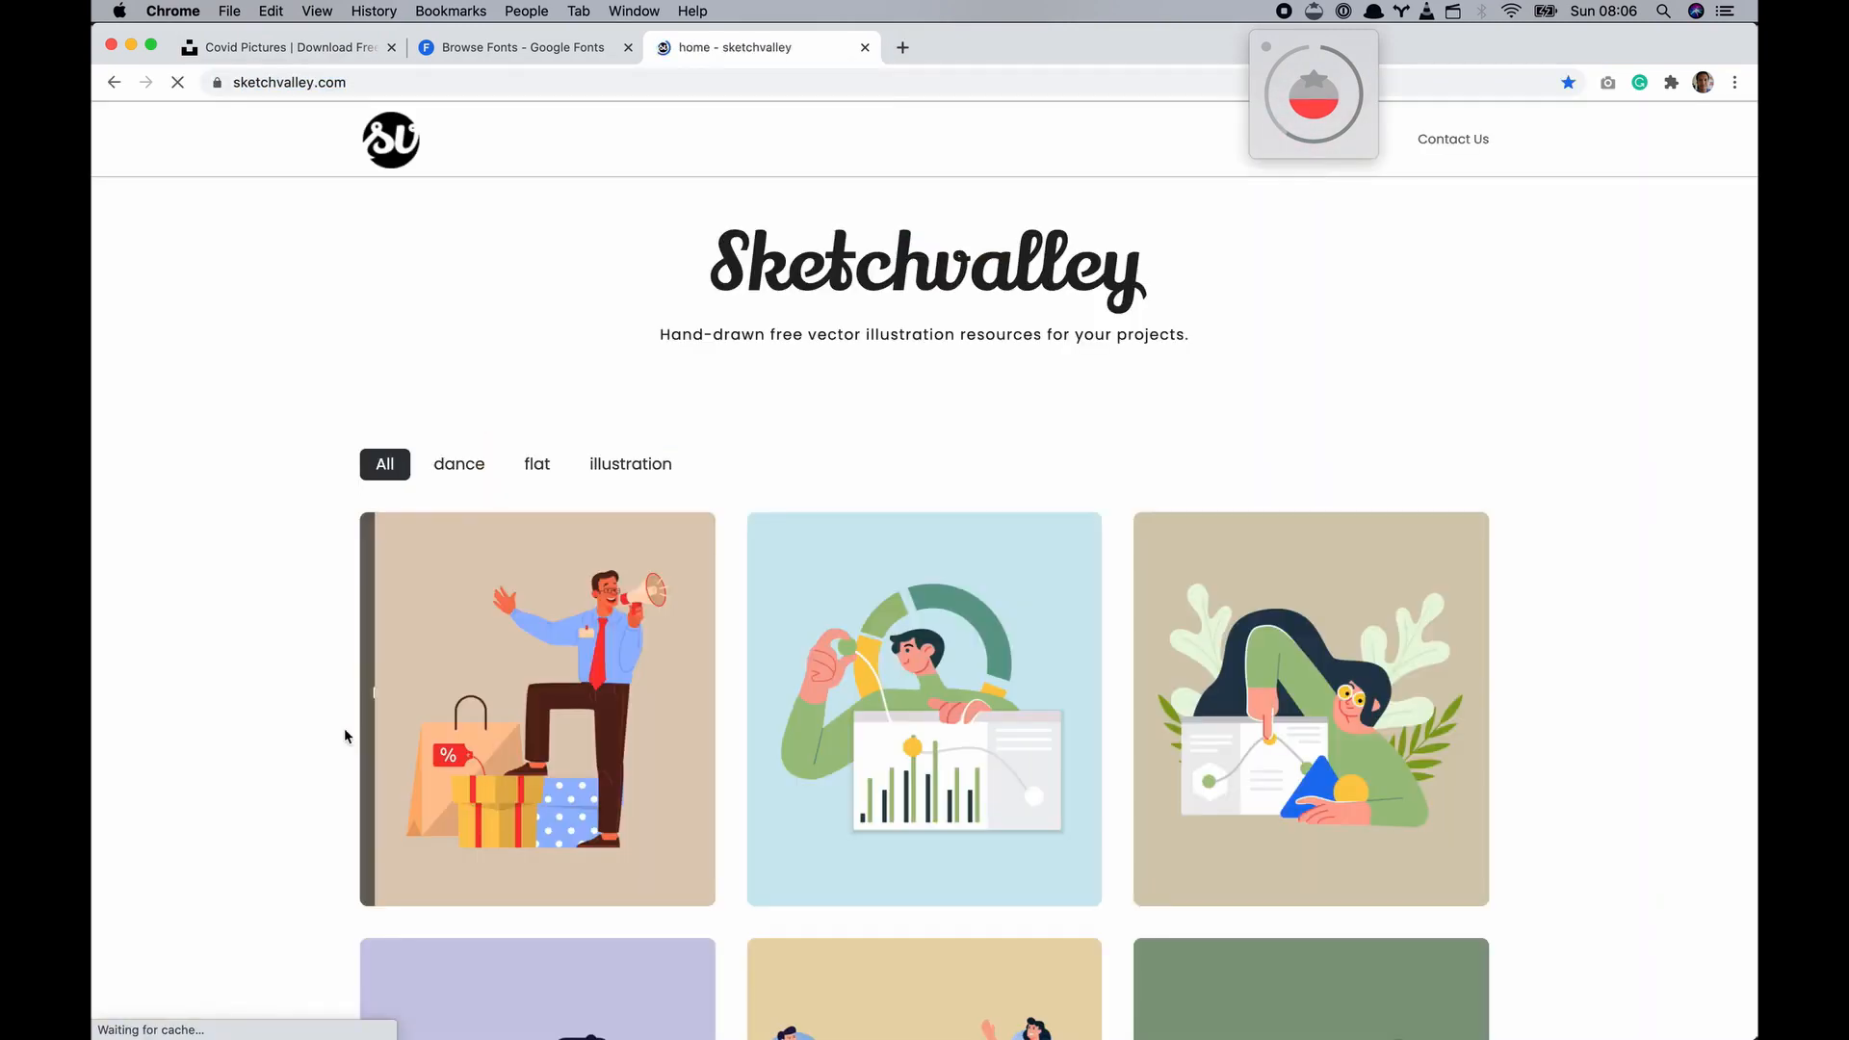
Scroll through Sketchvalley's All illustrations grid
scroll(down, 3)
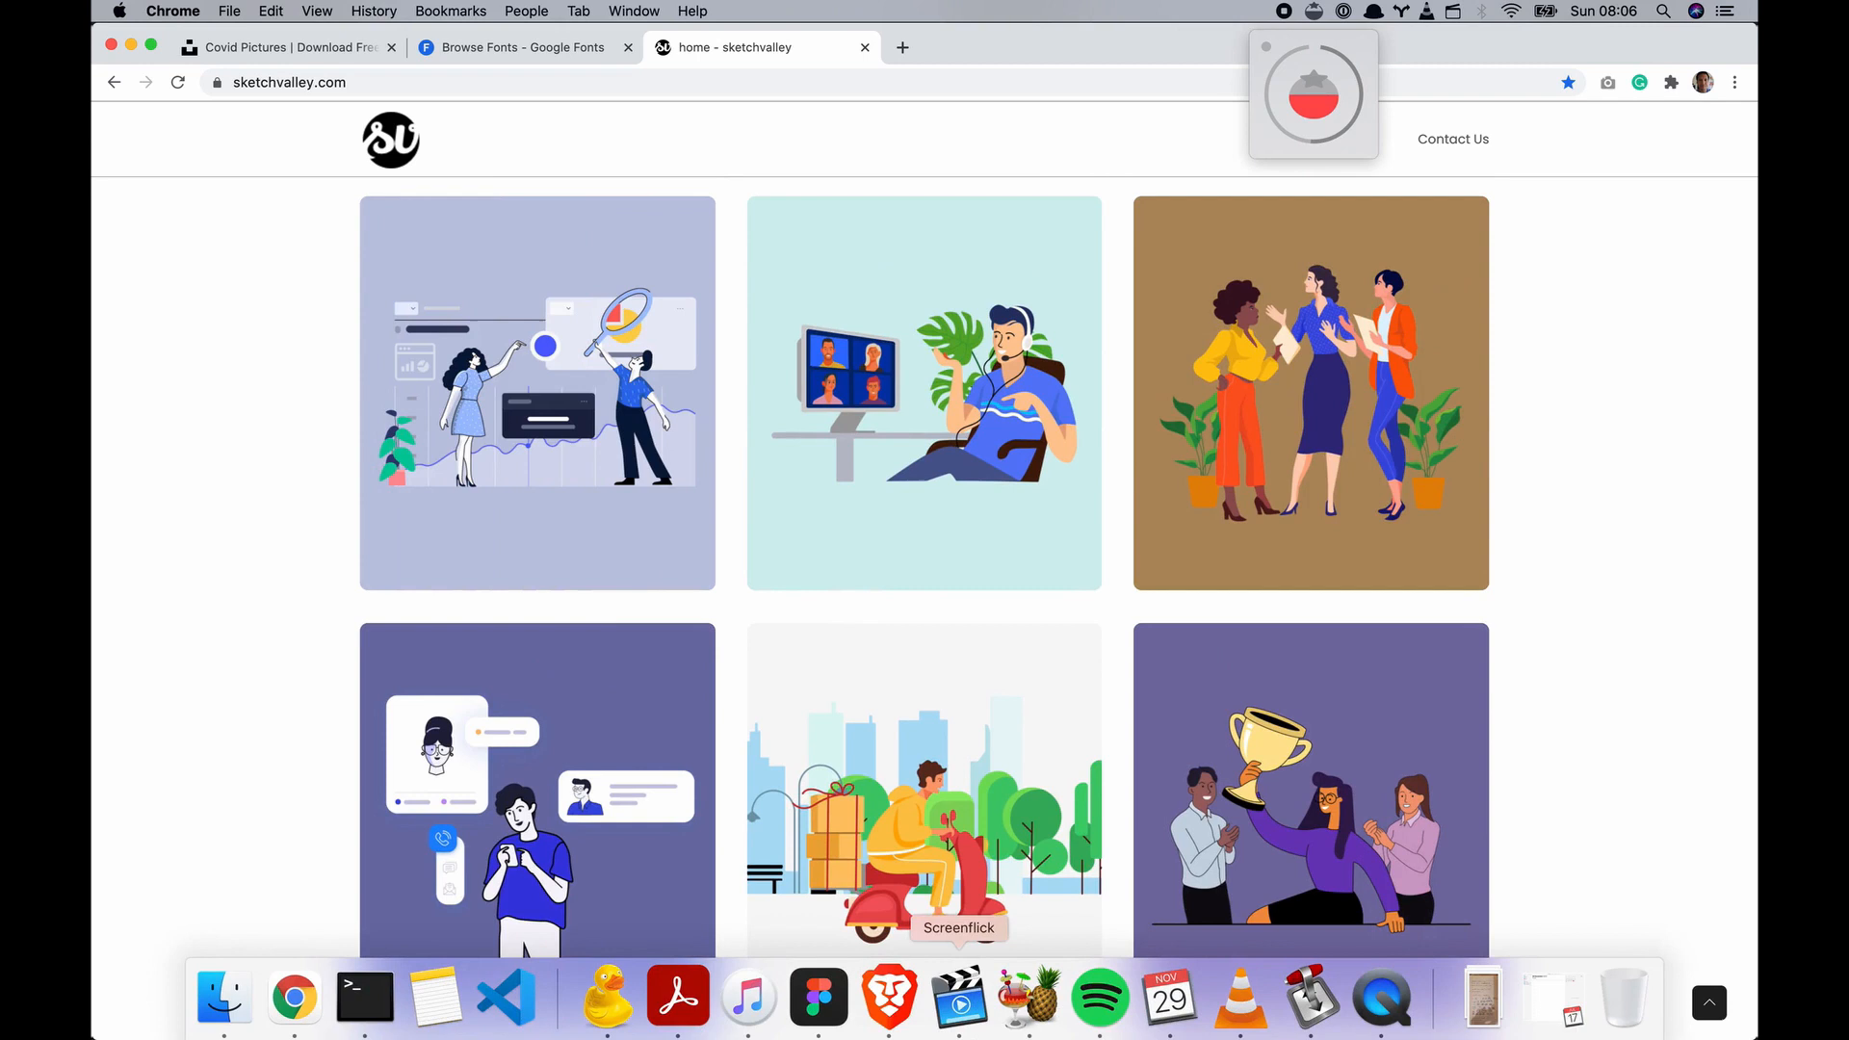
click(810, 1003)
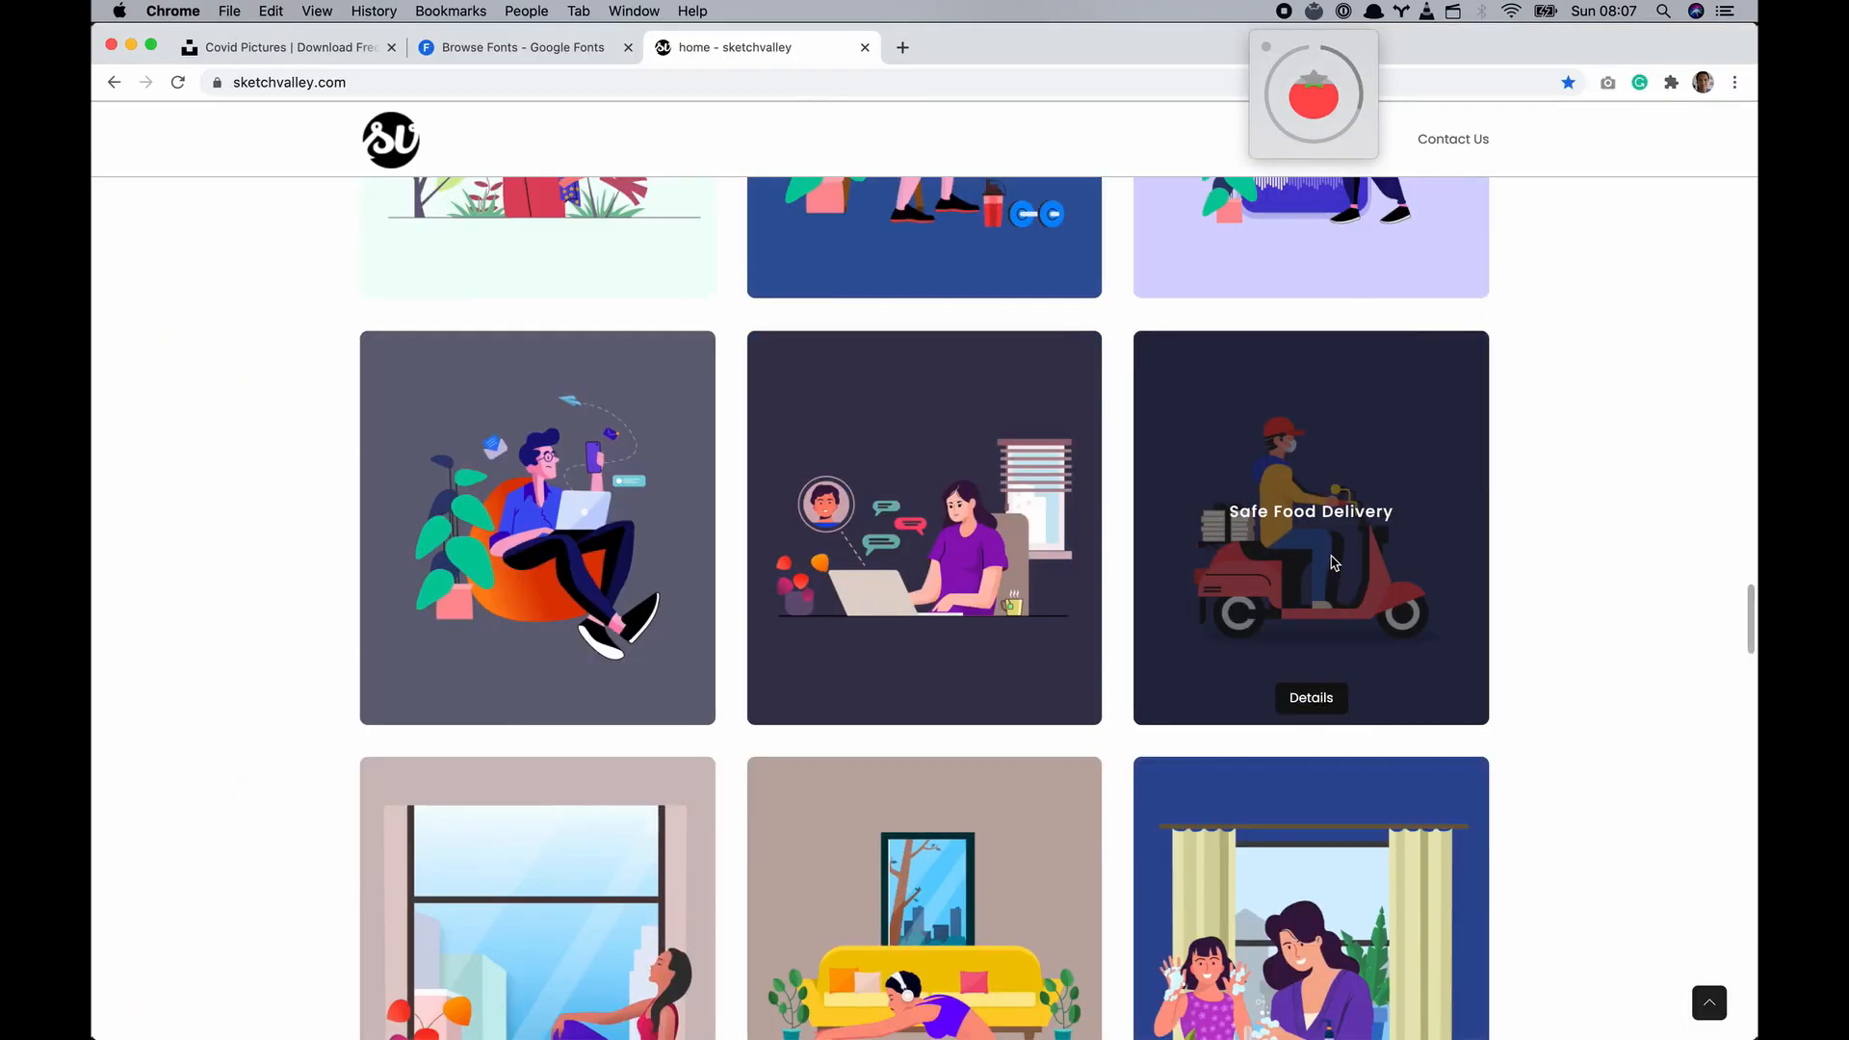
scroll(down, 3)
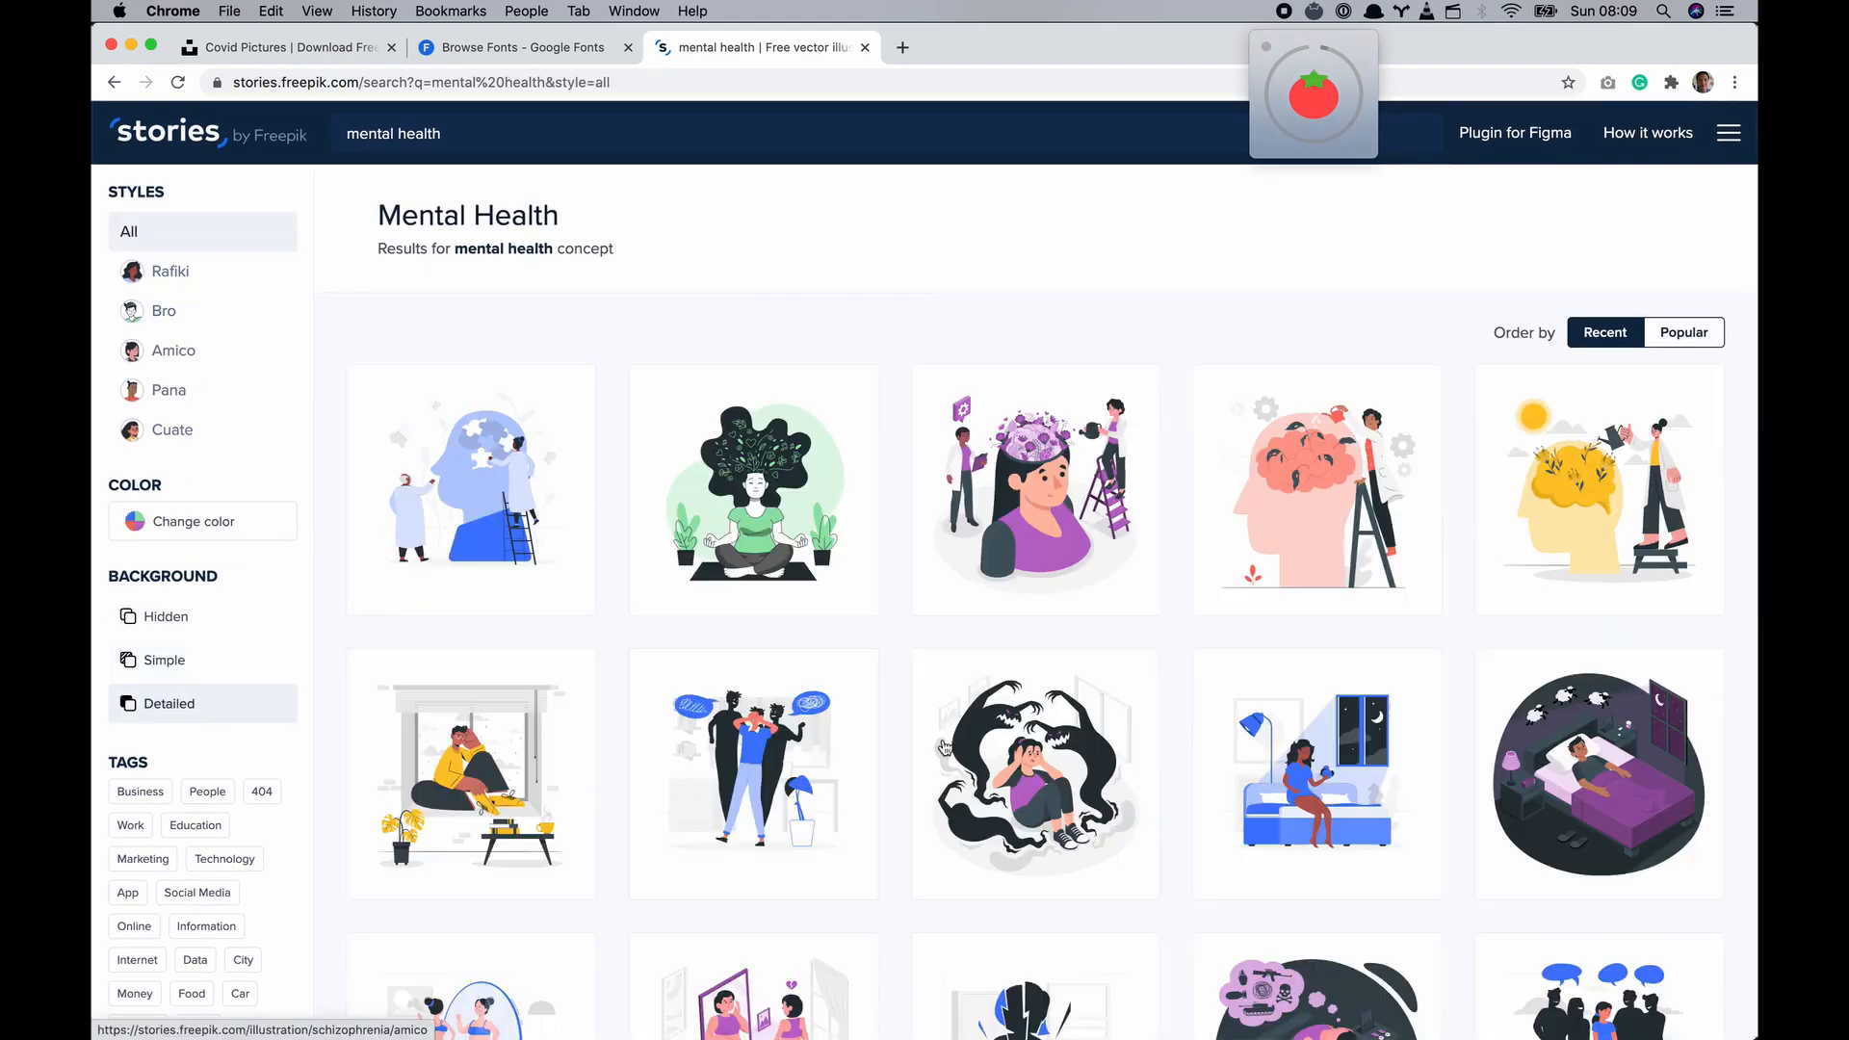
Search Storyset for 'support' and browse the illustration results
scroll(down, 3)
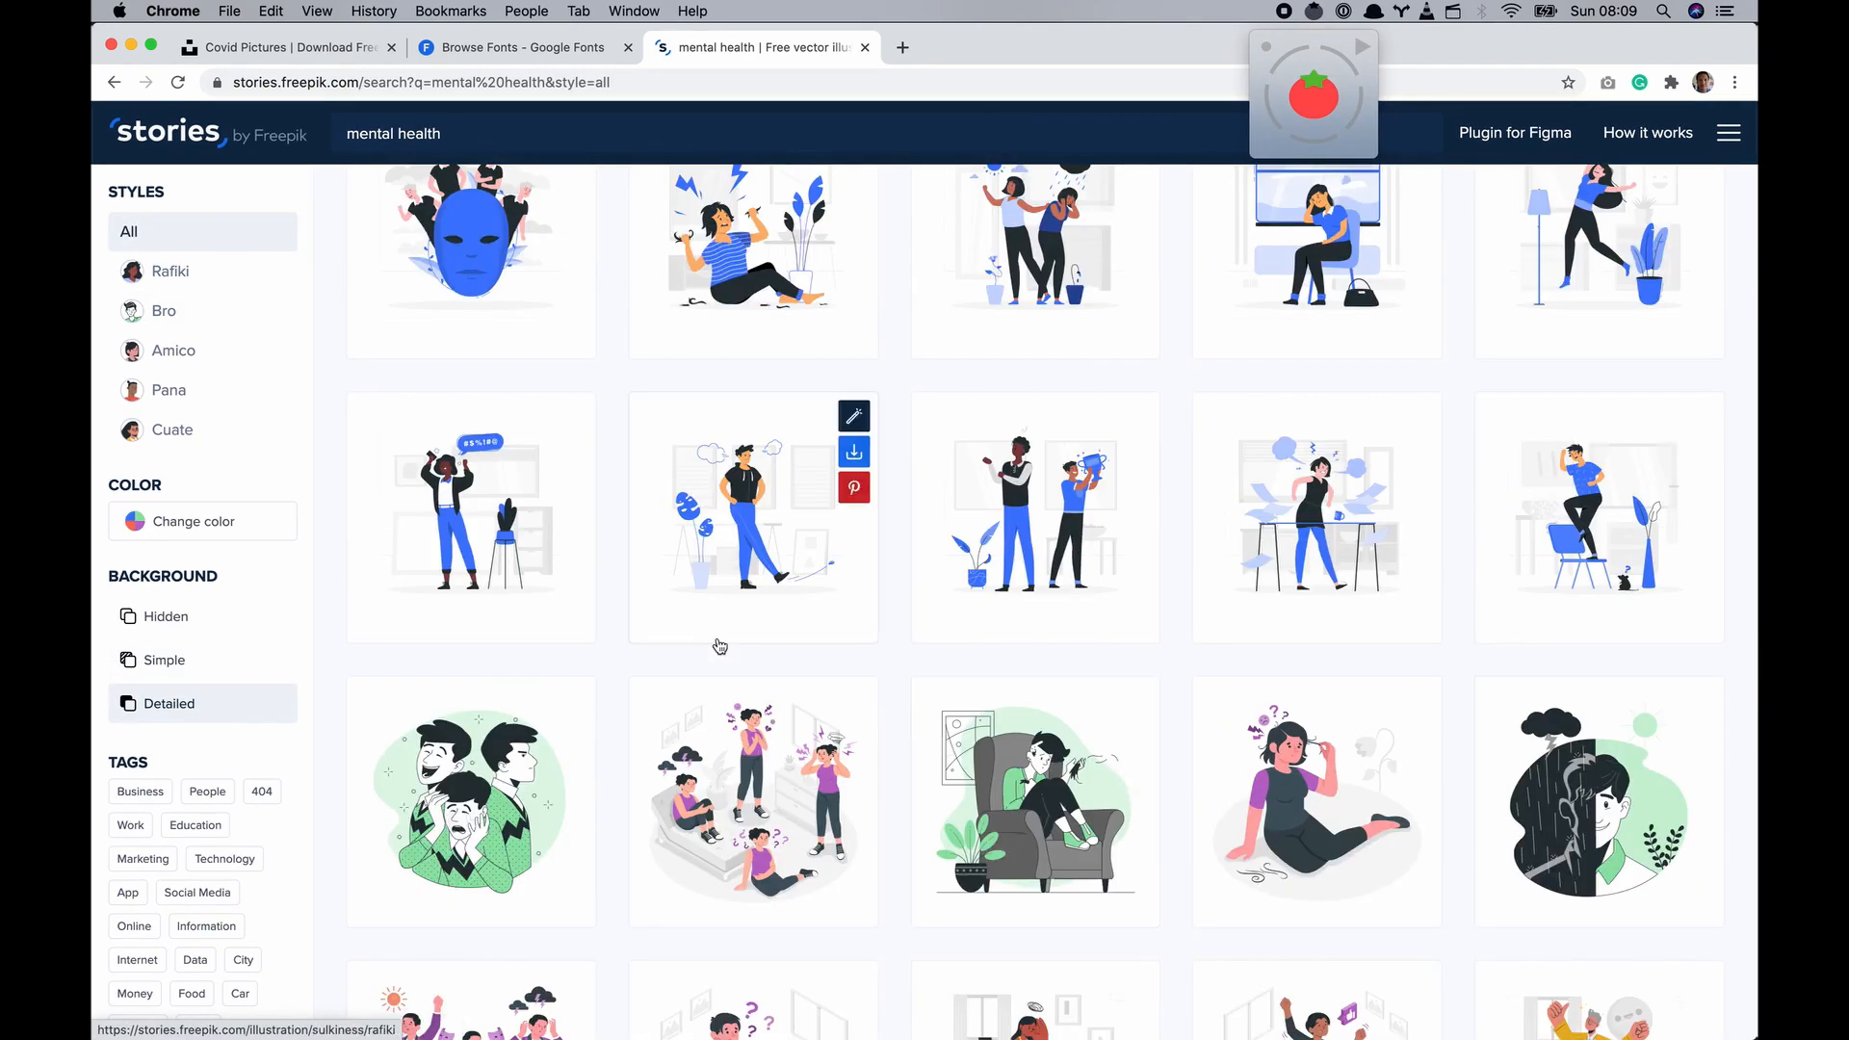
text(support)
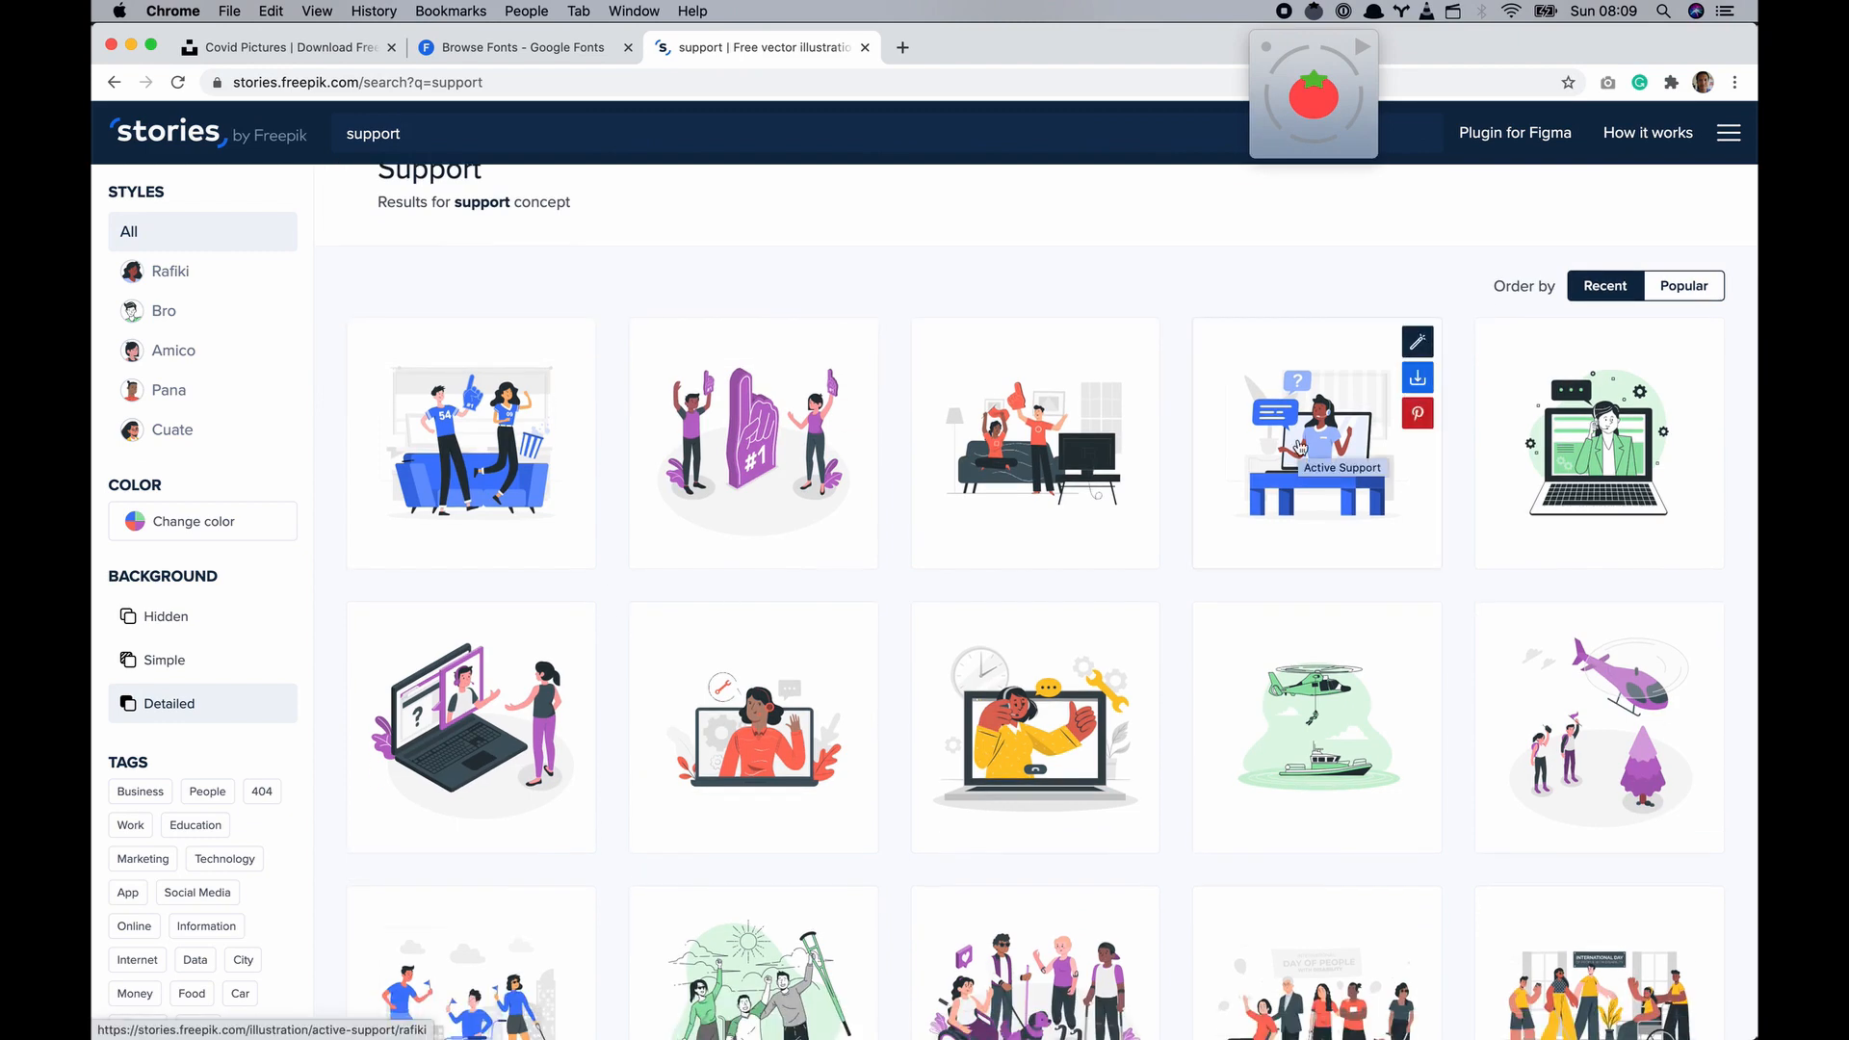
scroll(down, 3)
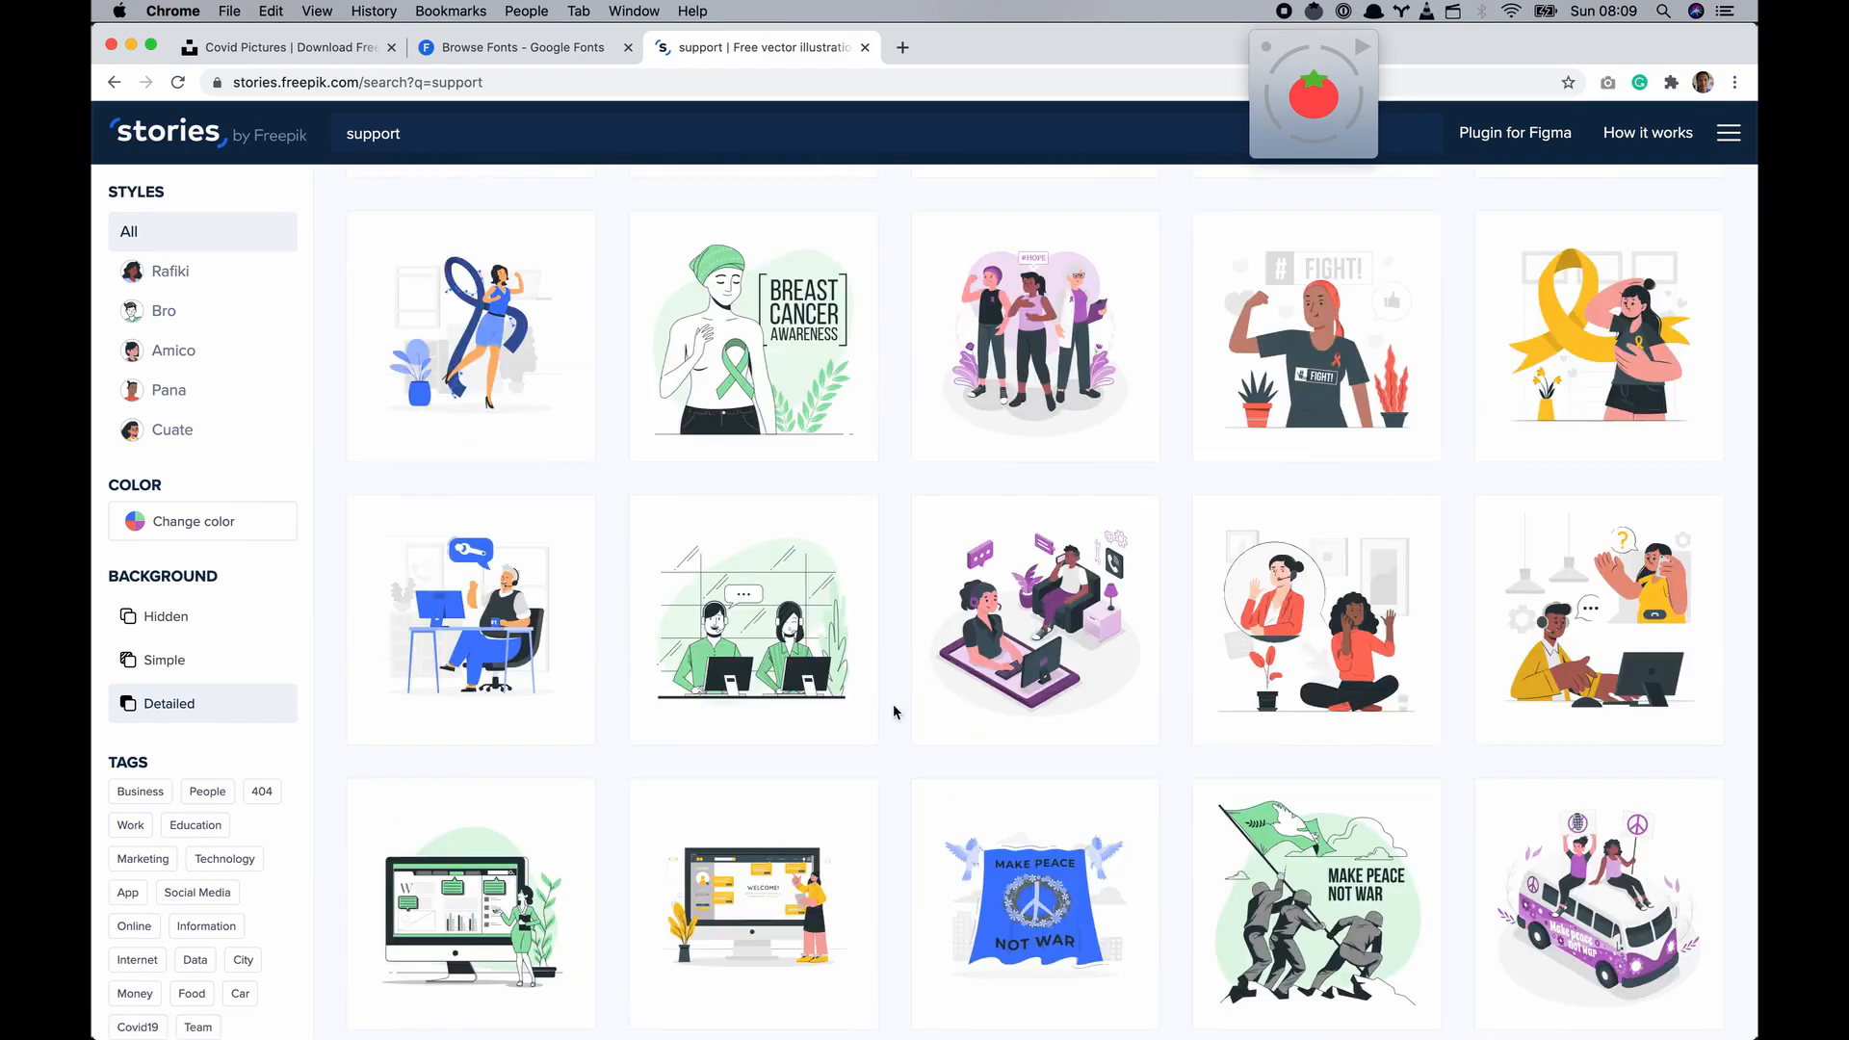
click(279, 47)
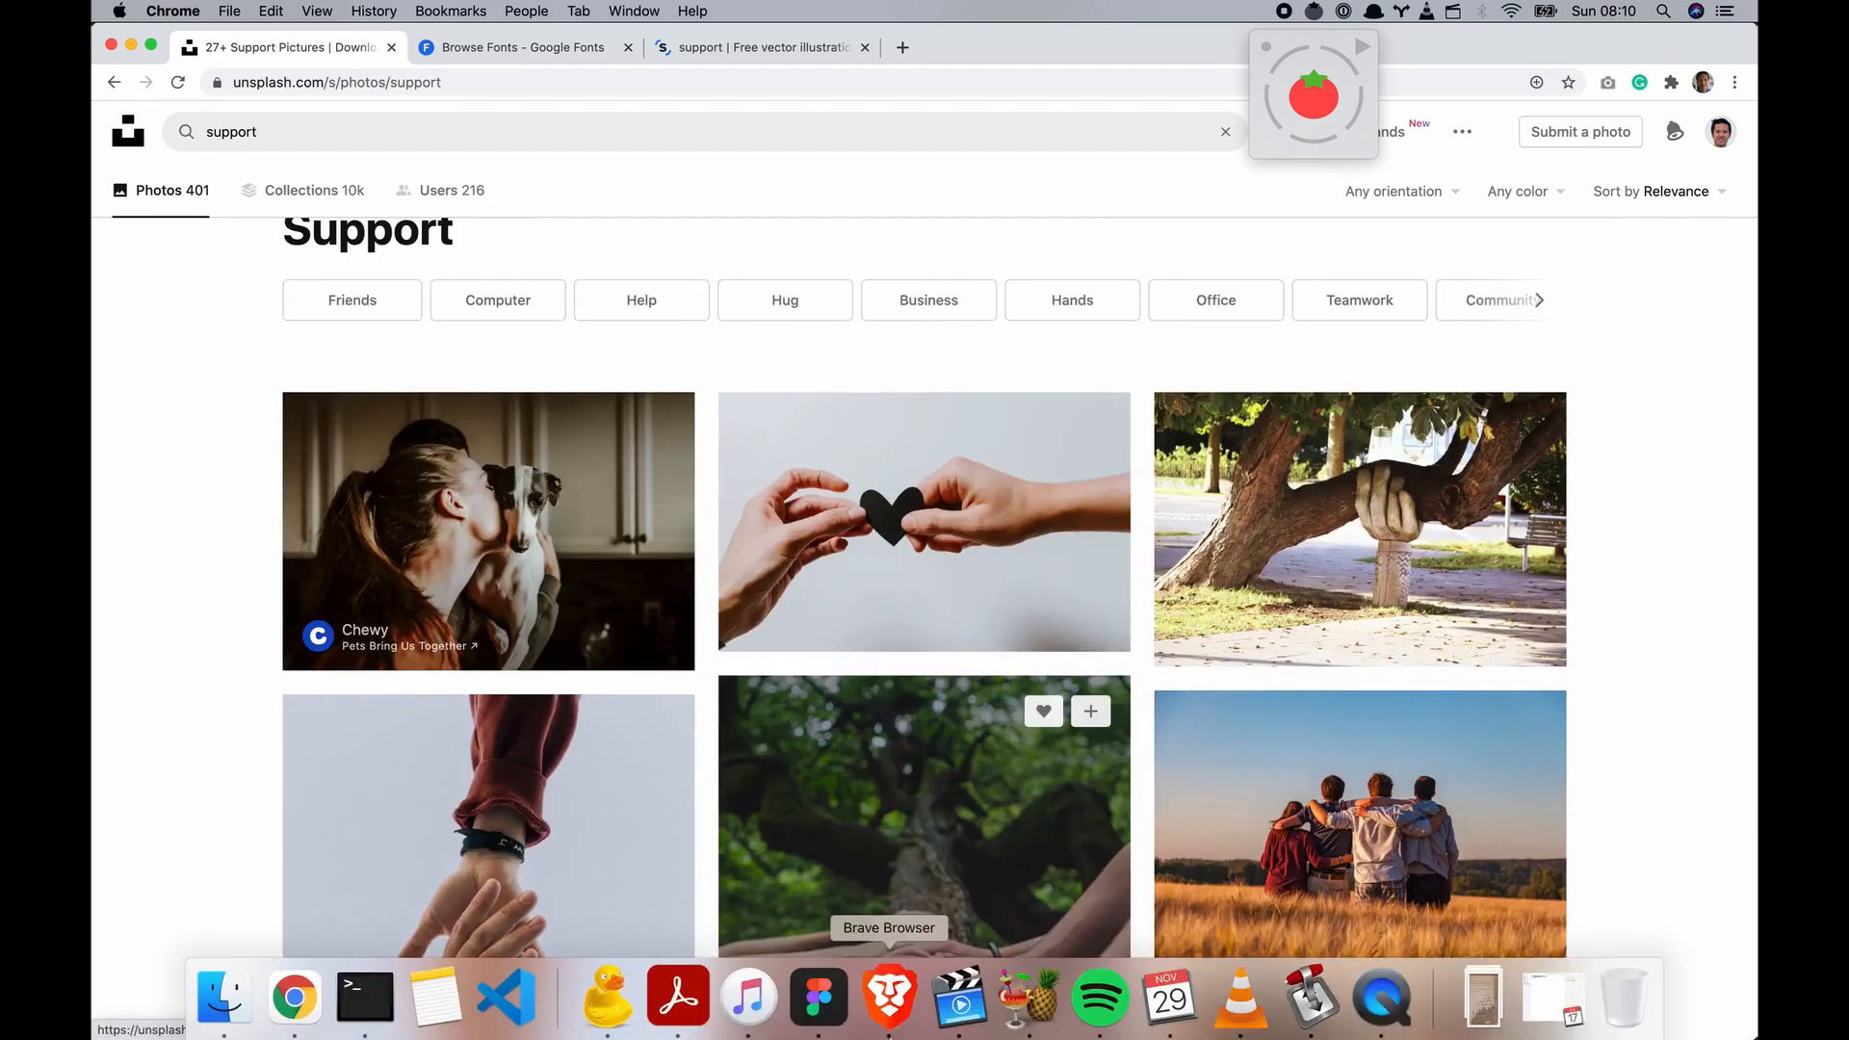
Search Unsplash for remote support, choosing the remote learning suggestion
scroll(down, 3)
text(virtual )
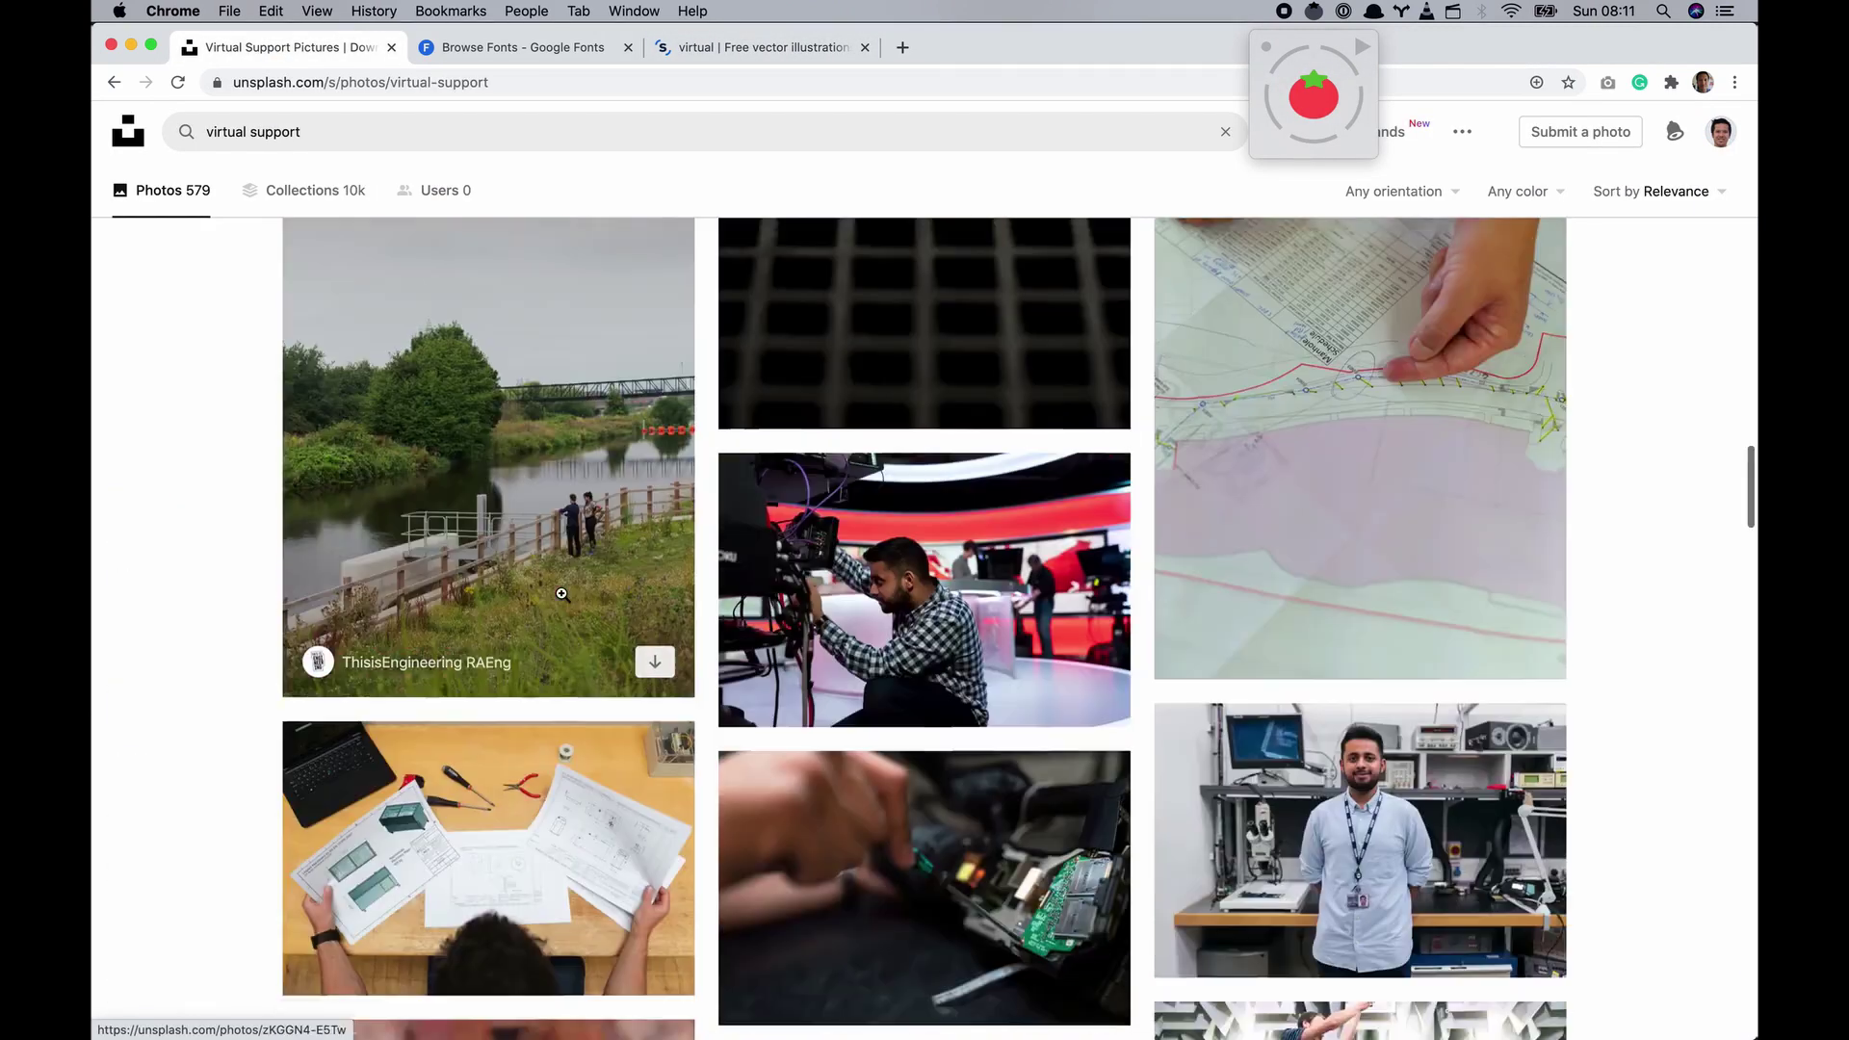
text(remote su)
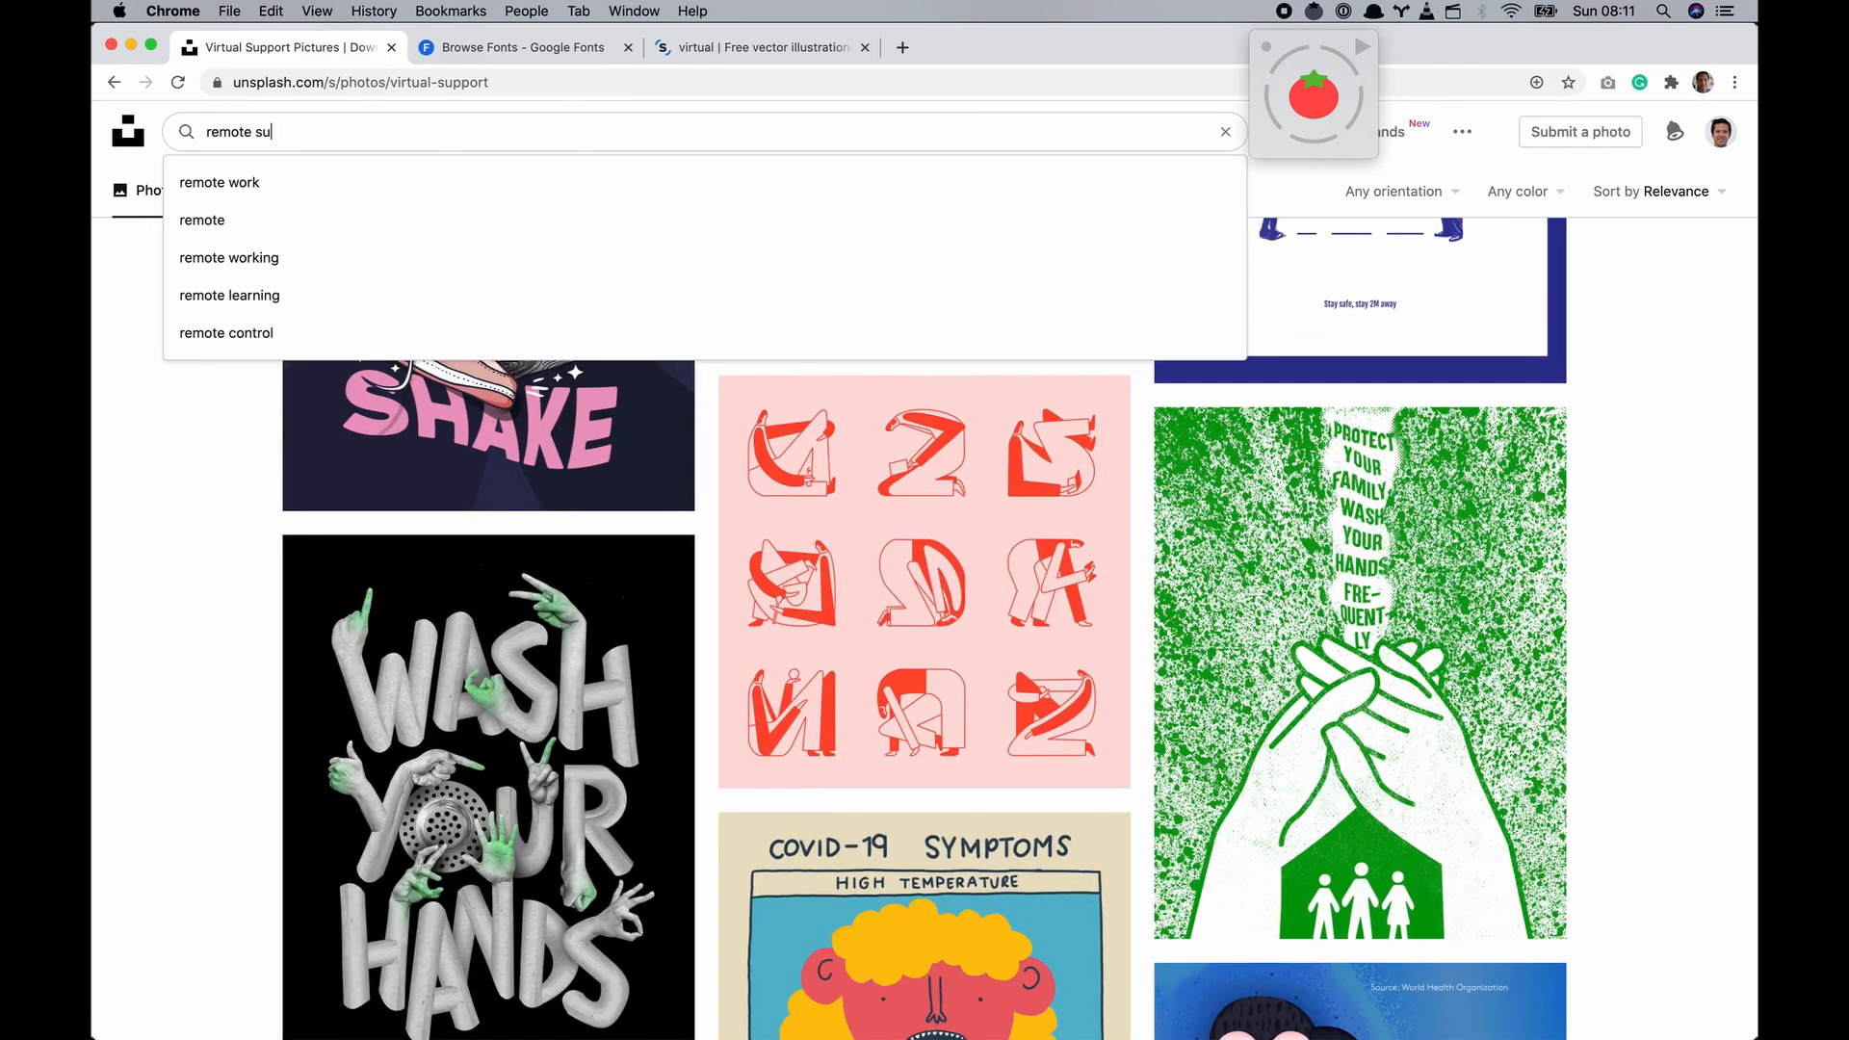
click(229, 295)
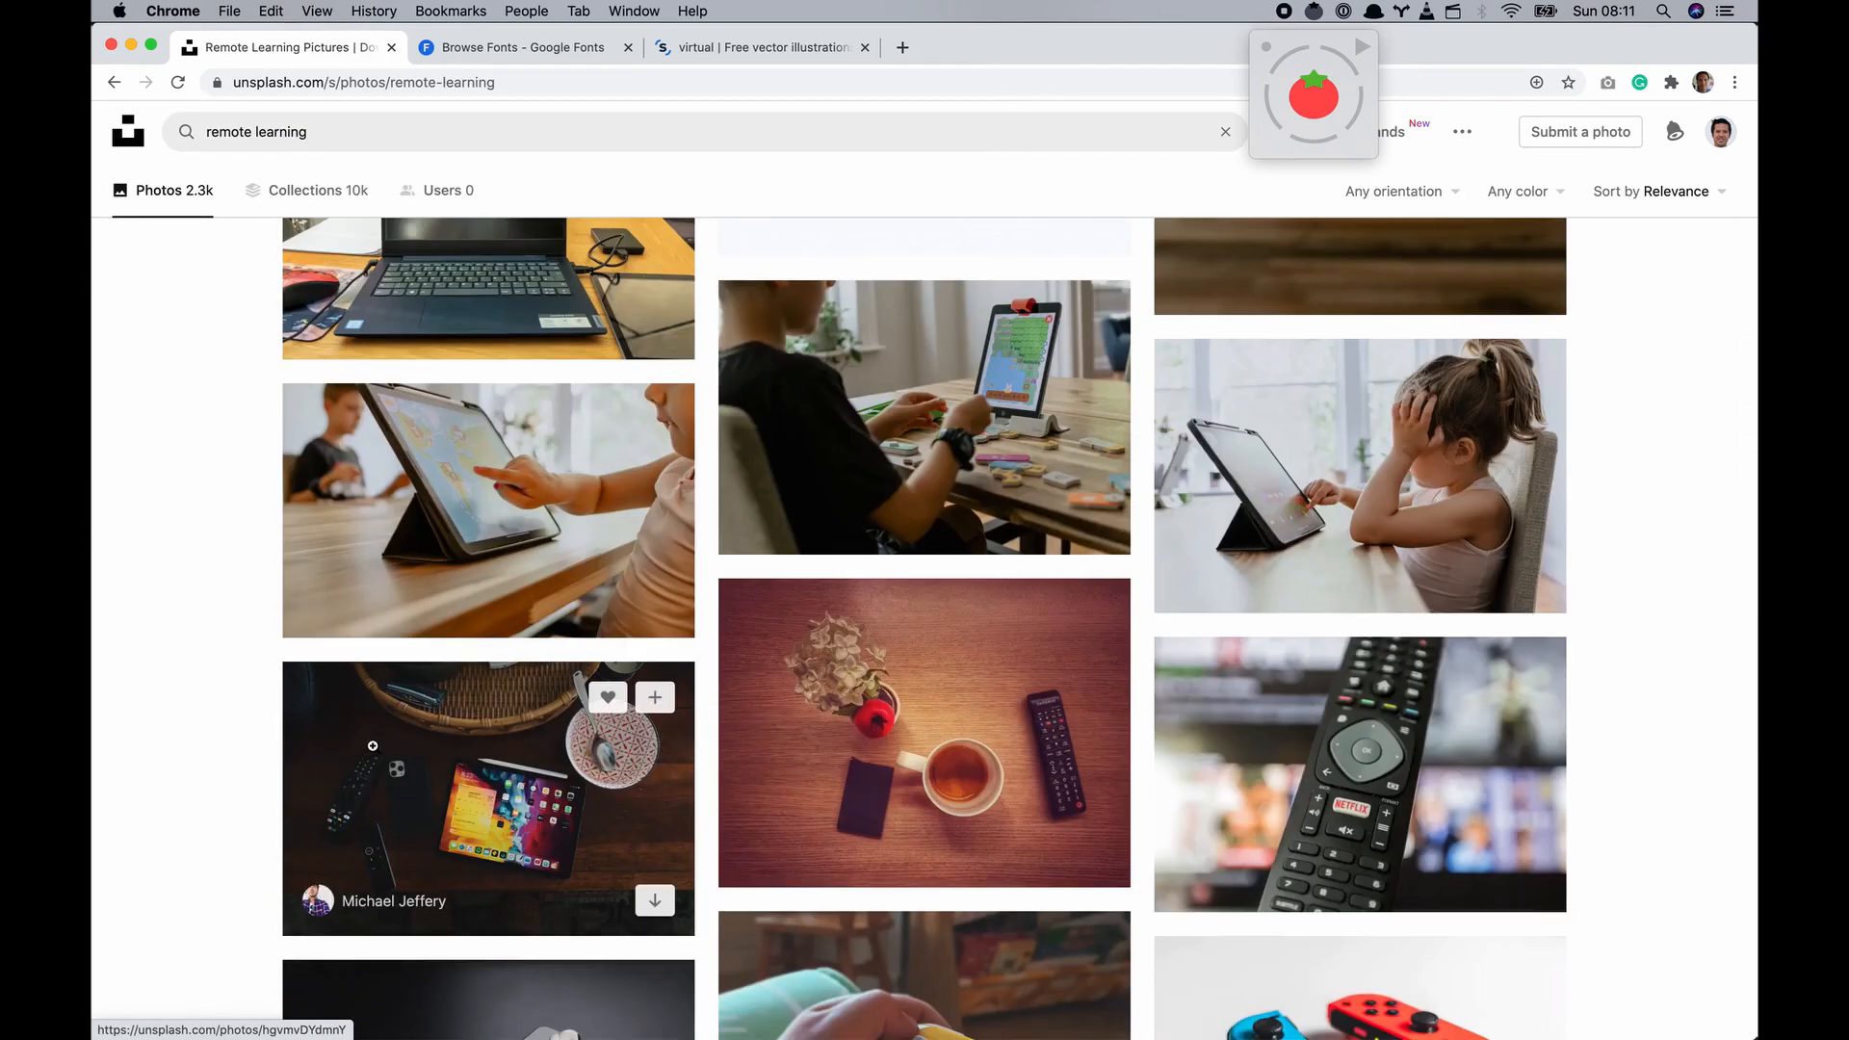
Browse 'family' photos, download a United Nations COVID-19 illustration, then search 'elderly'
text(family home)
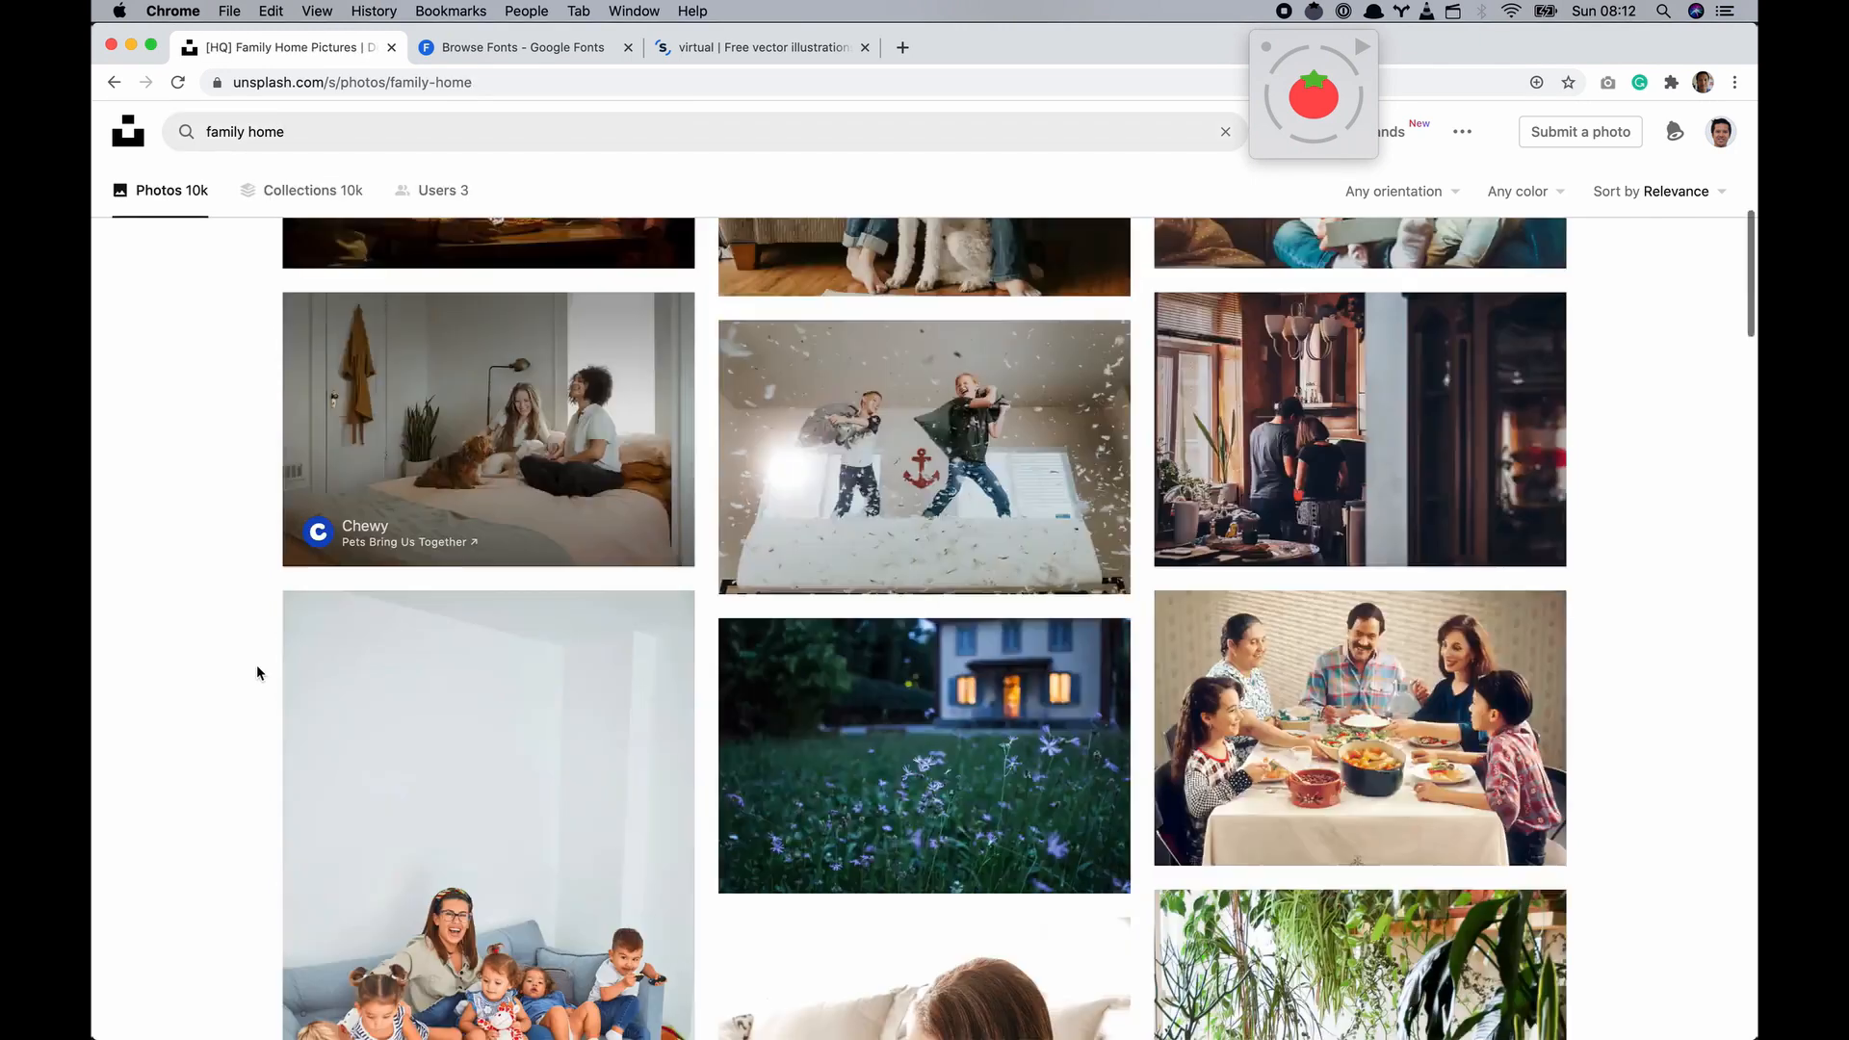
scroll(down, 3)
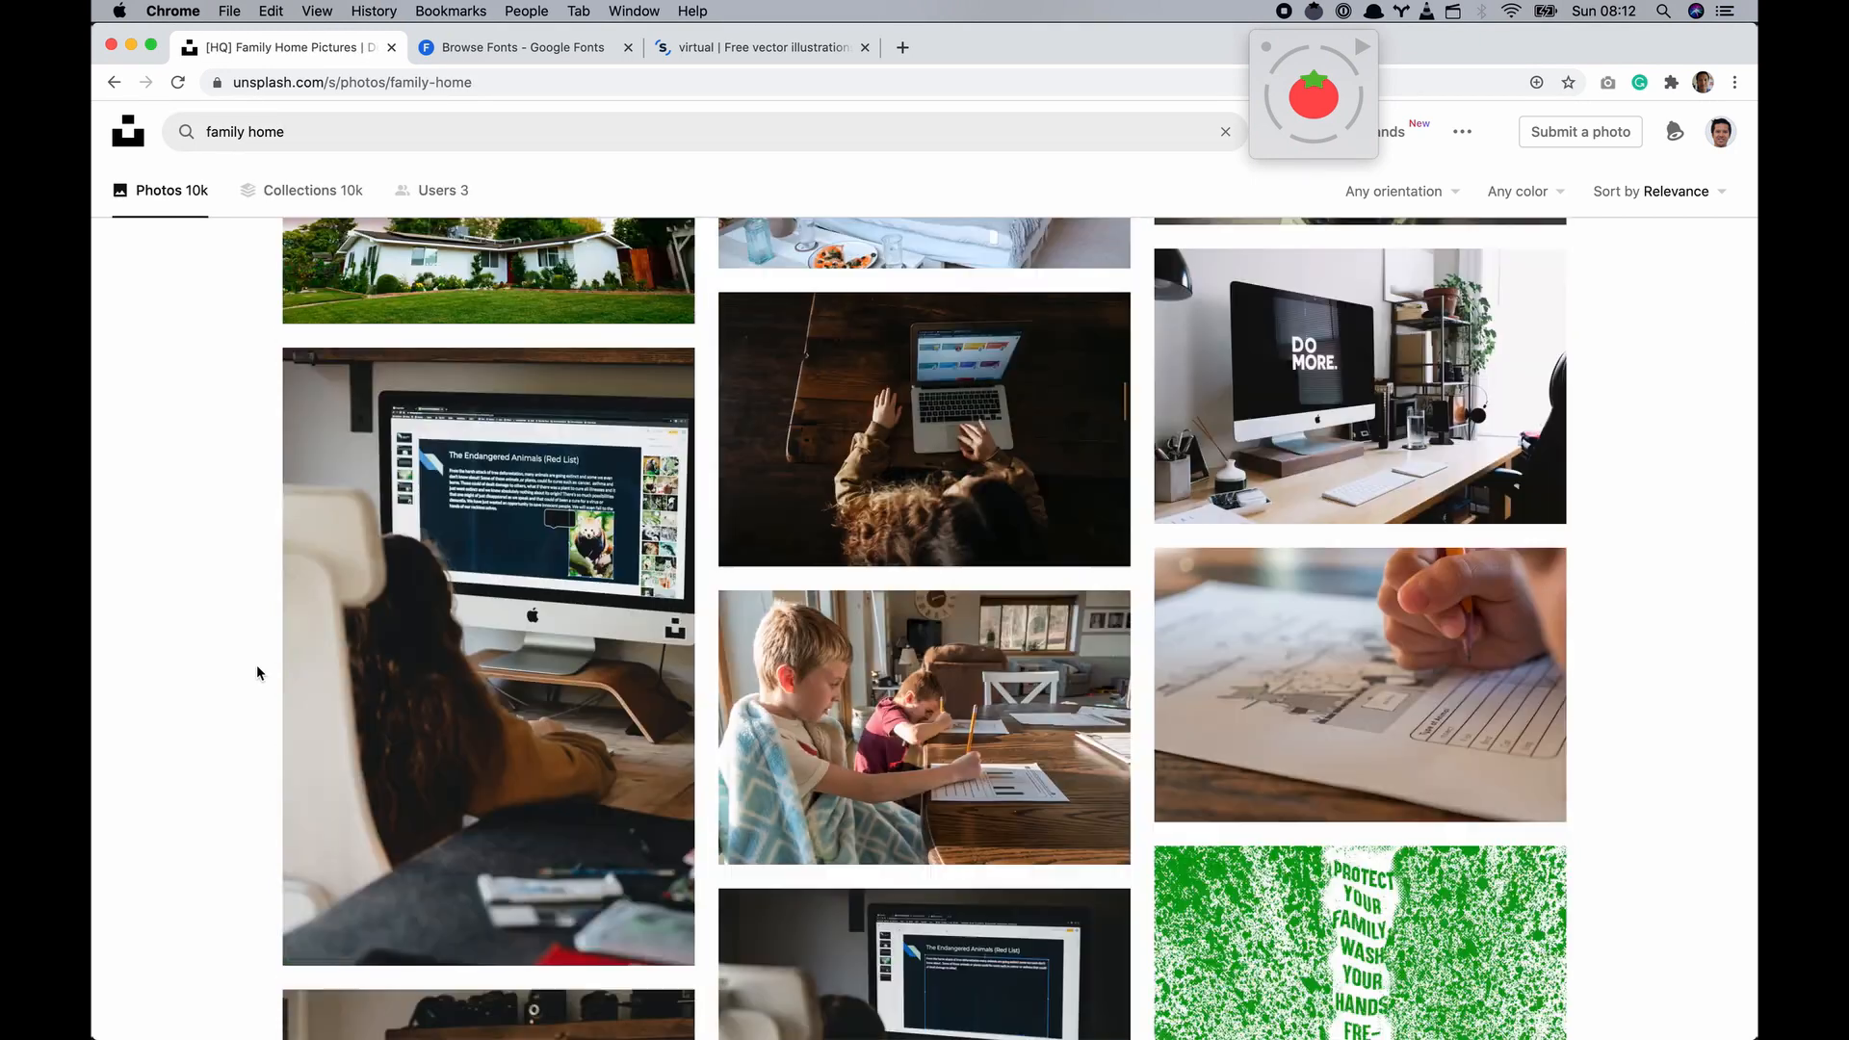
scroll(down, 3)
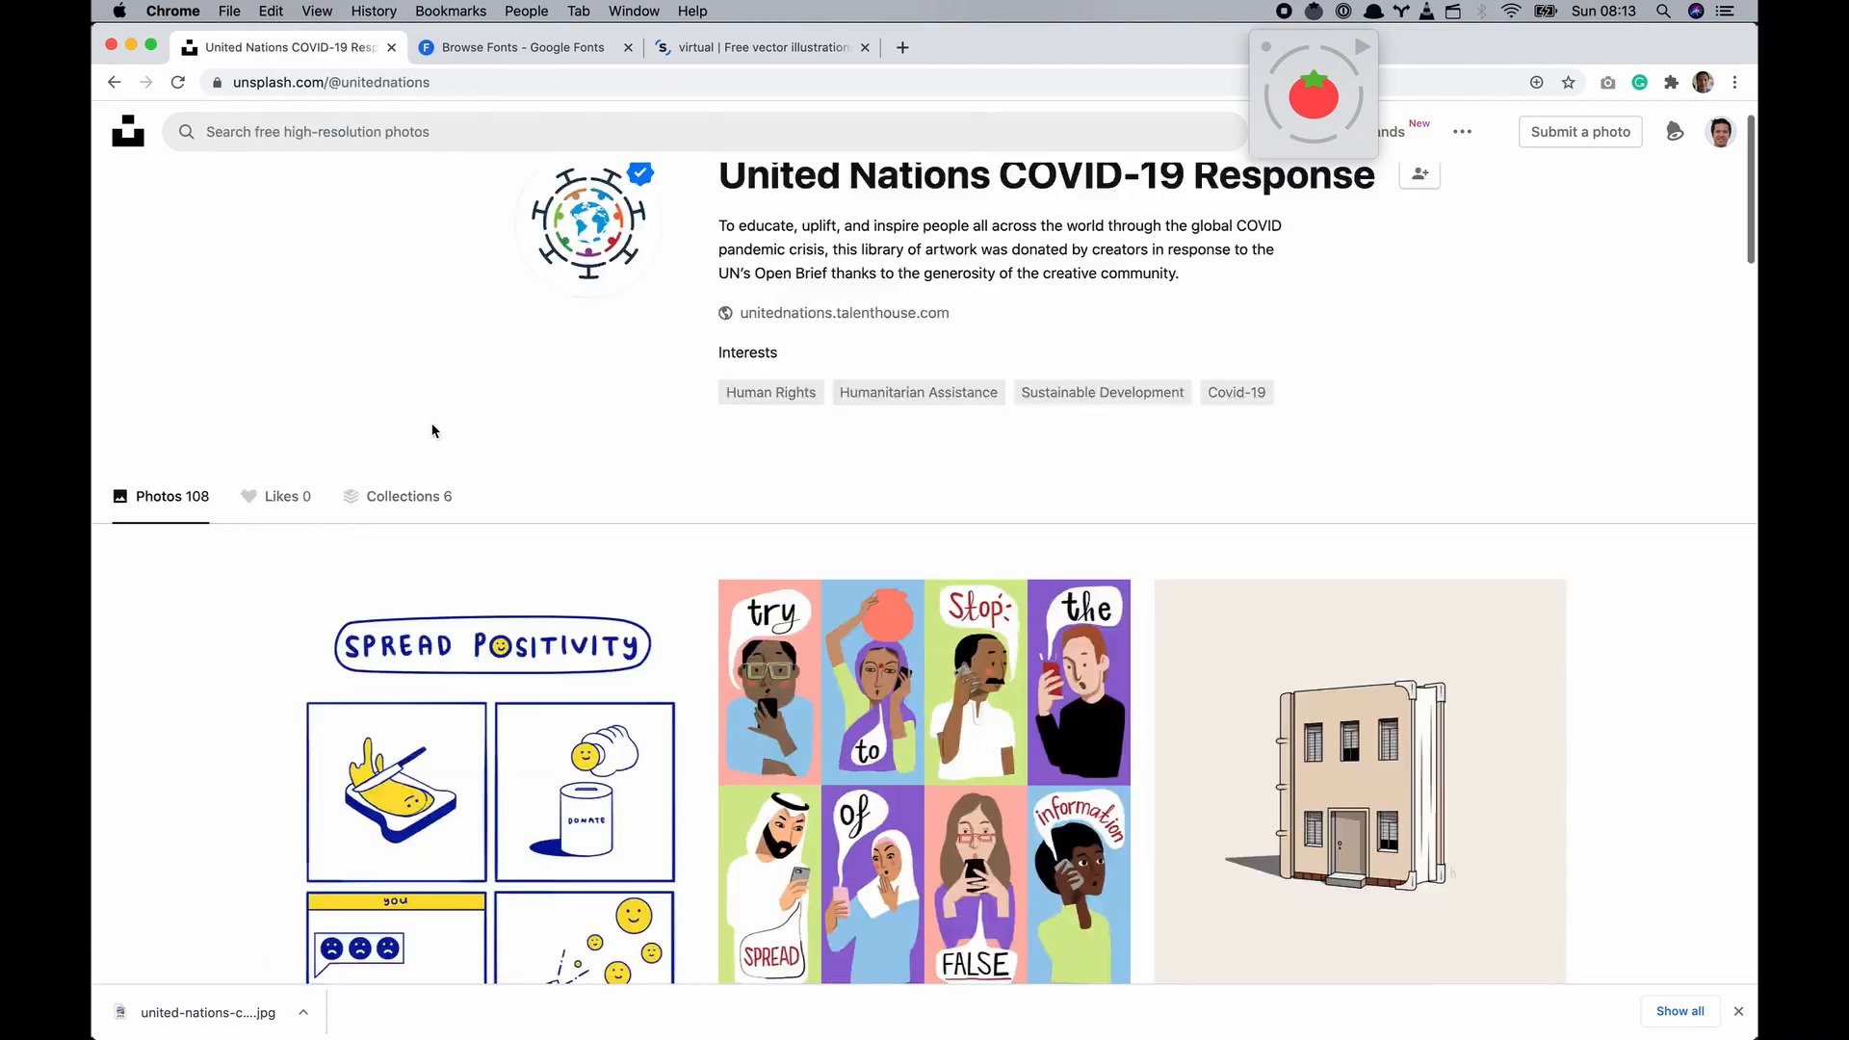
scroll(down, 3)
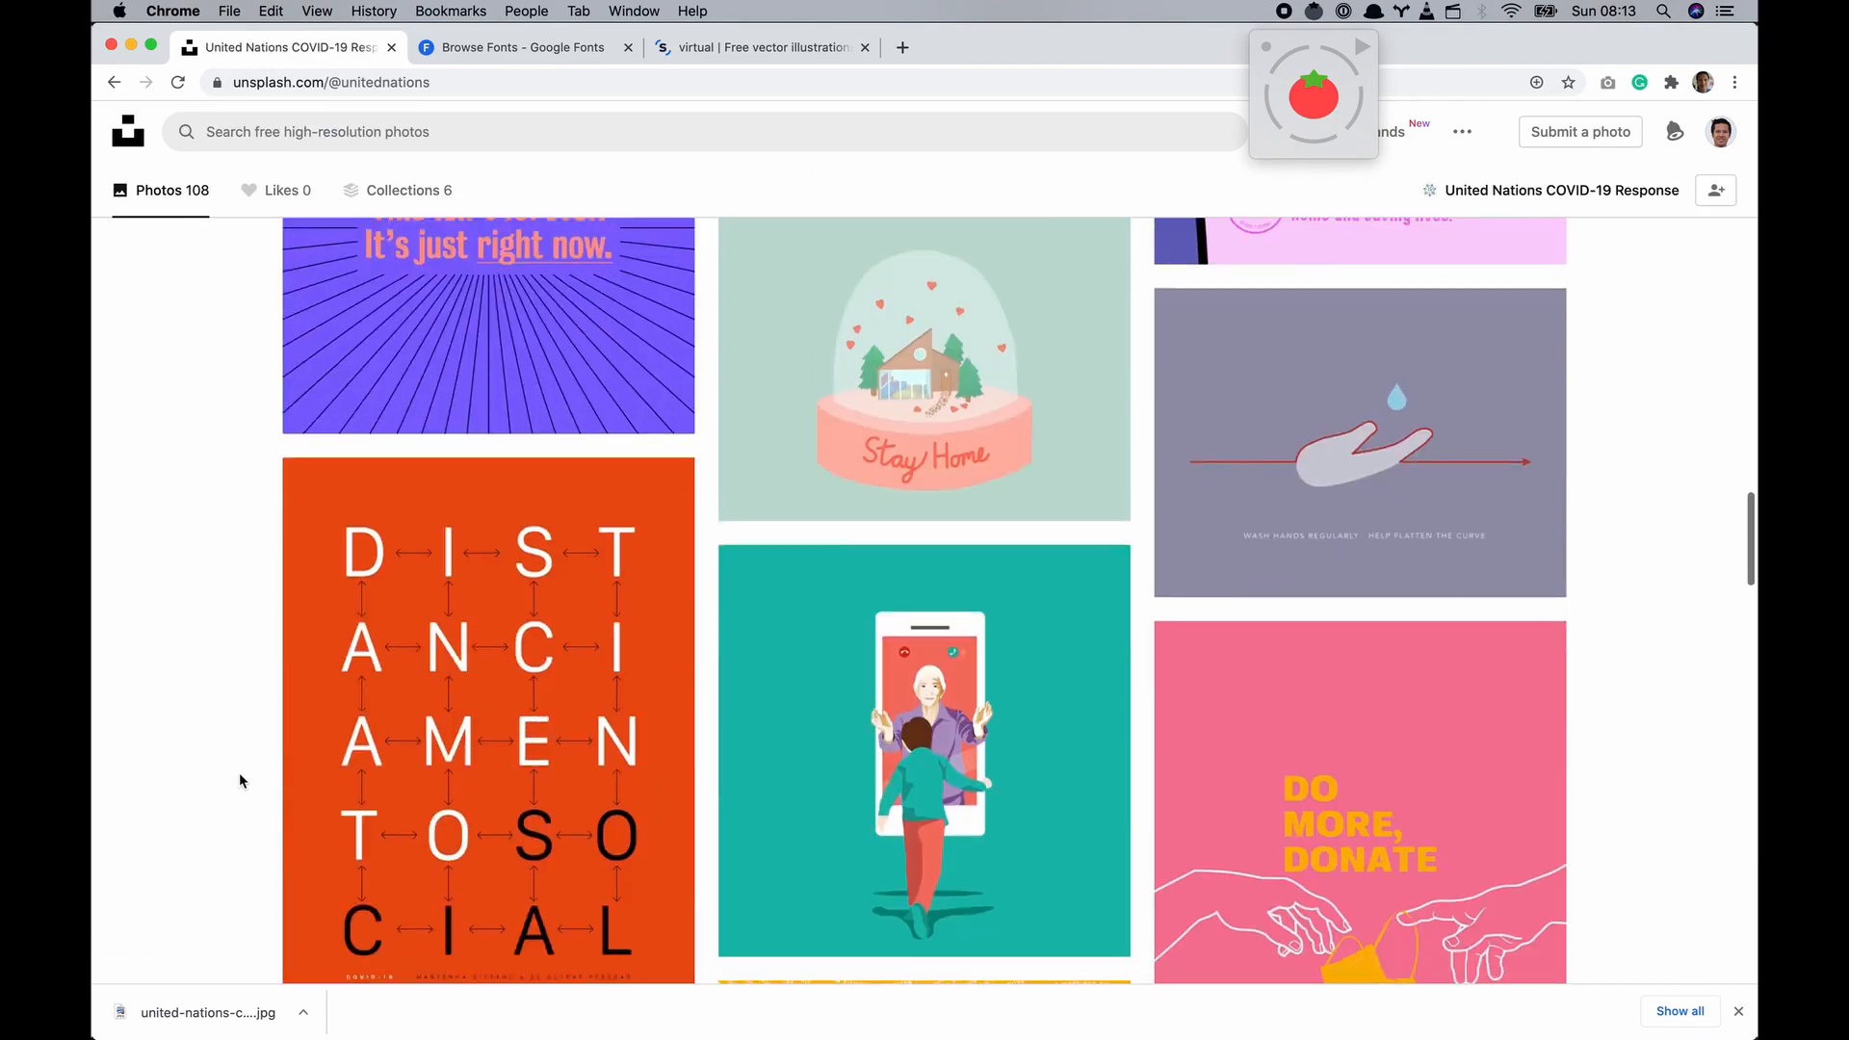
scroll(down, 3)
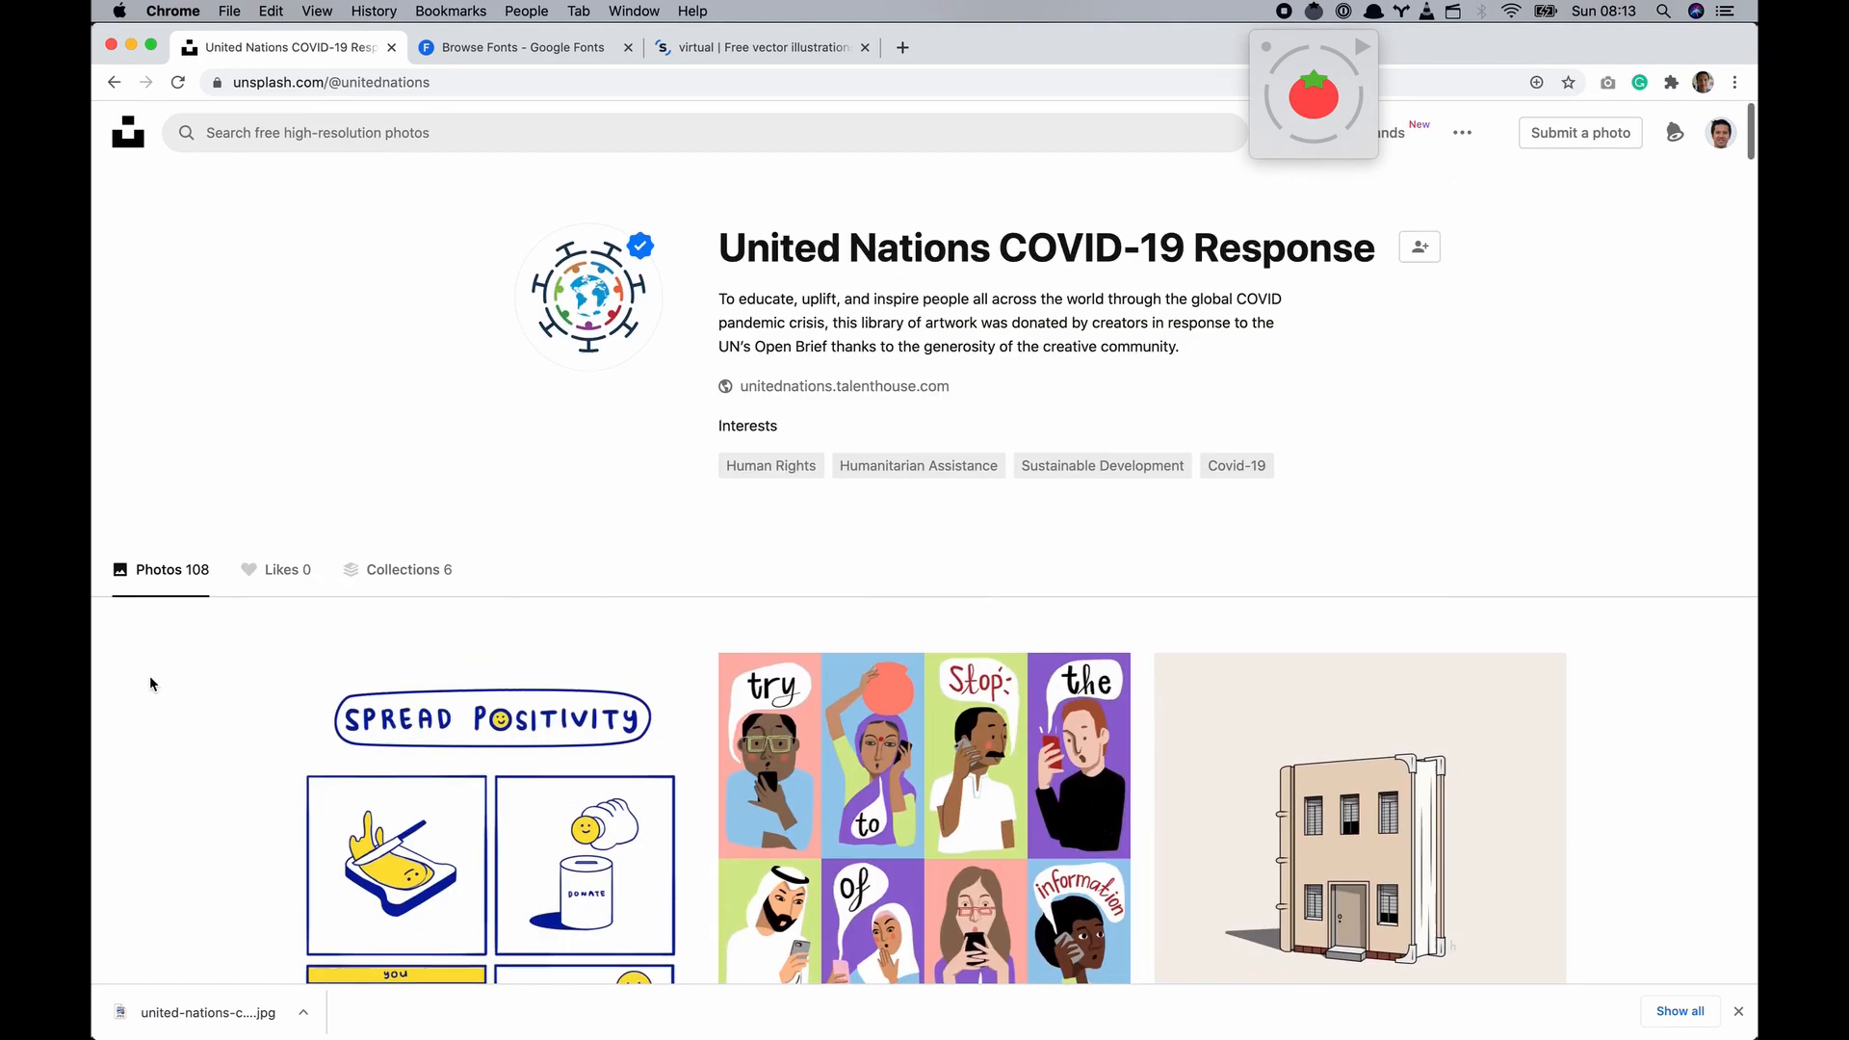
scroll(down, 3)
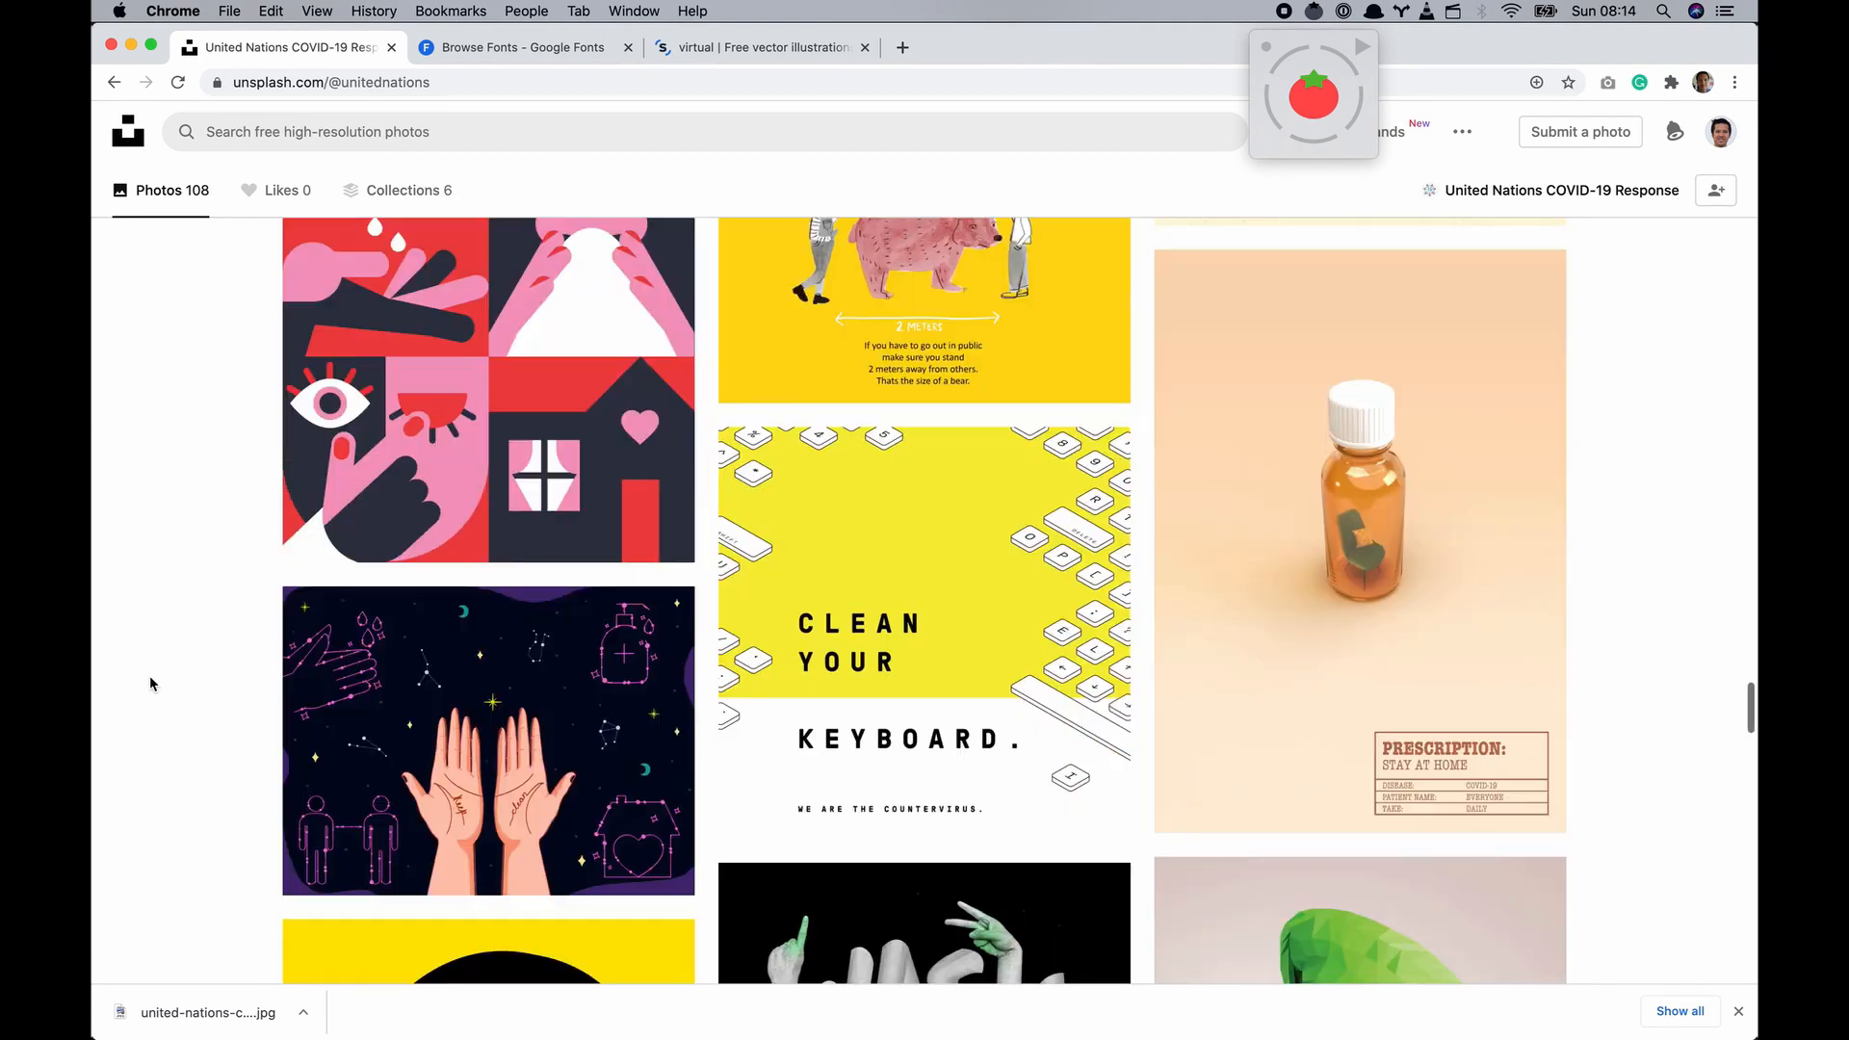
scroll(down, 3)
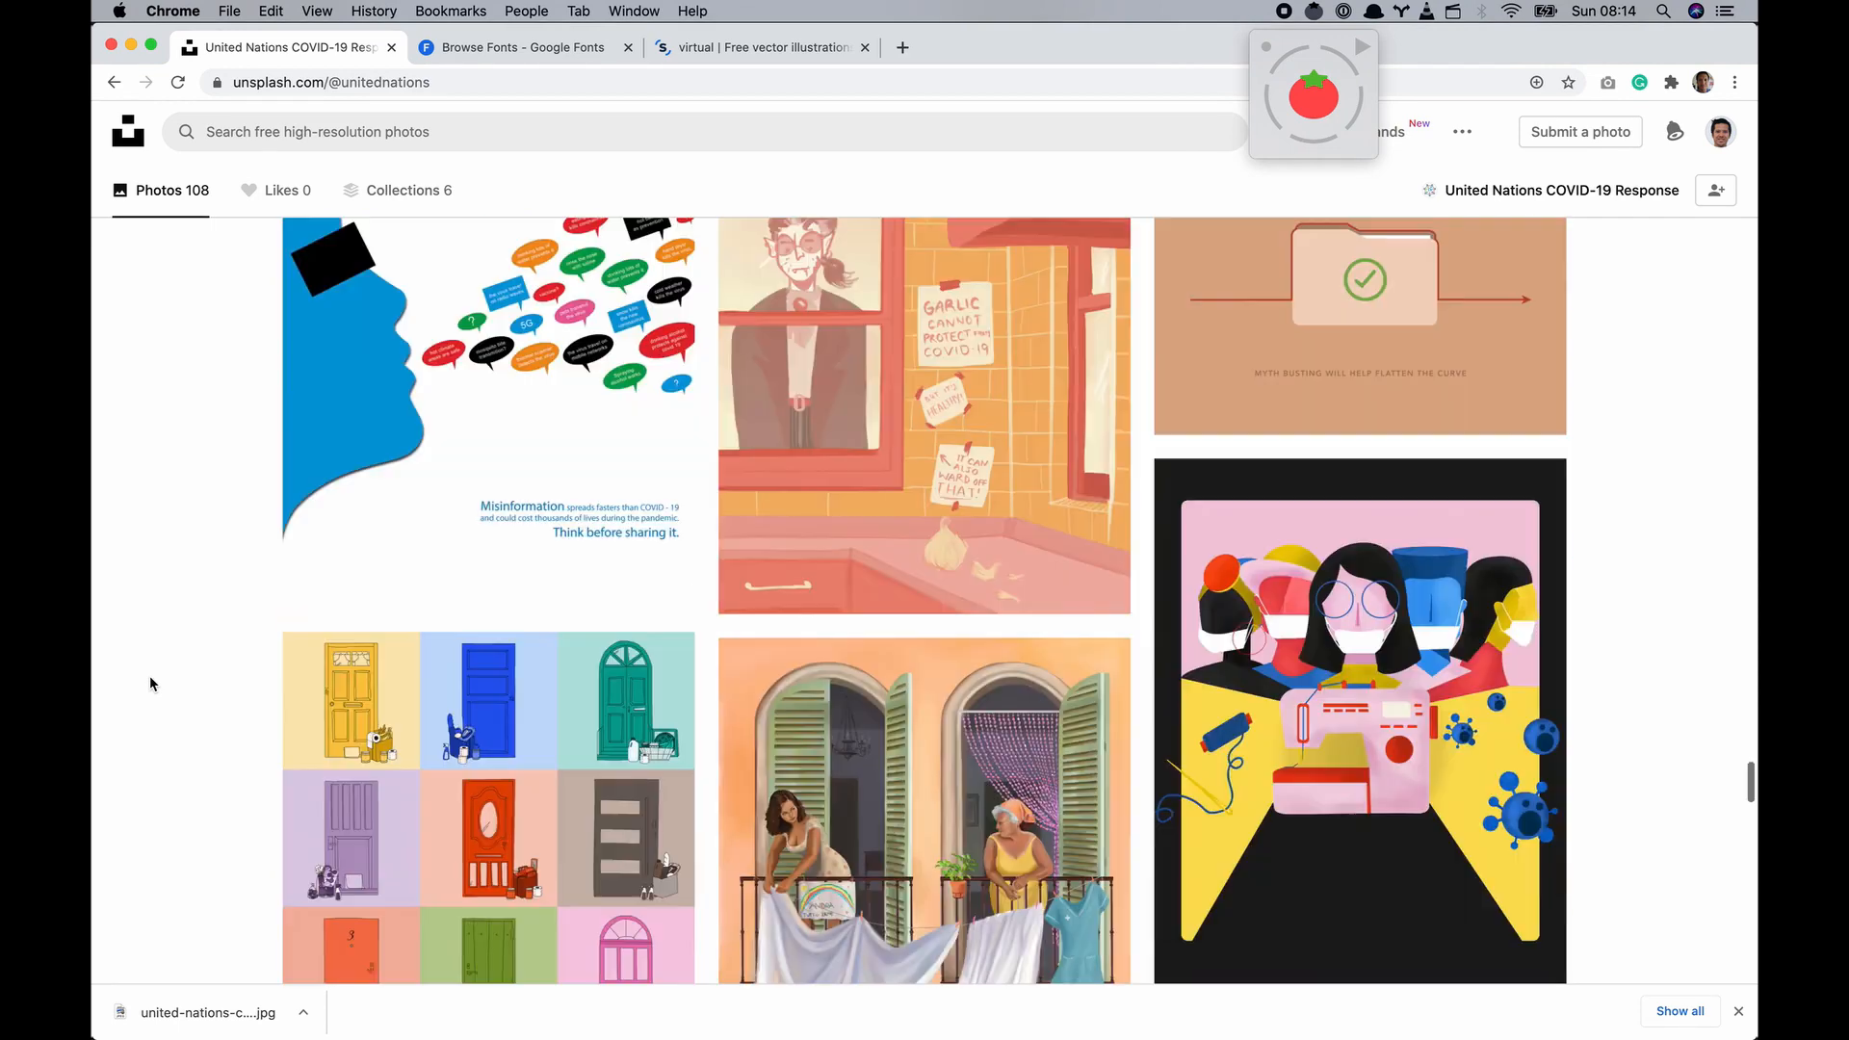
scroll(down, 3)
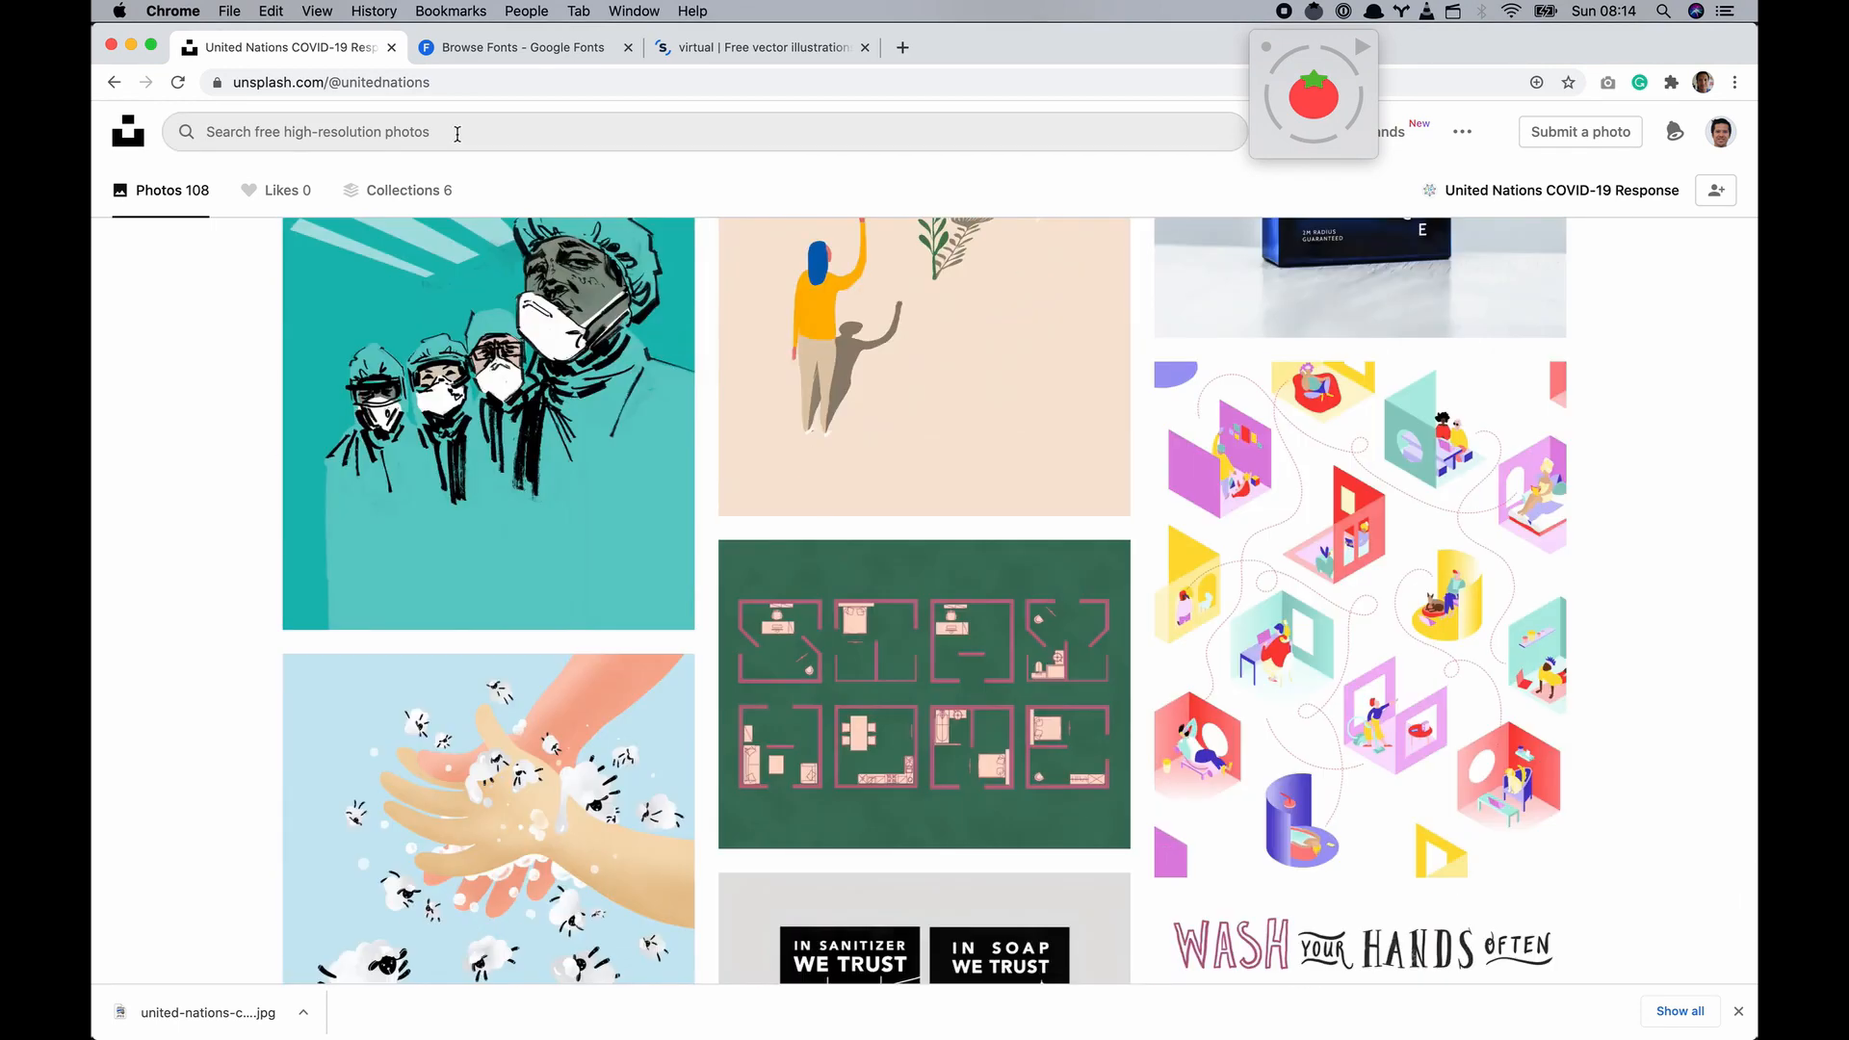
text(elderly)
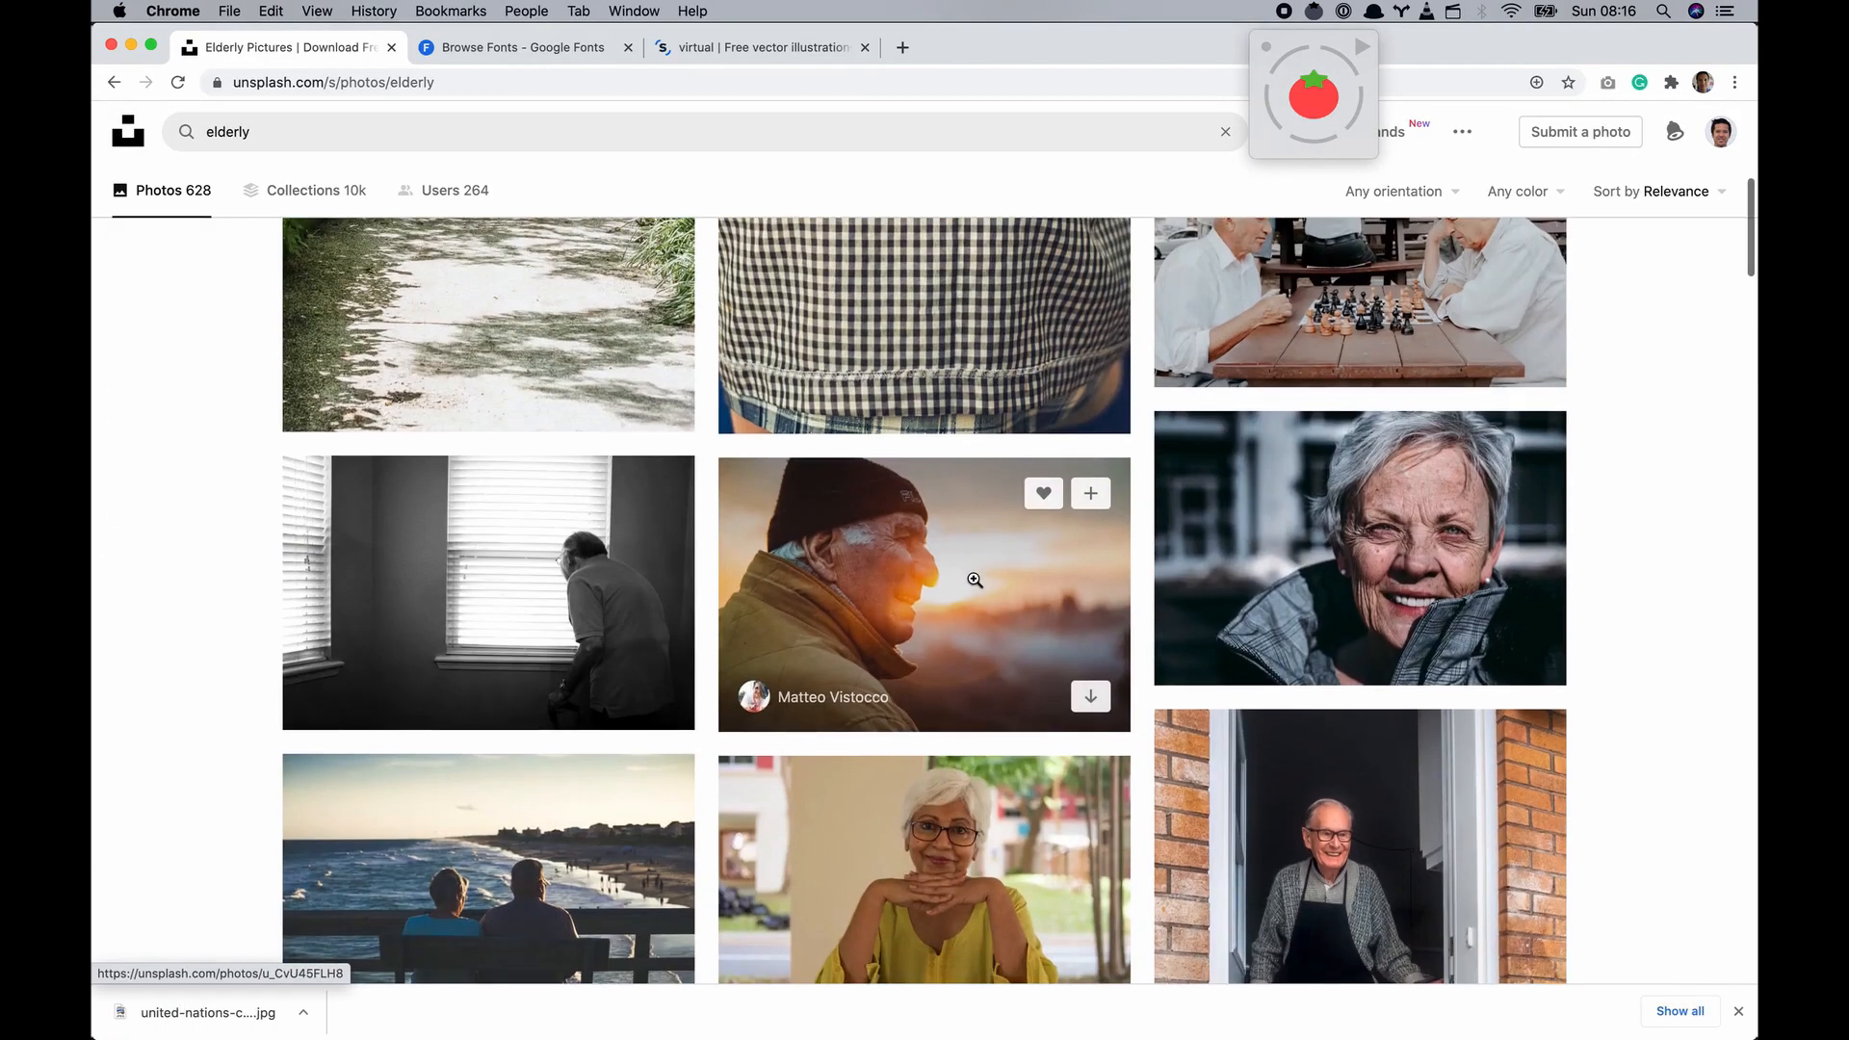
scroll(down, 3)
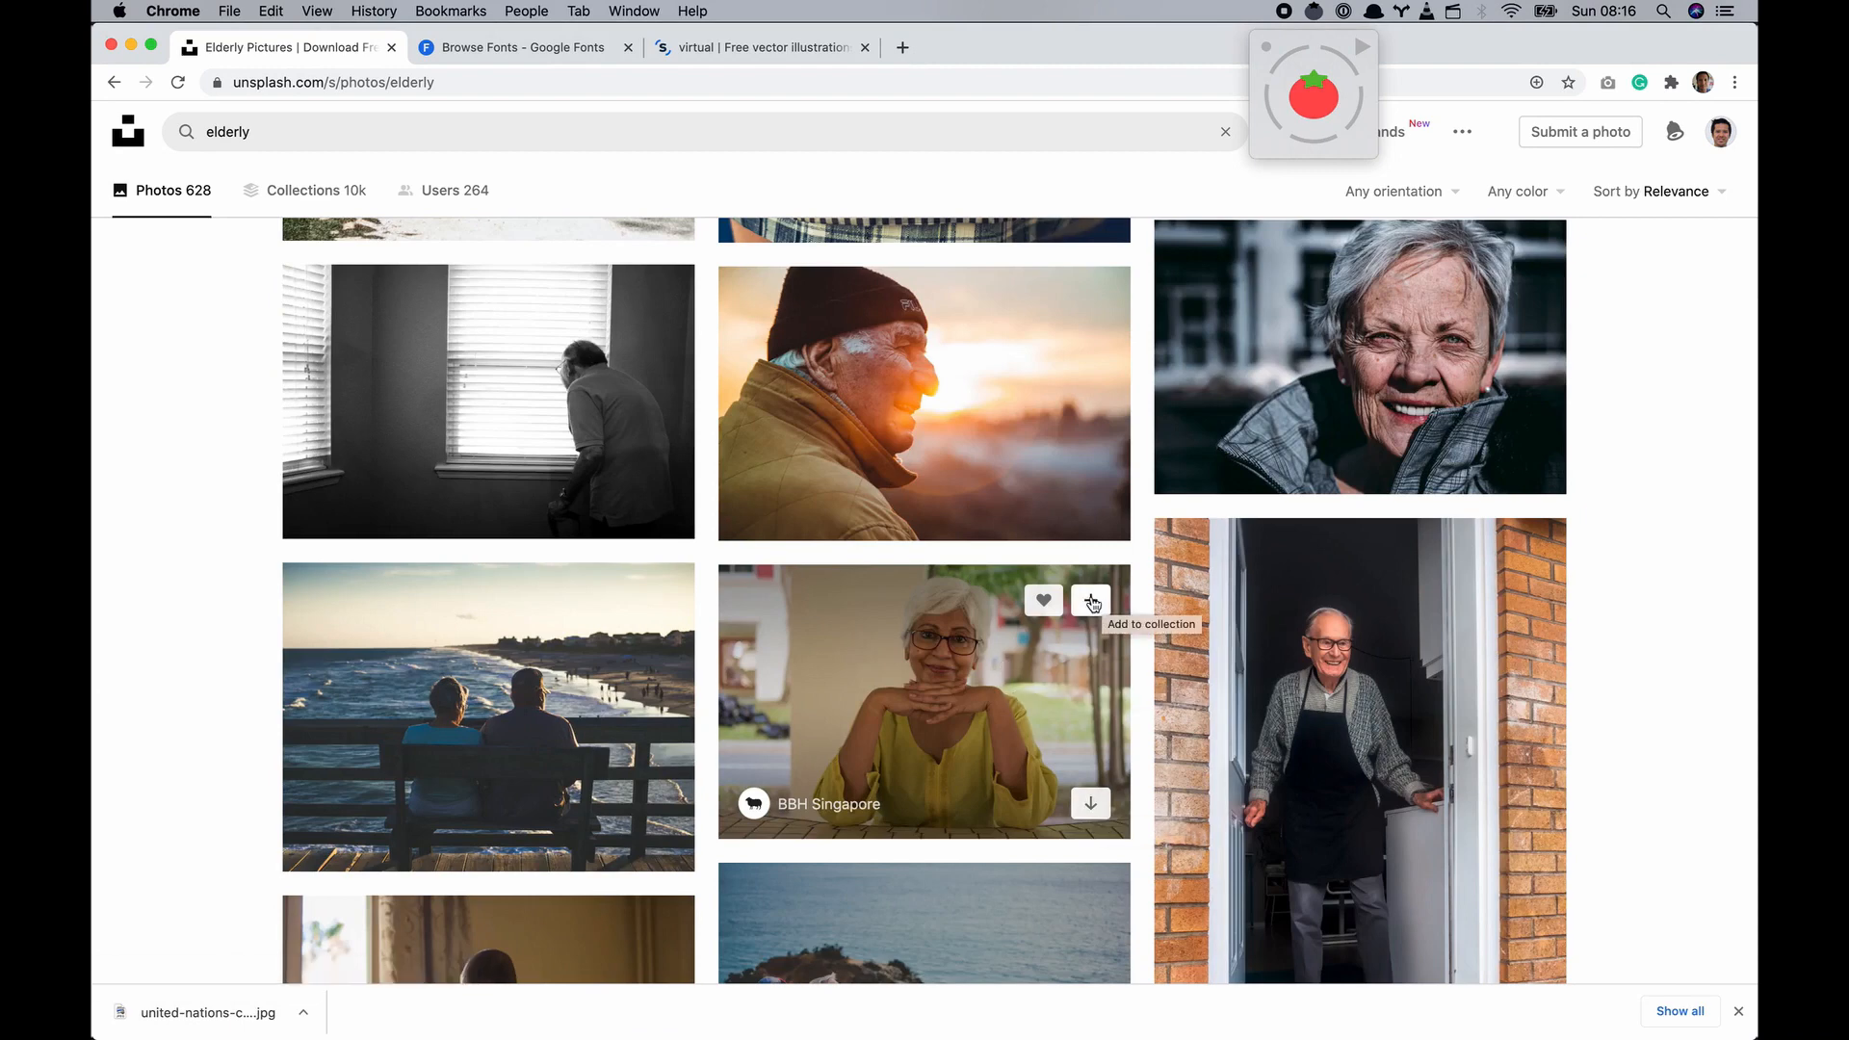
scroll(down, 3)
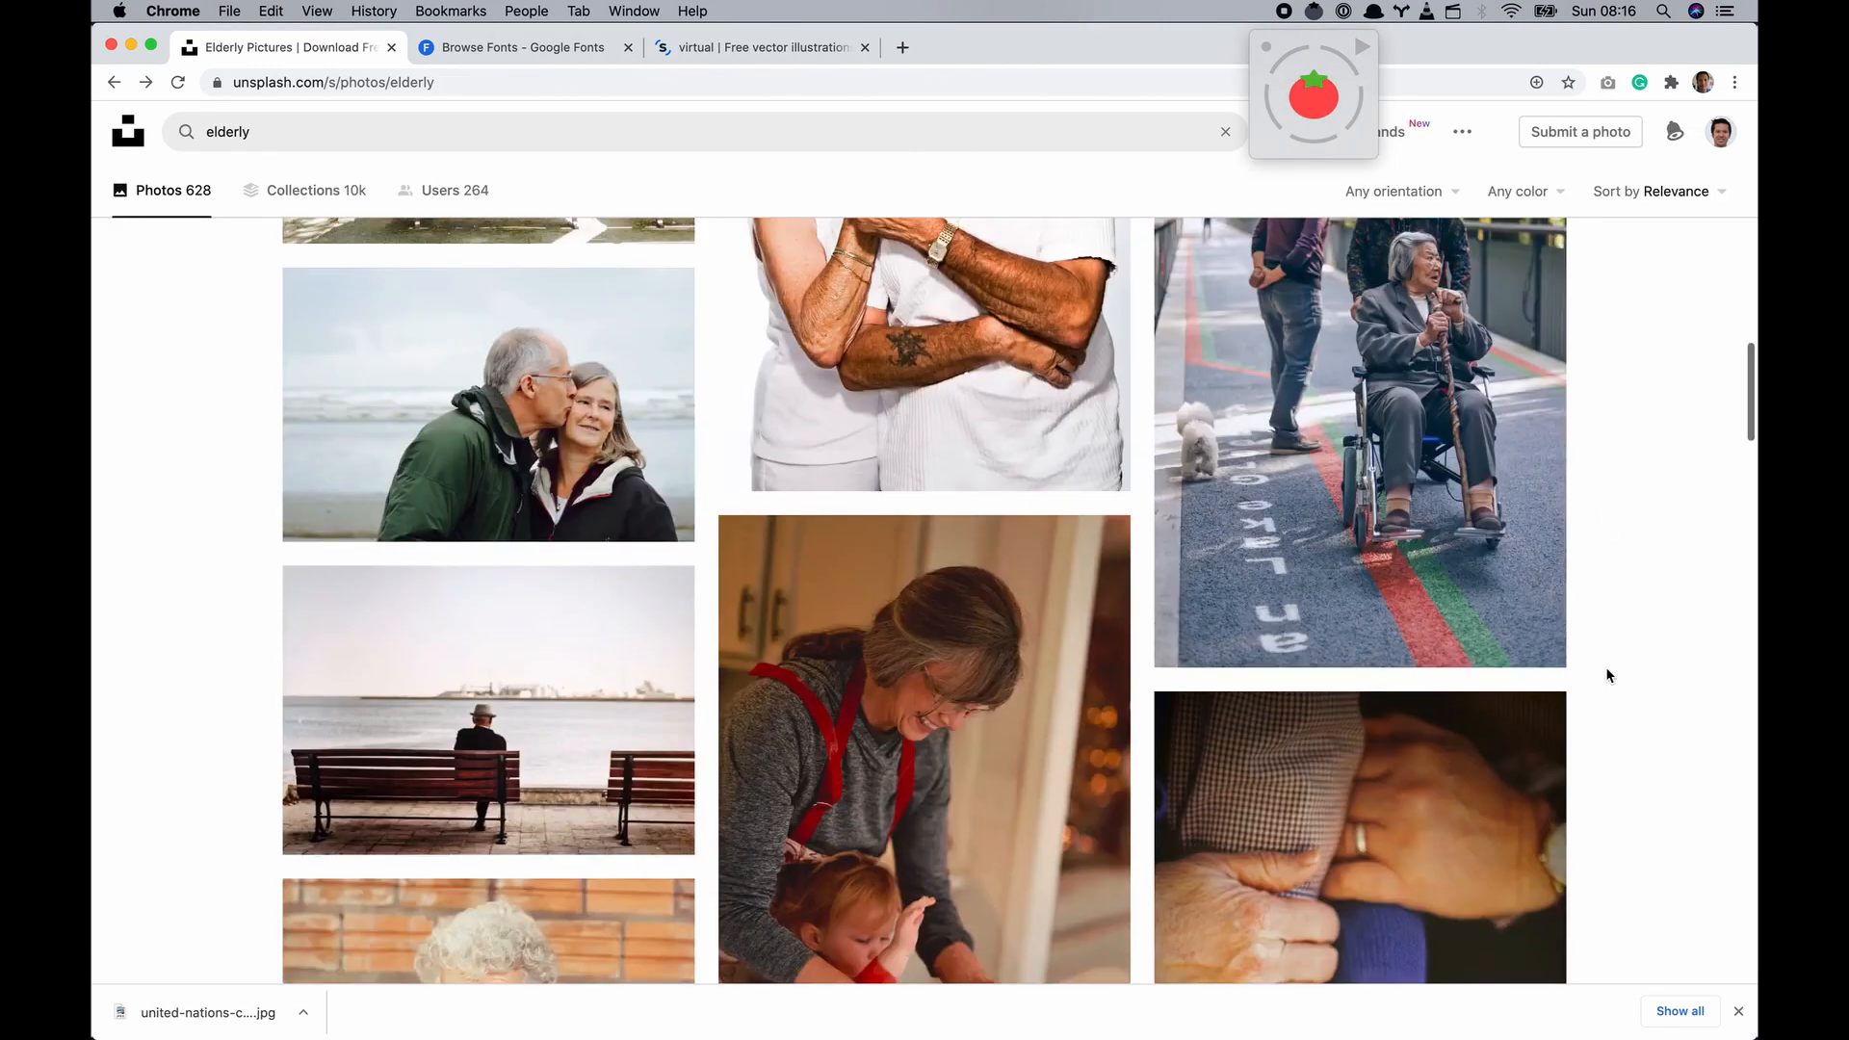
scroll(down, 3)
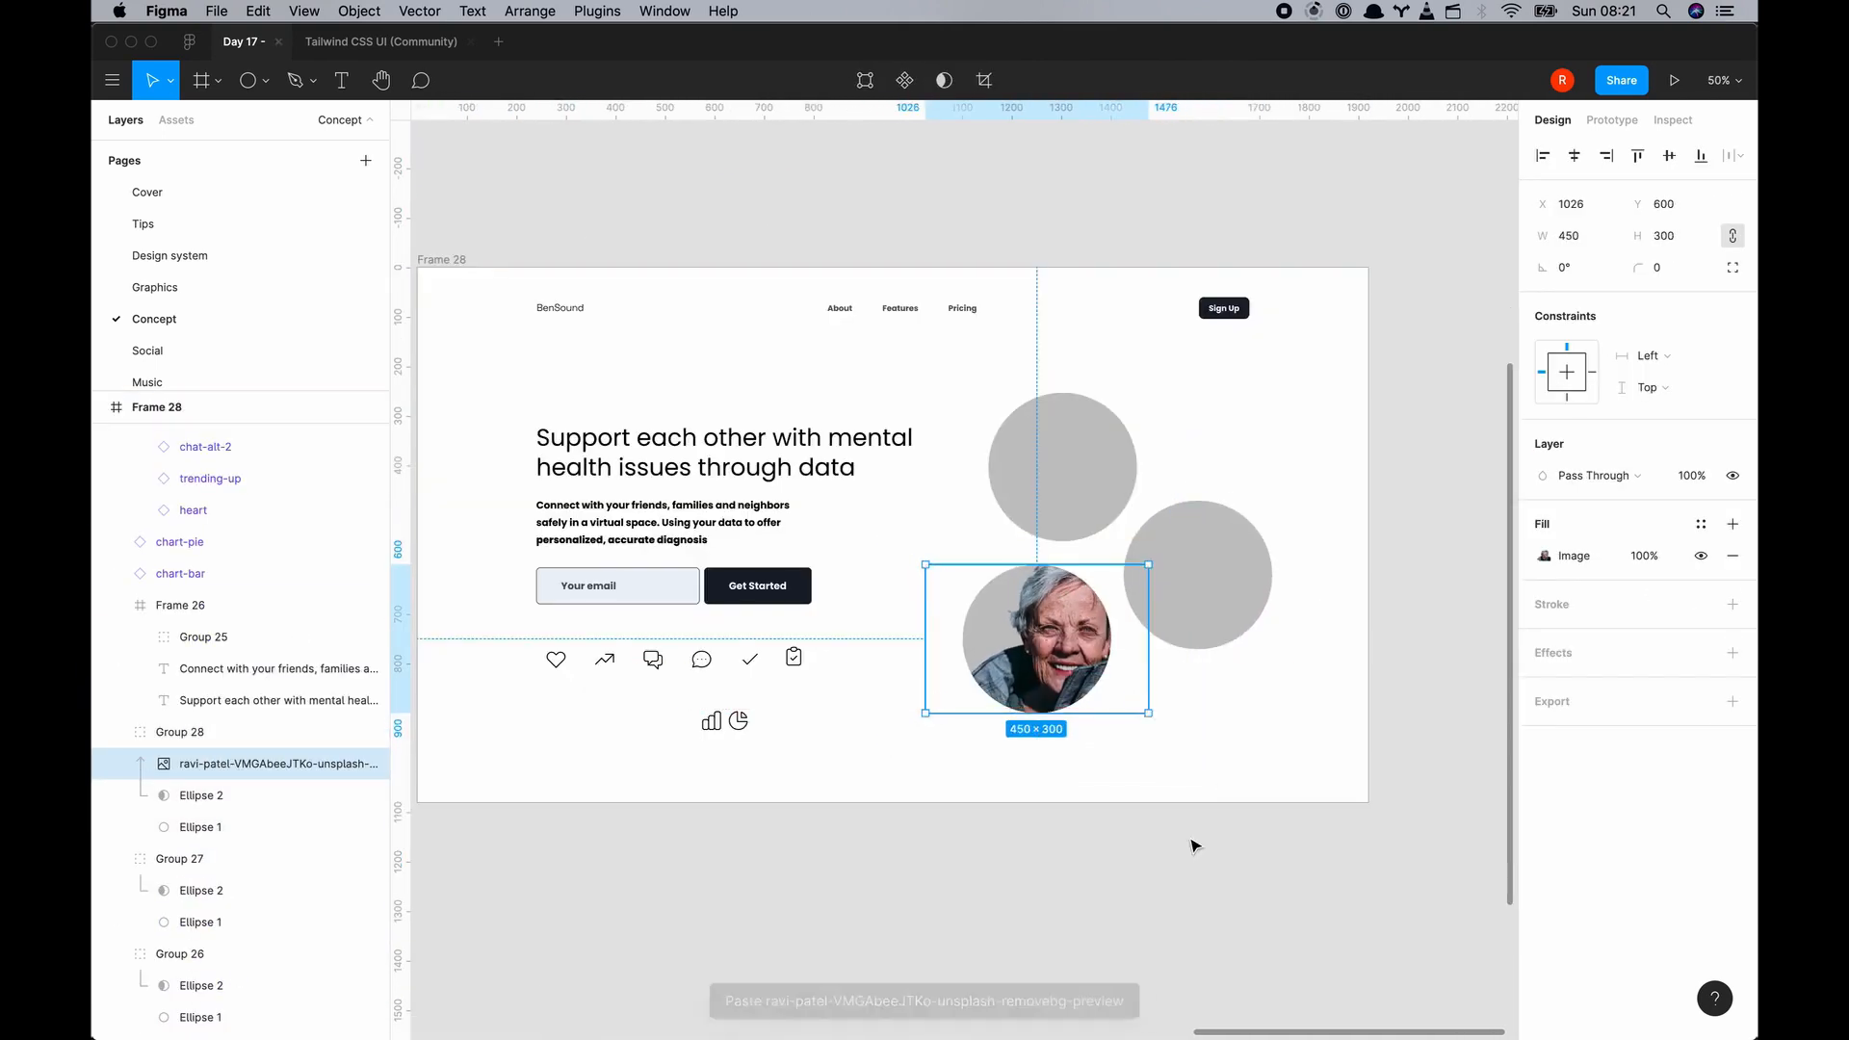
Fill the hero circles with cutout portraits on pastel fills and turn heading and button green
click(1195, 845)
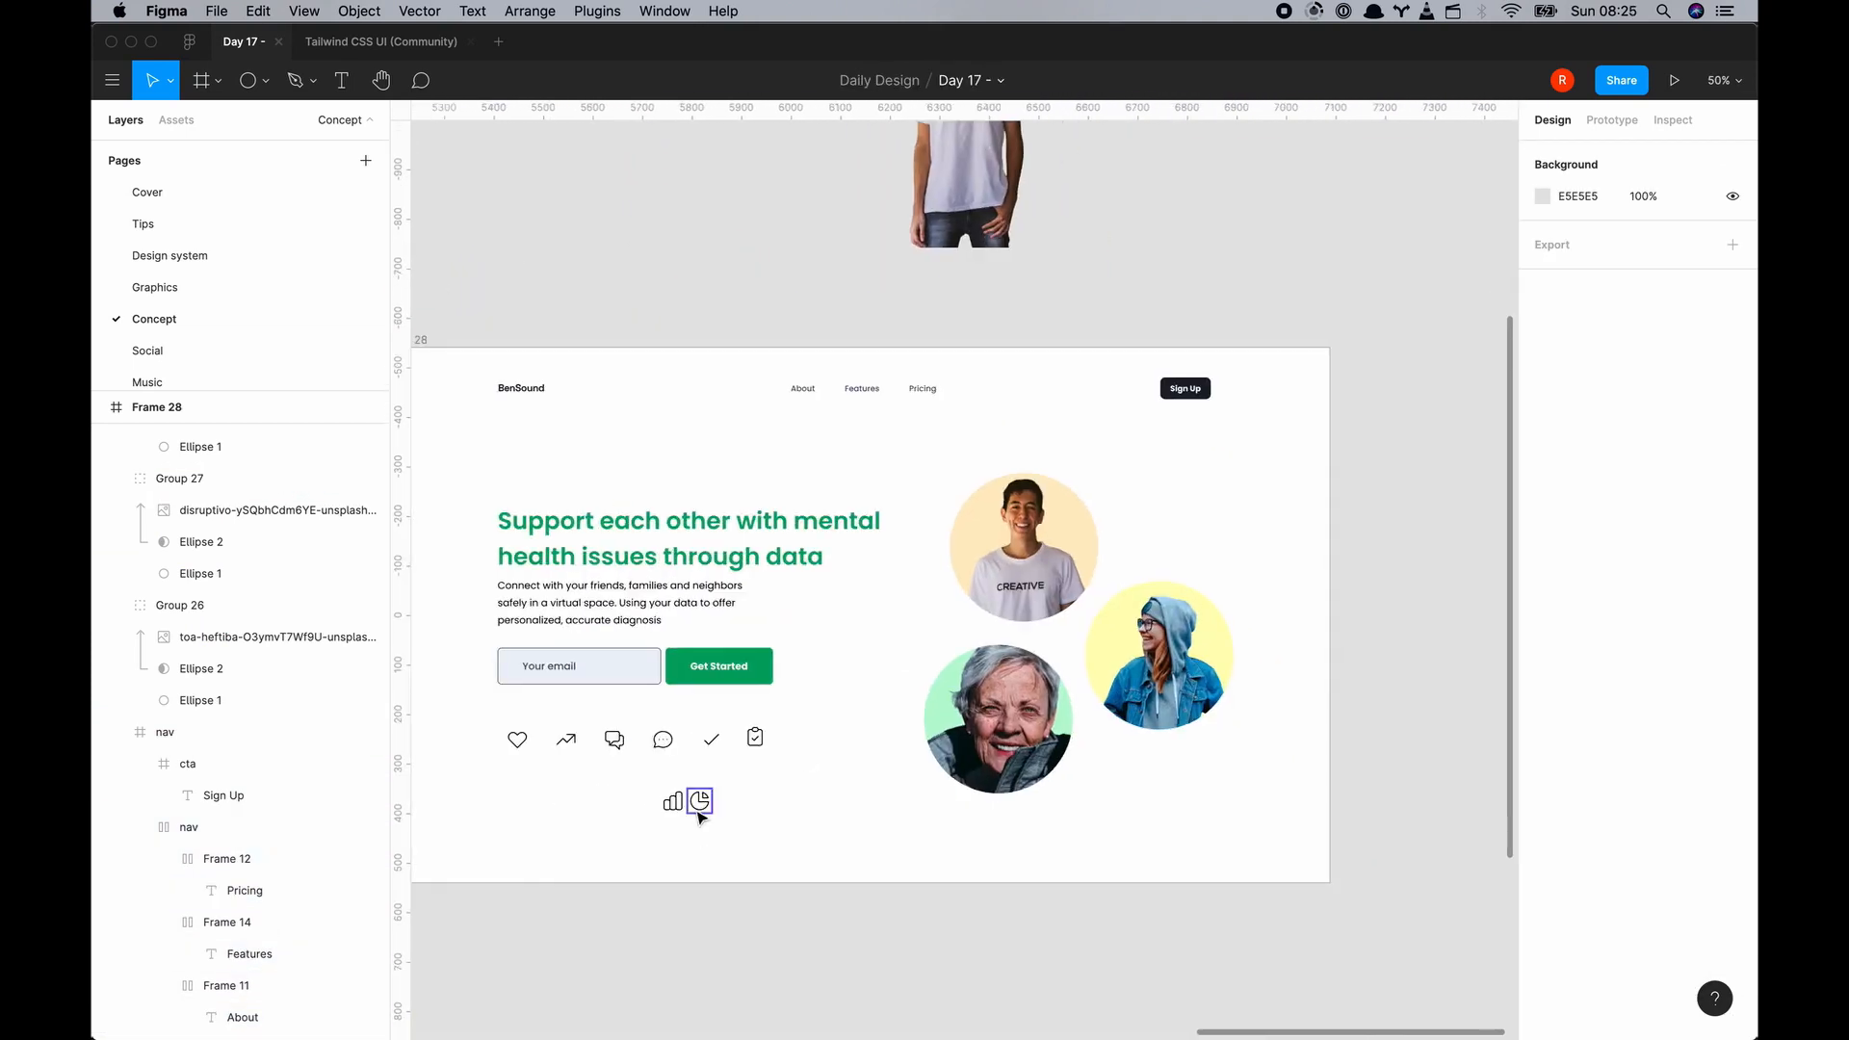
Select the pie chart icon beneath the heart, chat and bar chart icon row
click(698, 801)
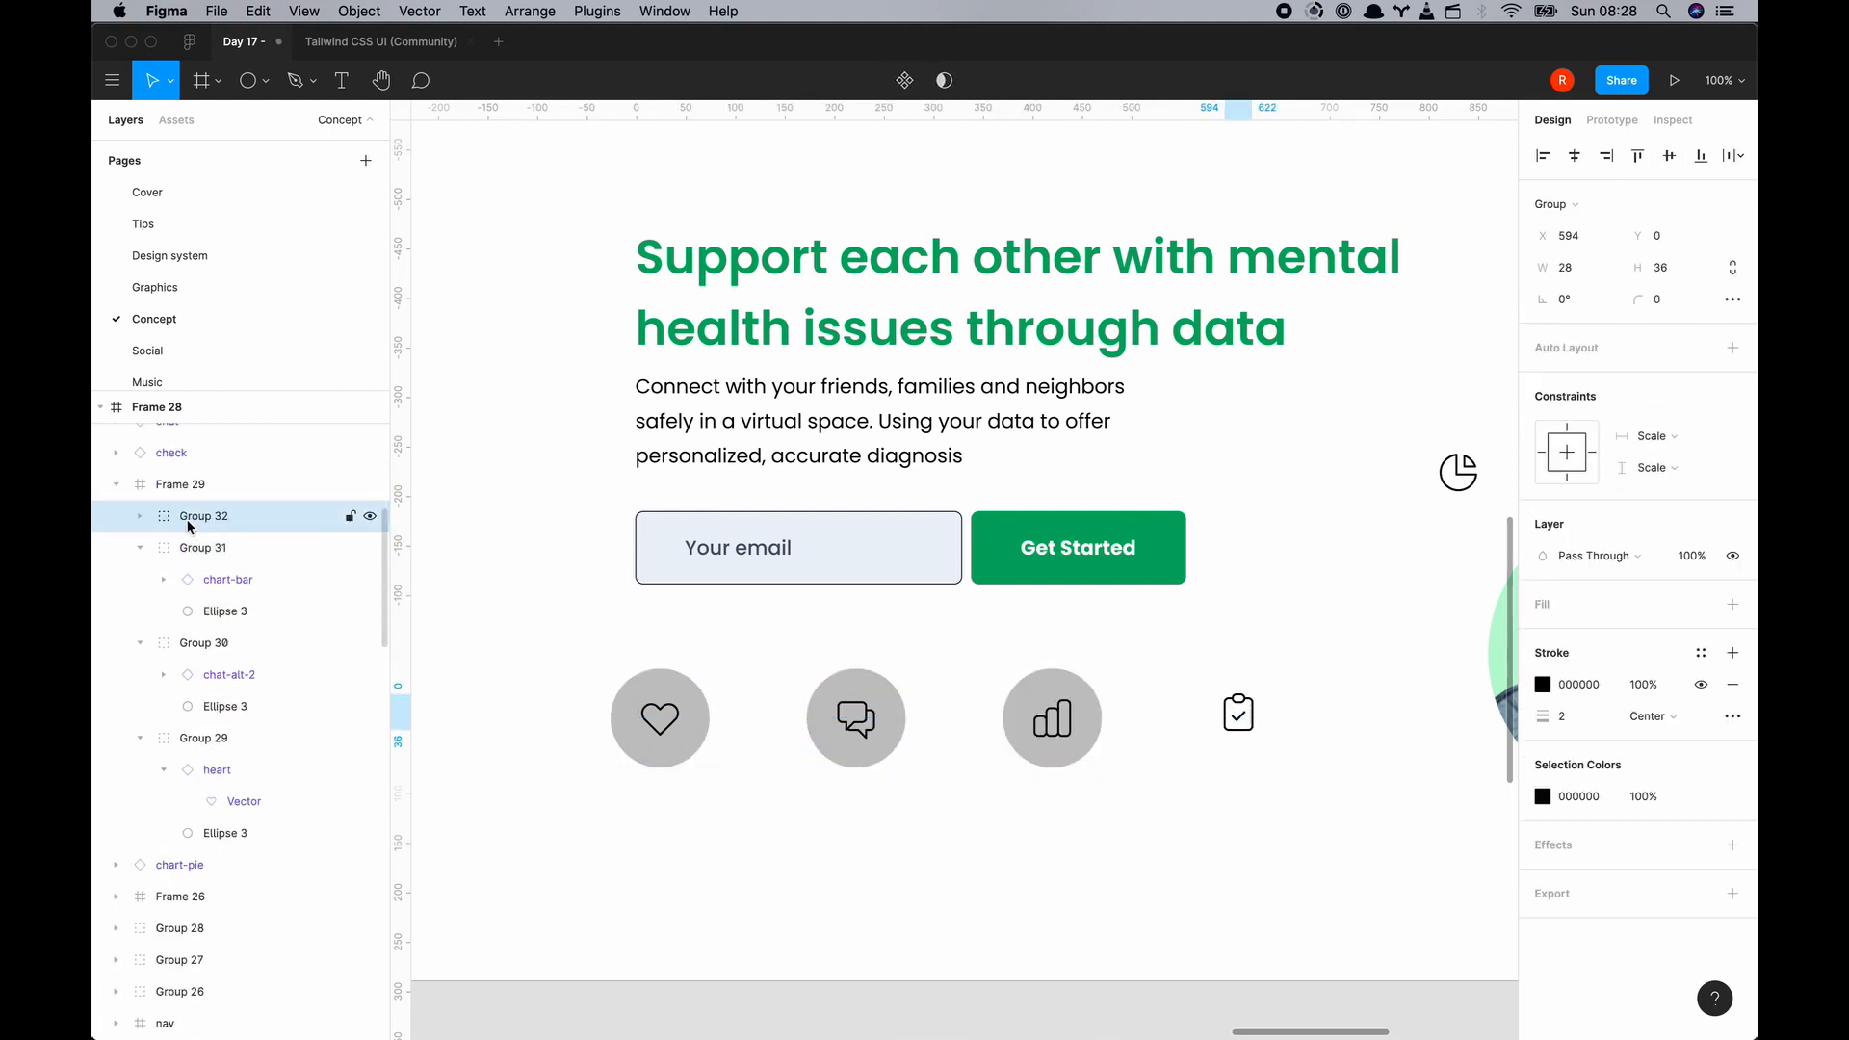
Select an icon-in-circle group and recolour the chat icon with a palette colour
click(180, 485)
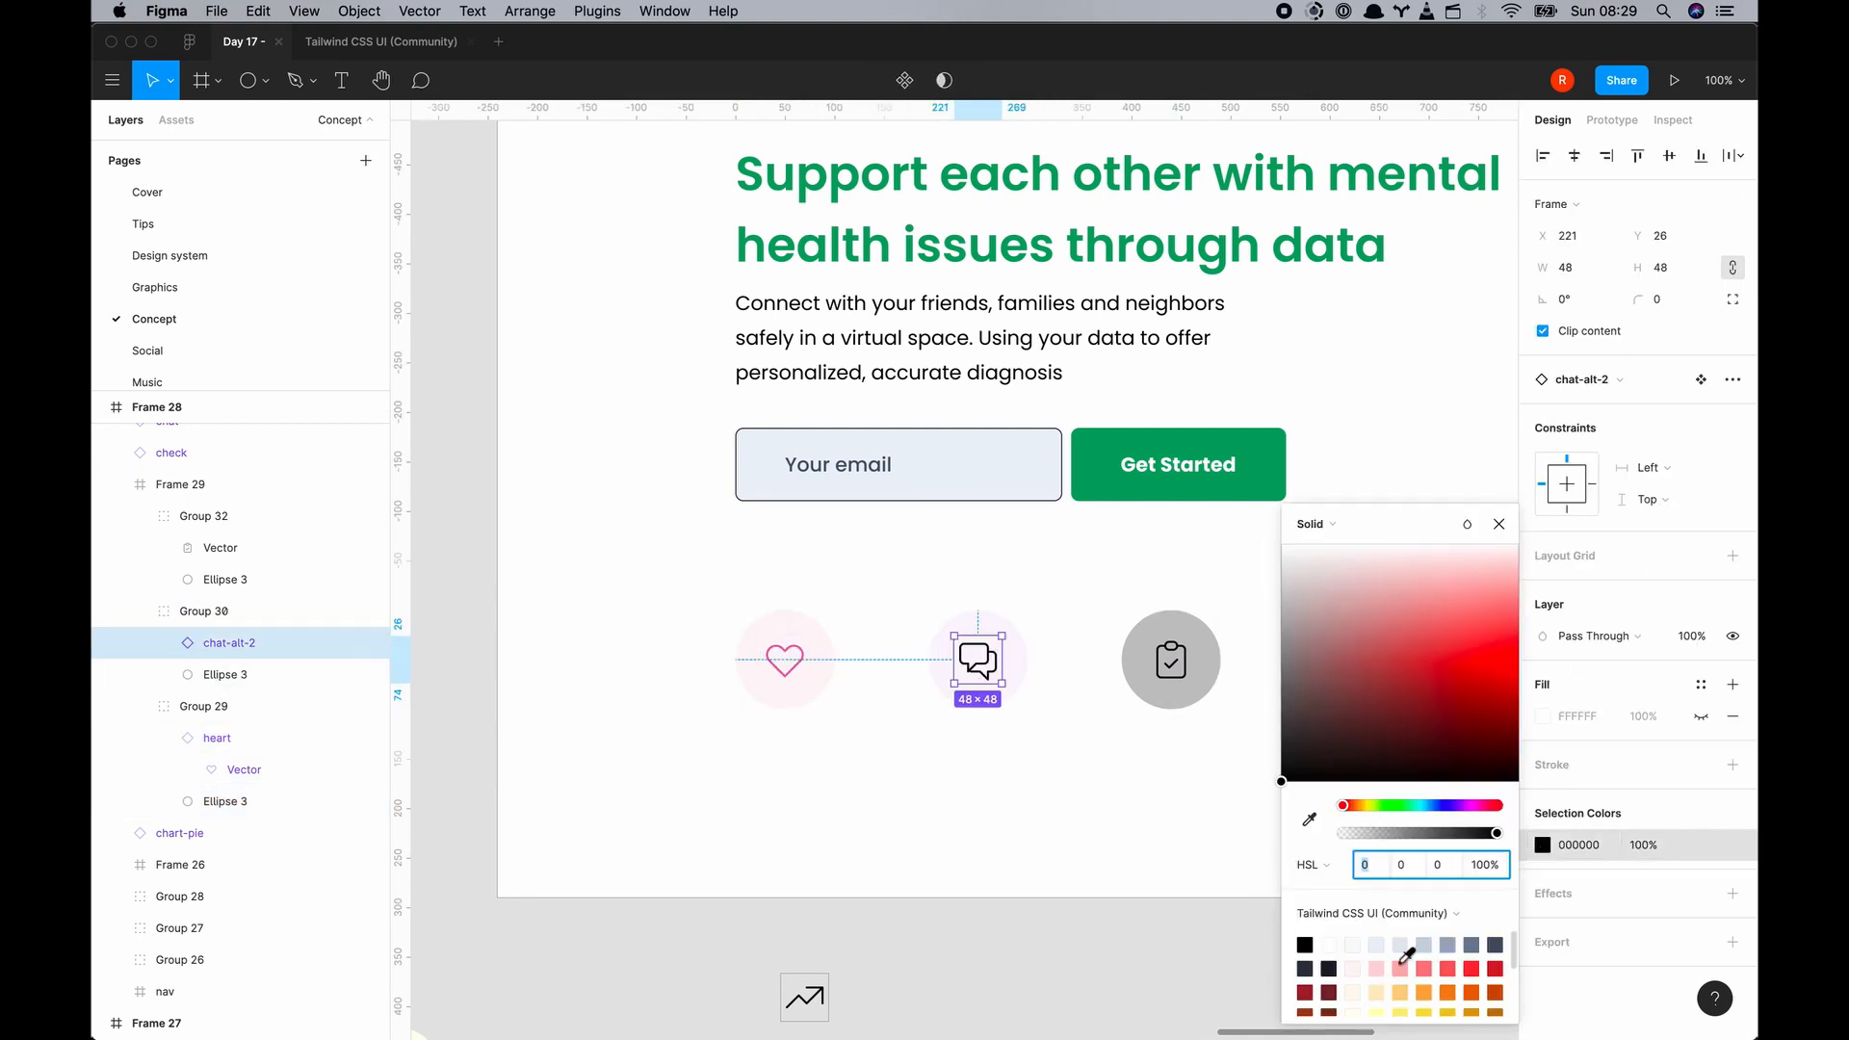
click(1171, 660)
text(diagn)
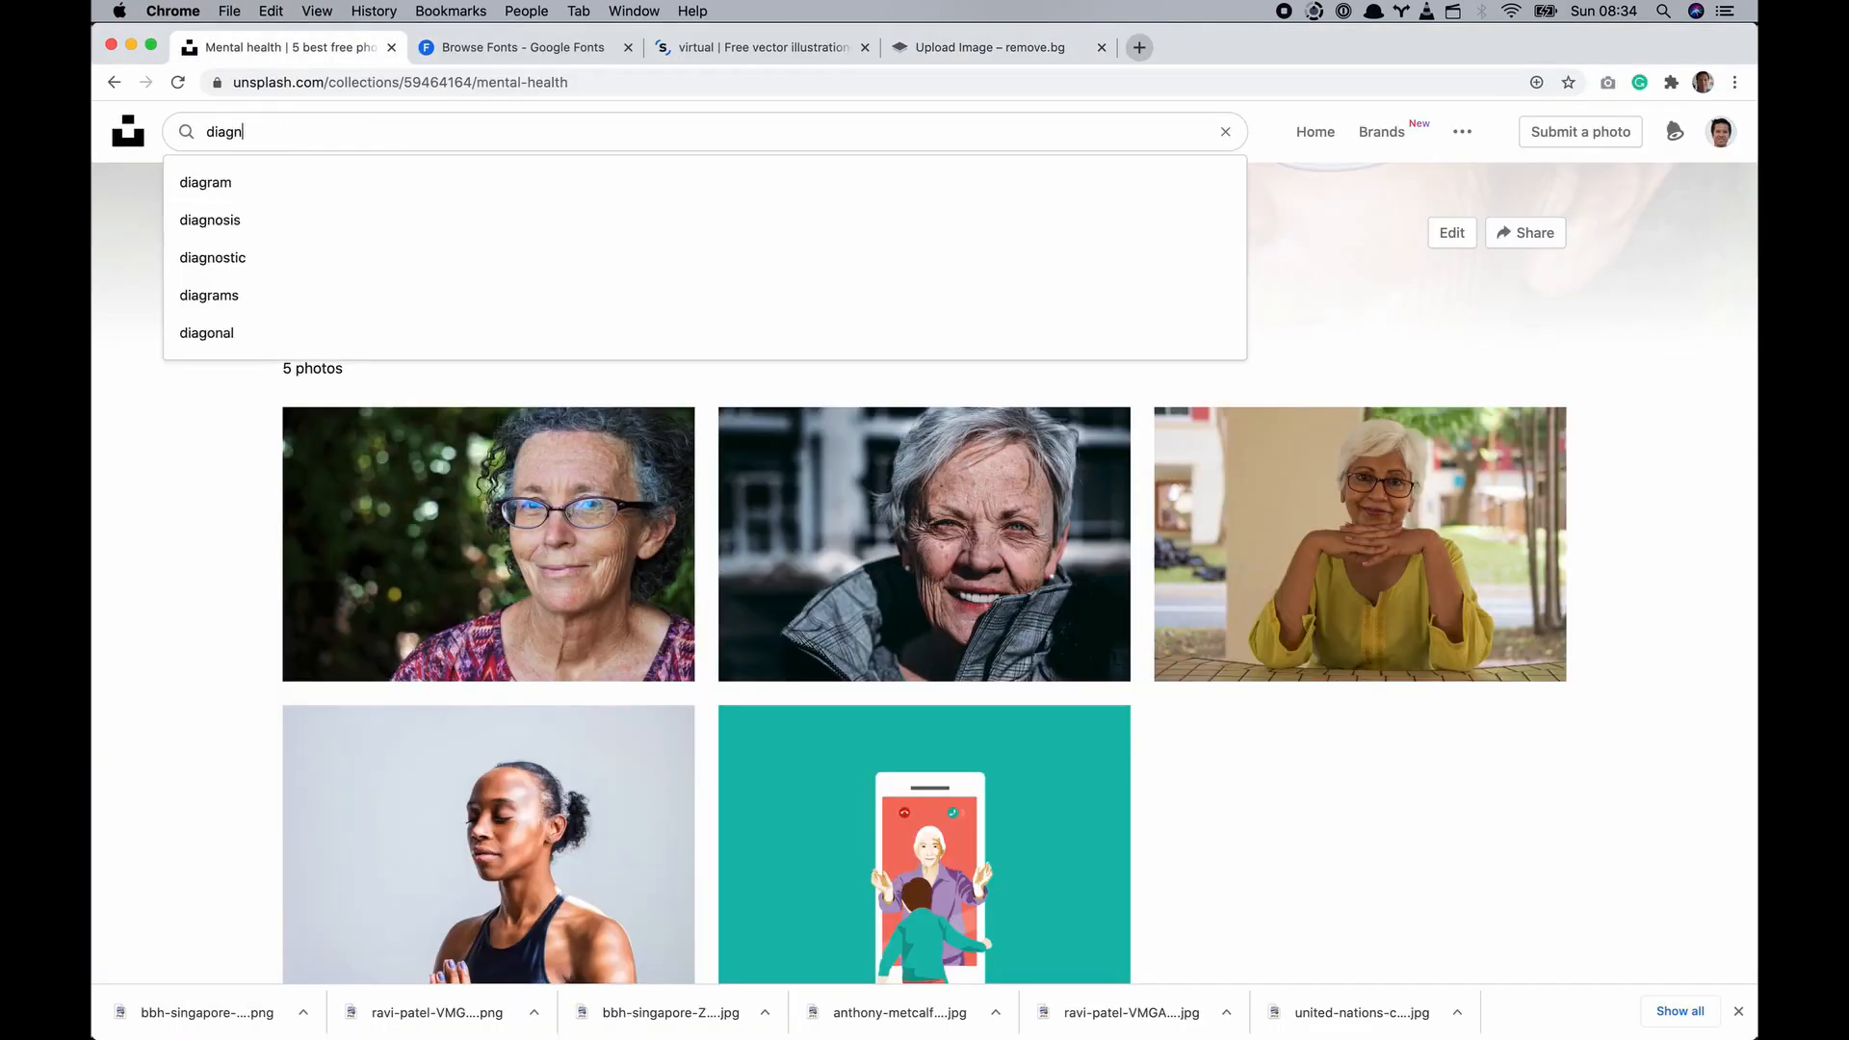
Browse Unsplash 'diagnosis' photos, then search 'data' and scroll the results
click(210, 219)
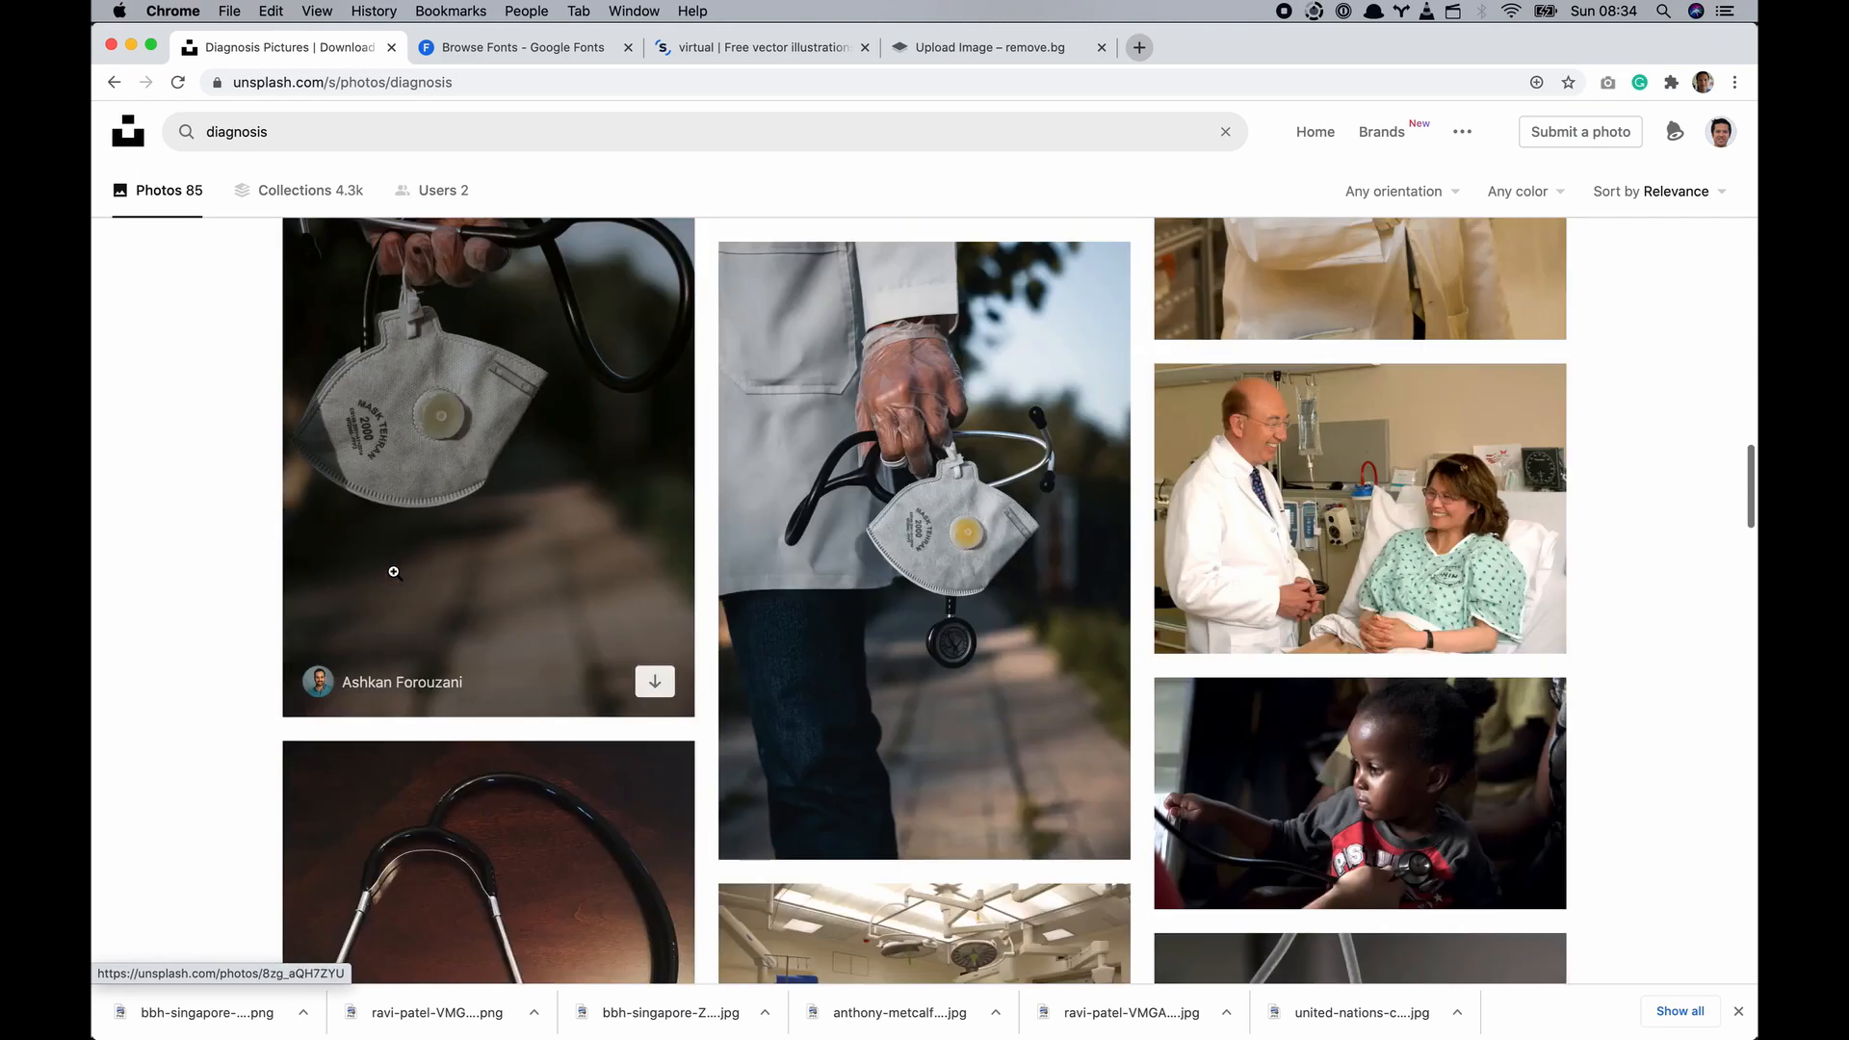
scroll(down, 3)
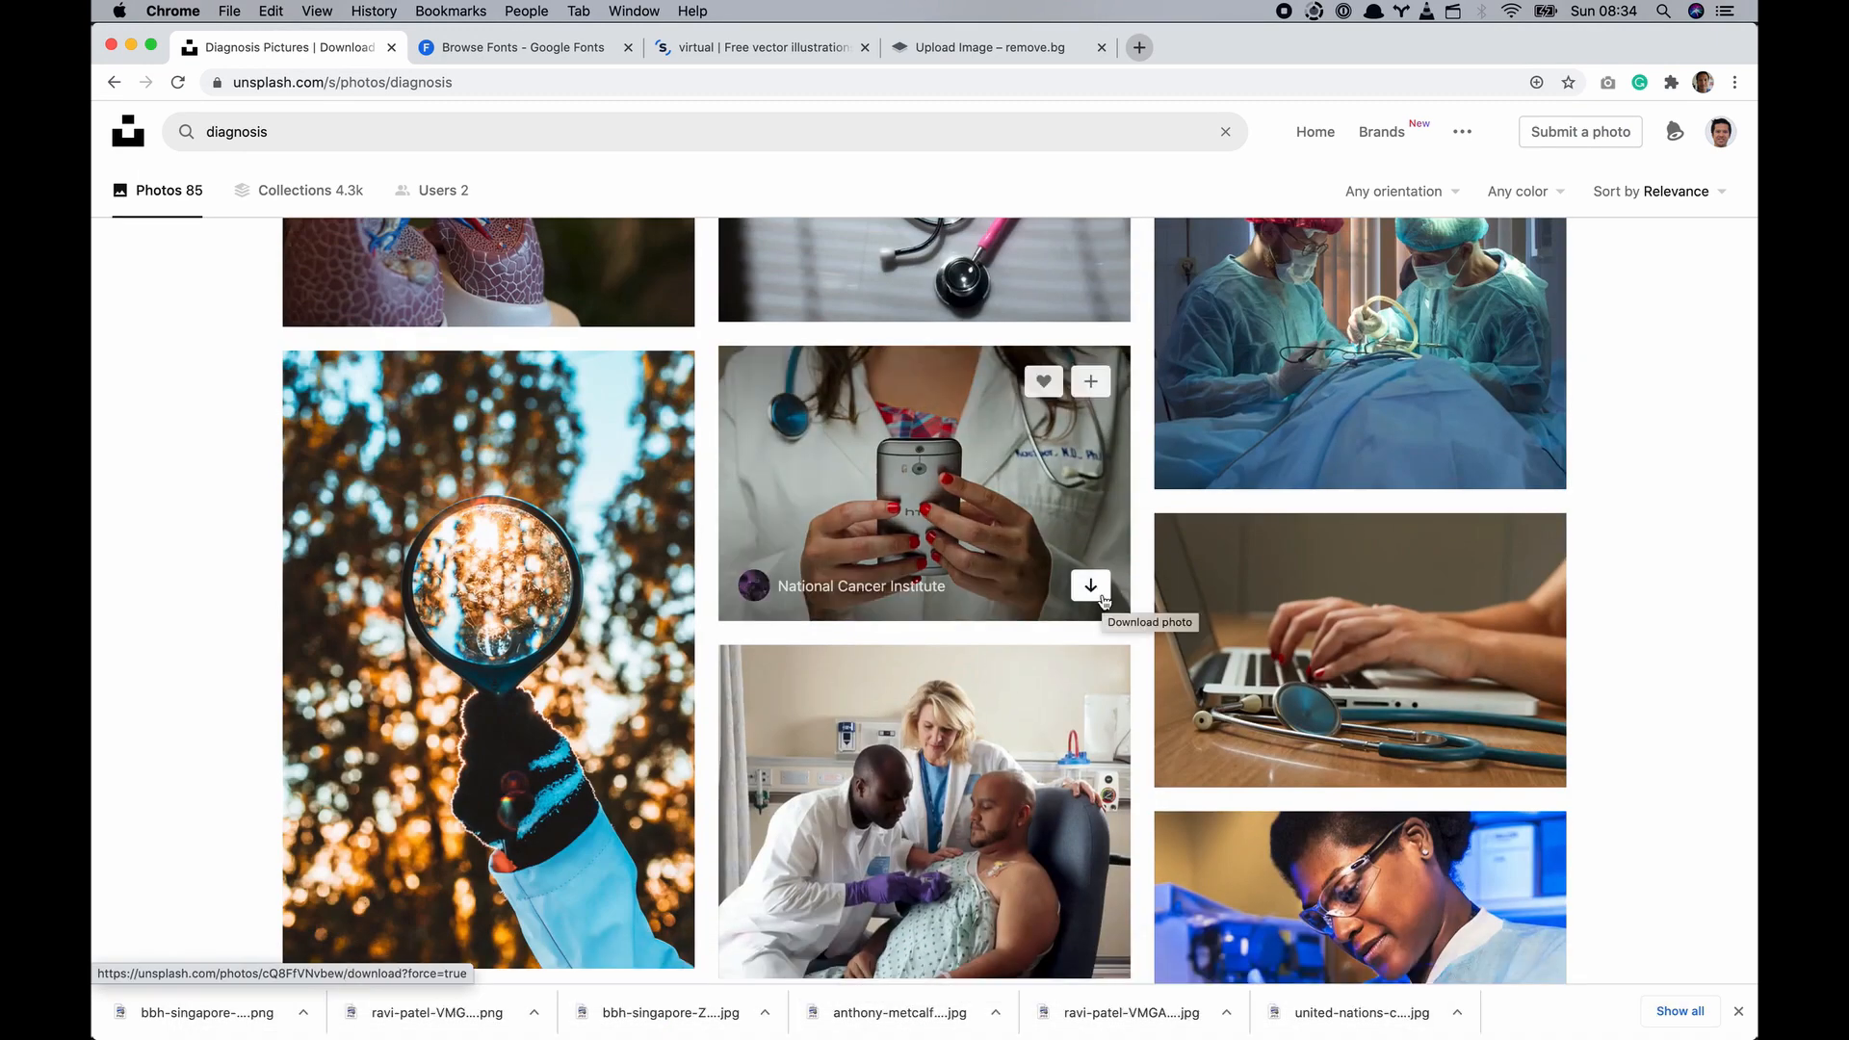
scroll(down, 3)
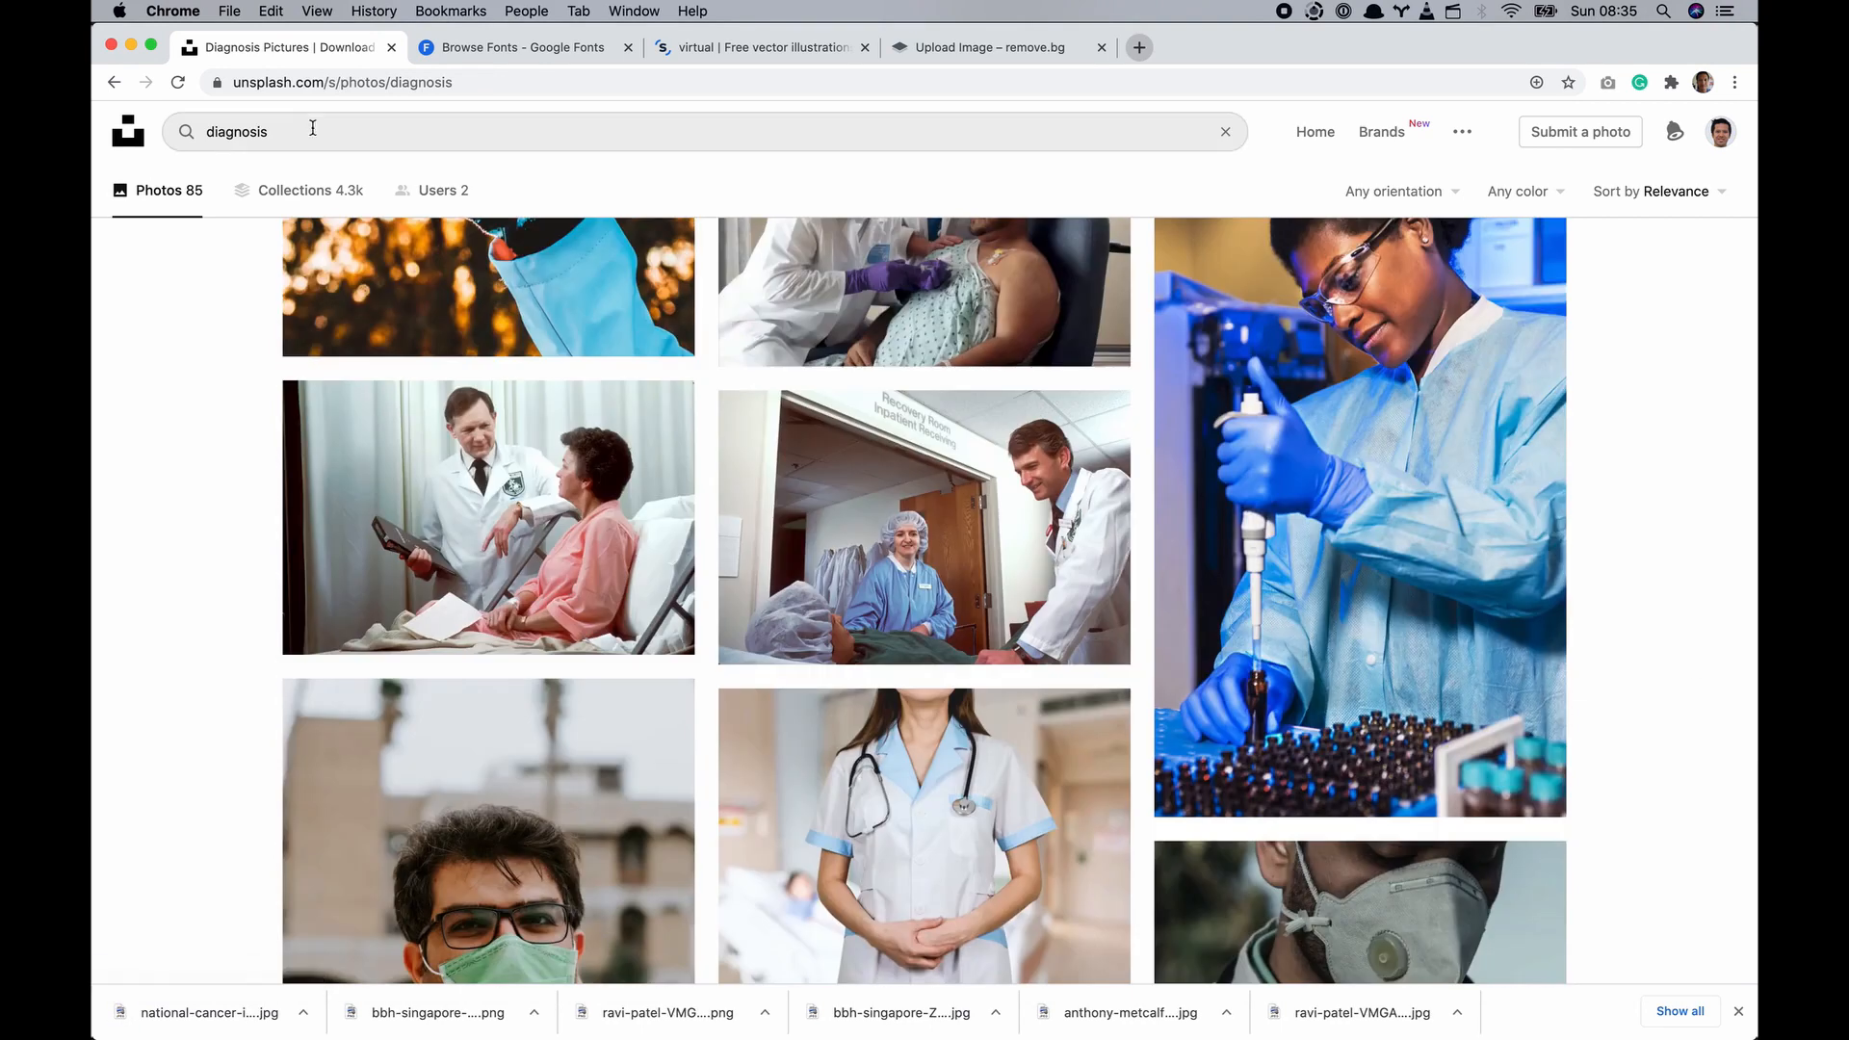
text(data)
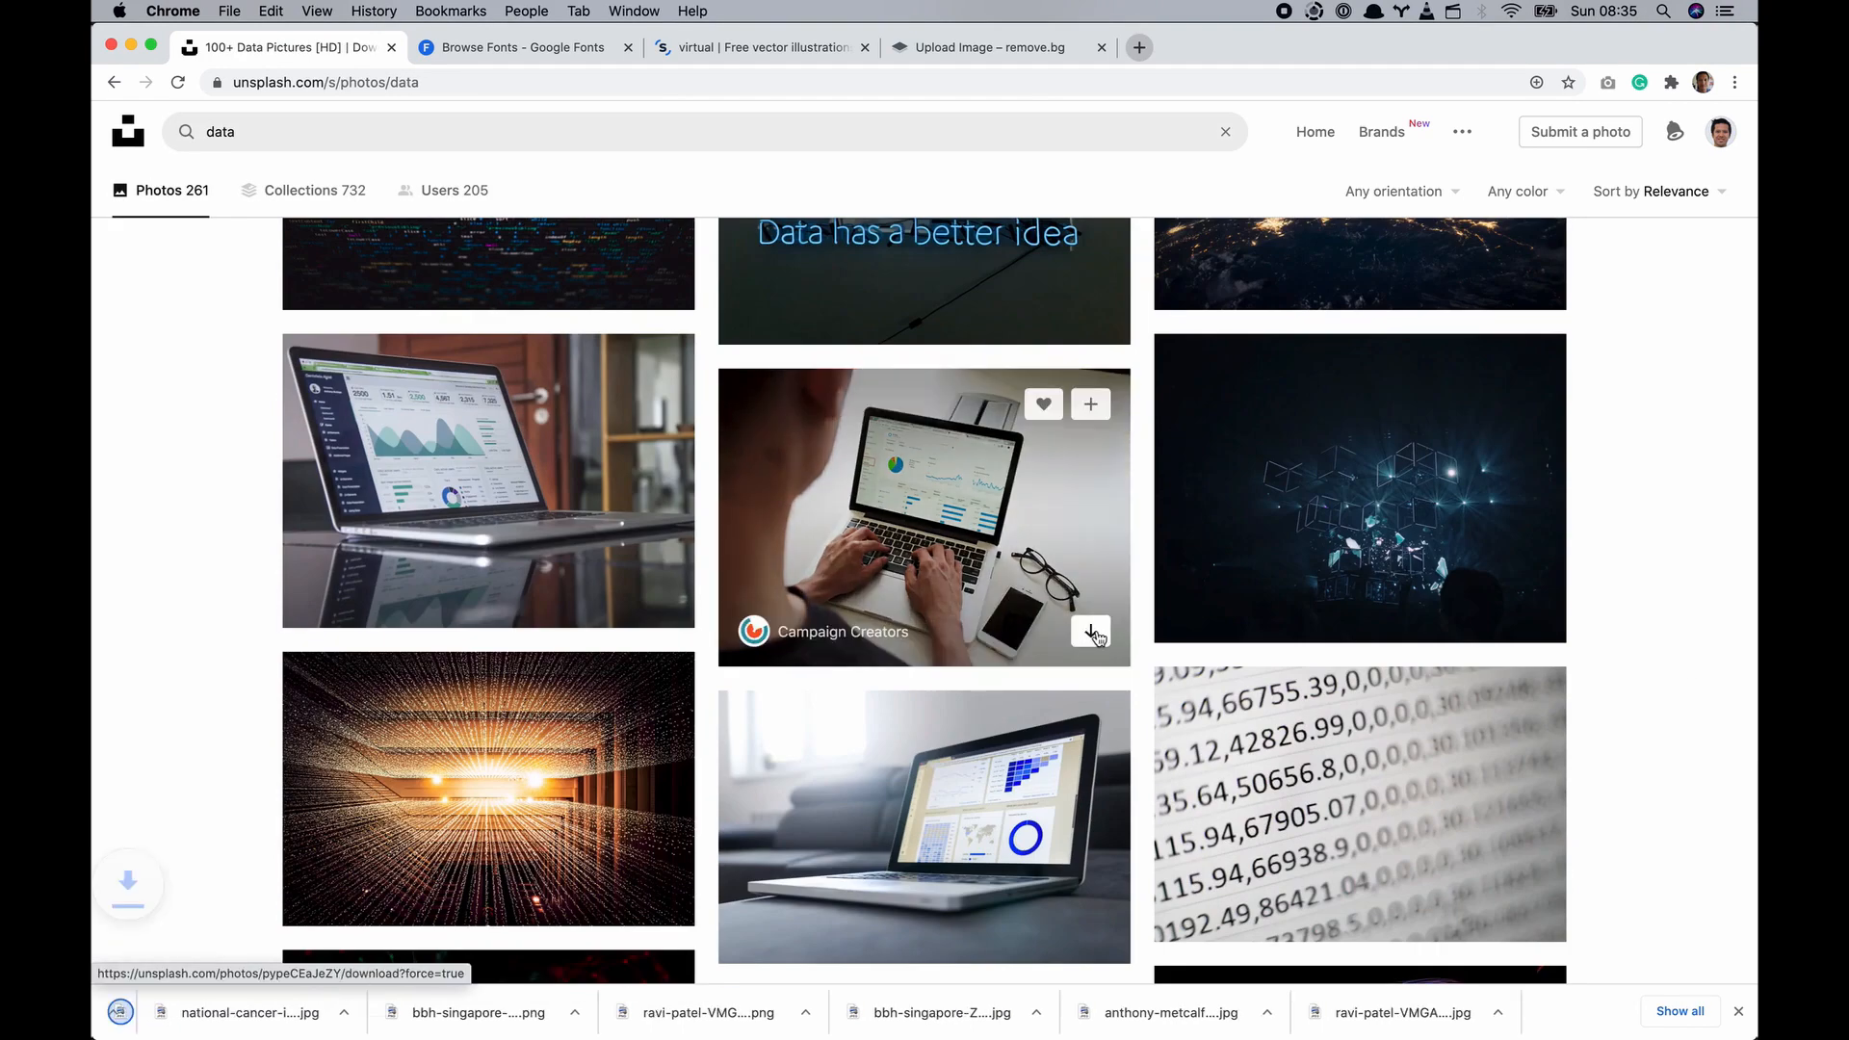
scroll(down, 3)
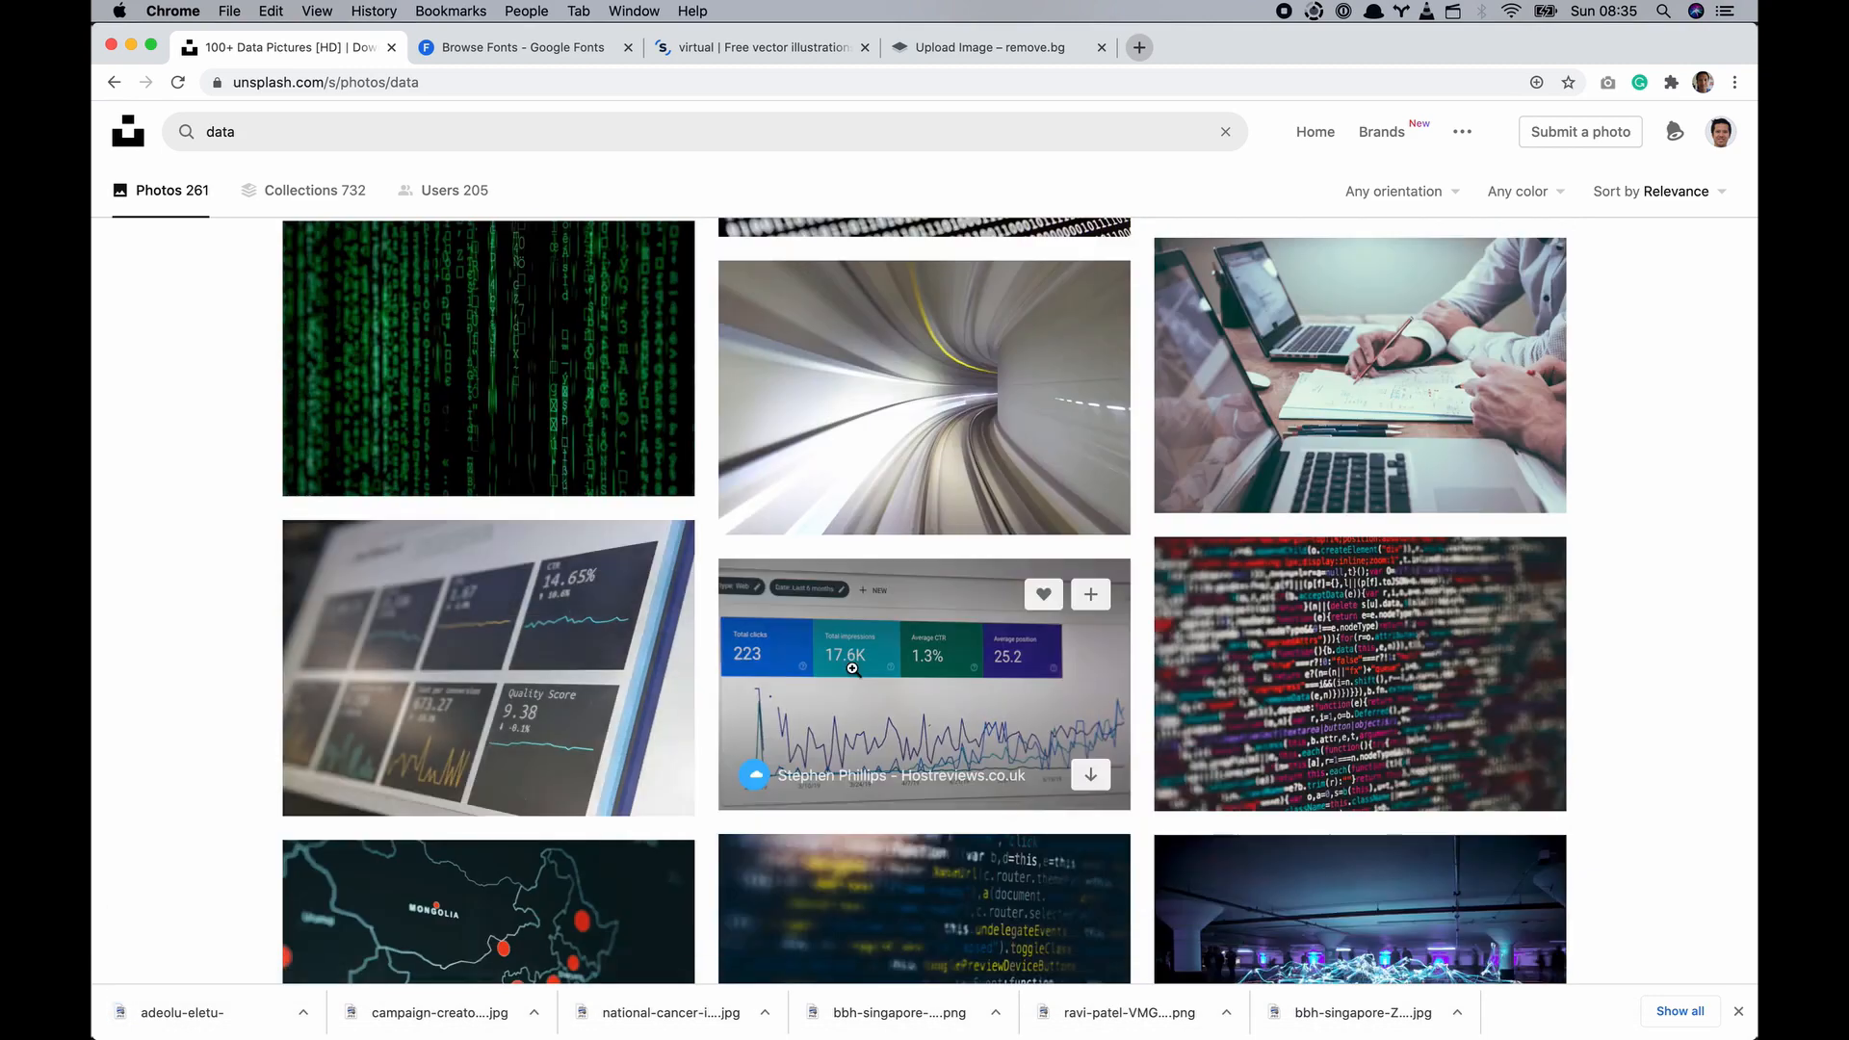